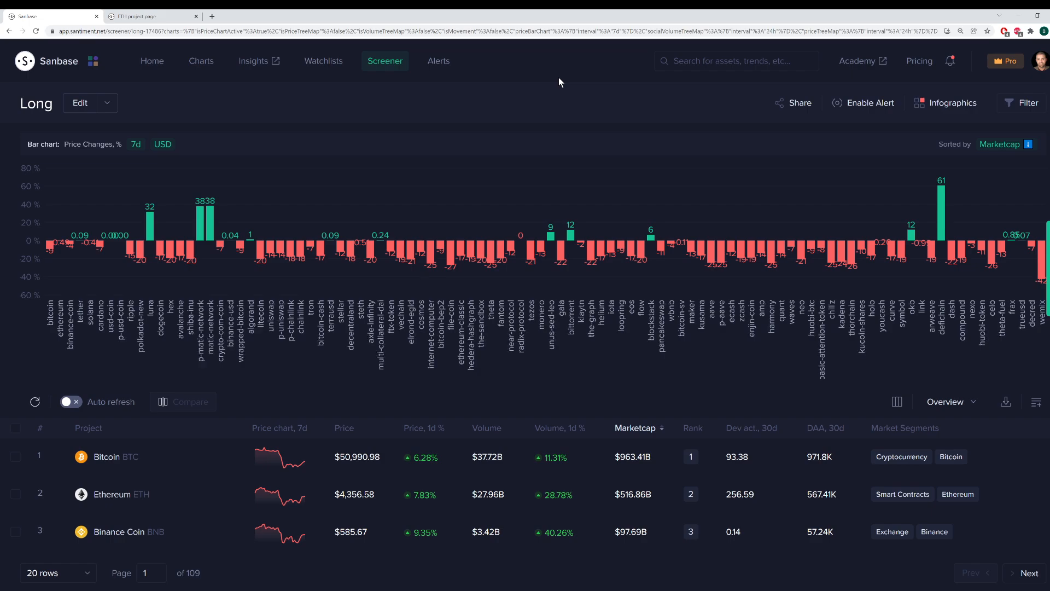
mouse_move(132, 247)
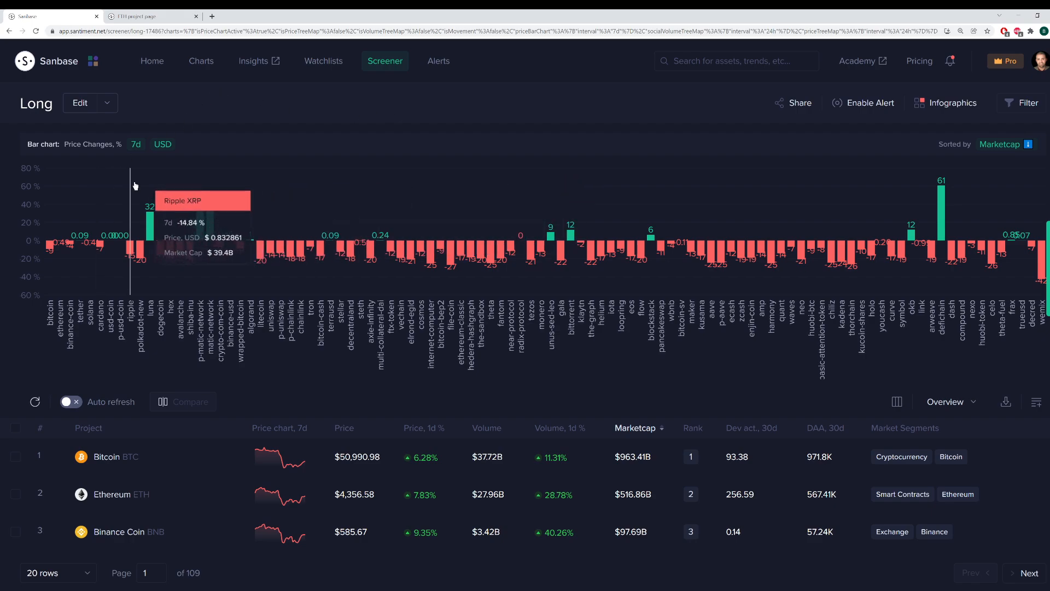
mouse_move(60, 242)
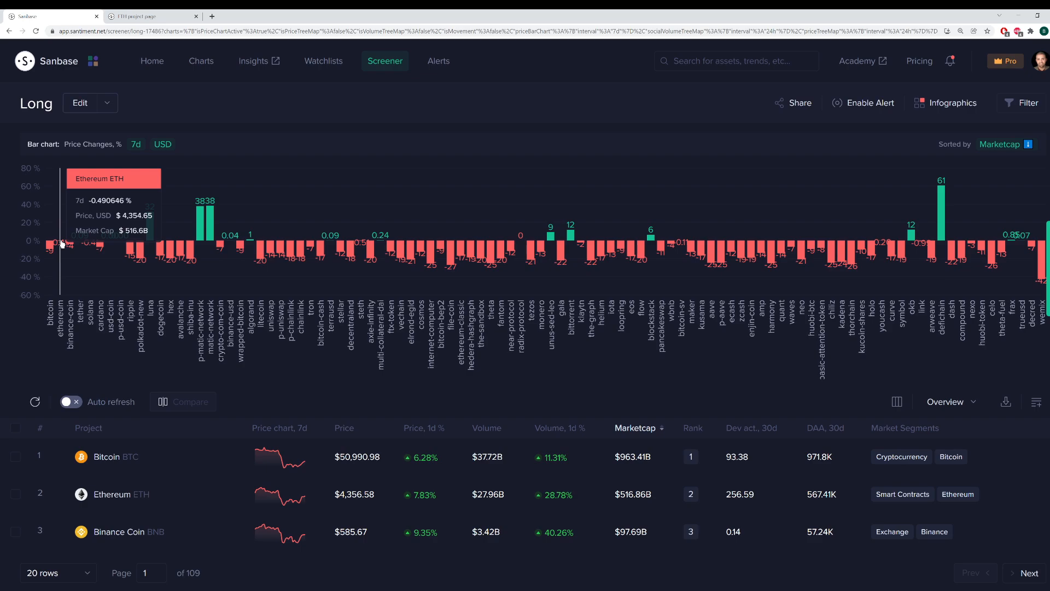
Switch the Long screener bar chart from 7-day to 30-day price changes.
left_click(137, 144)
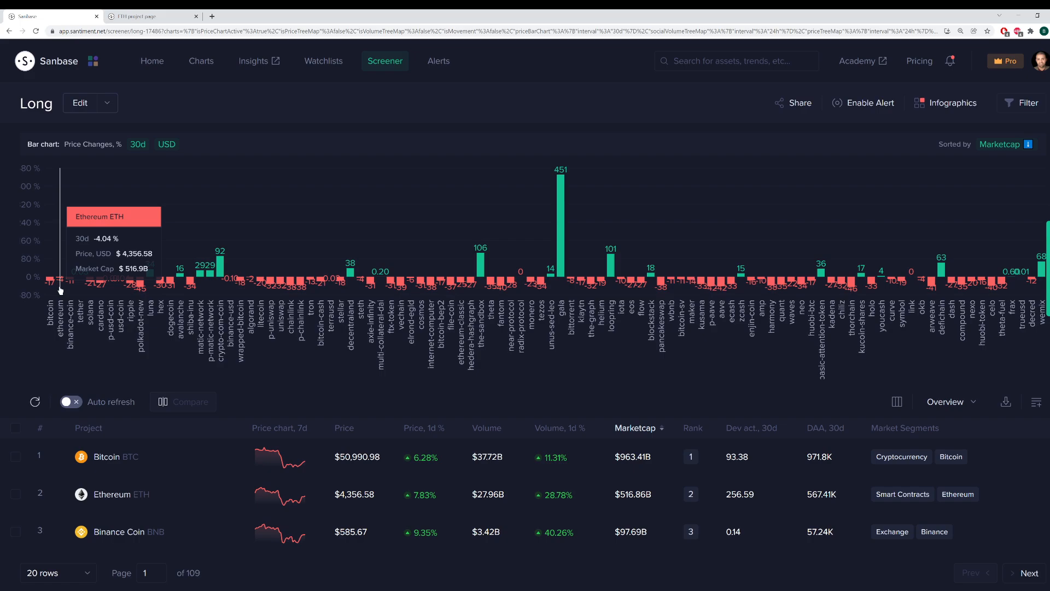
mouse_move(61, 281)
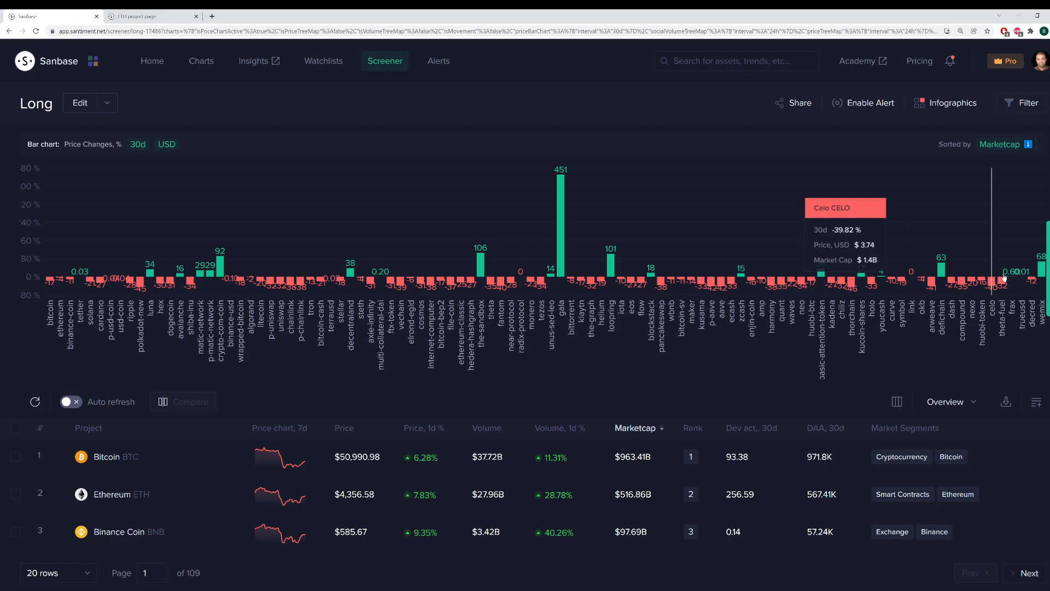
mouse_move(361, 294)
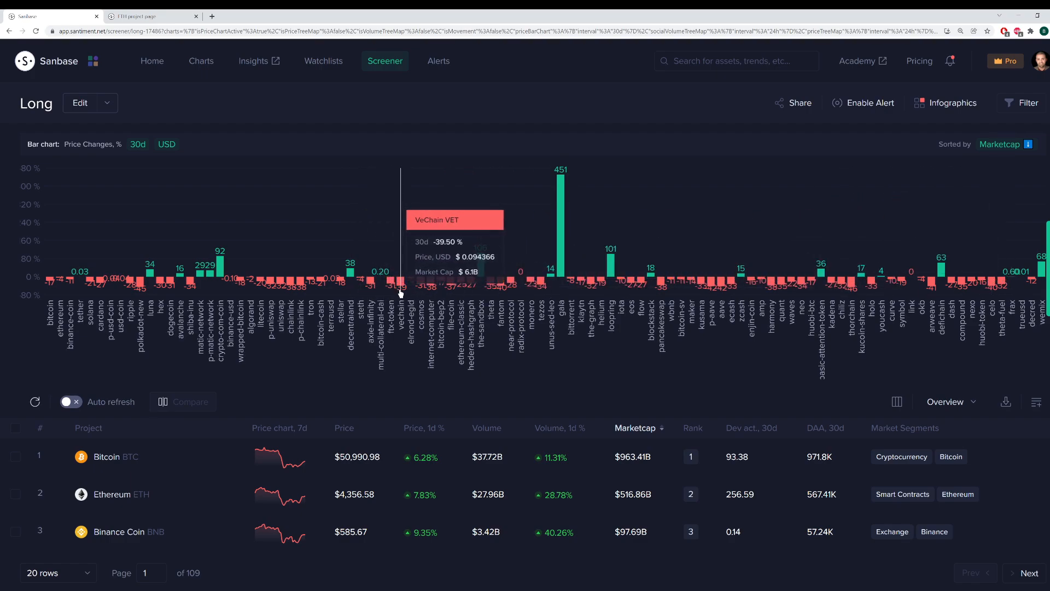
mouse_move(405, 294)
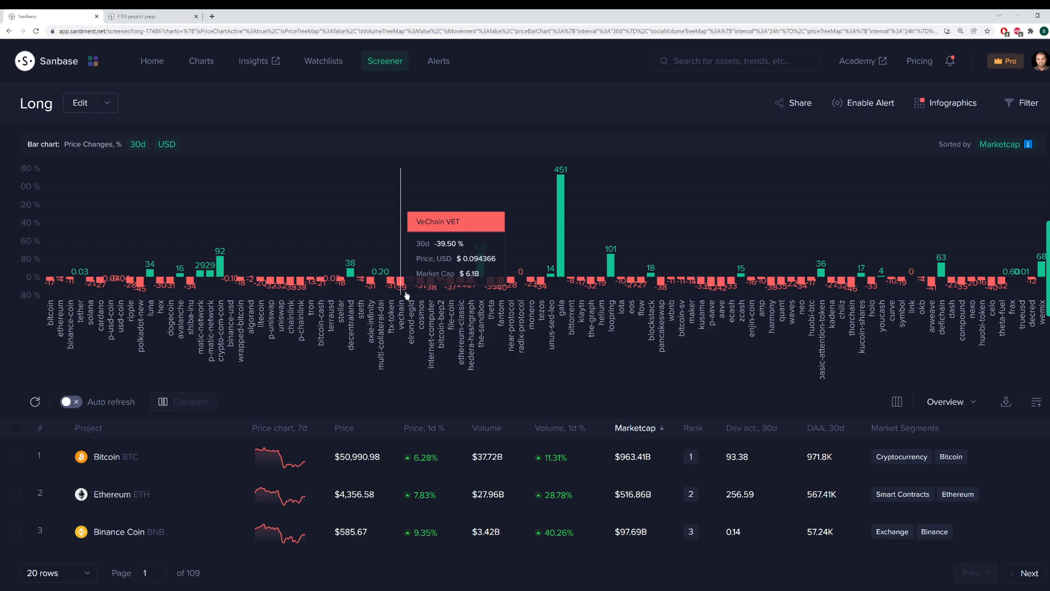
mouse_move(383, 121)
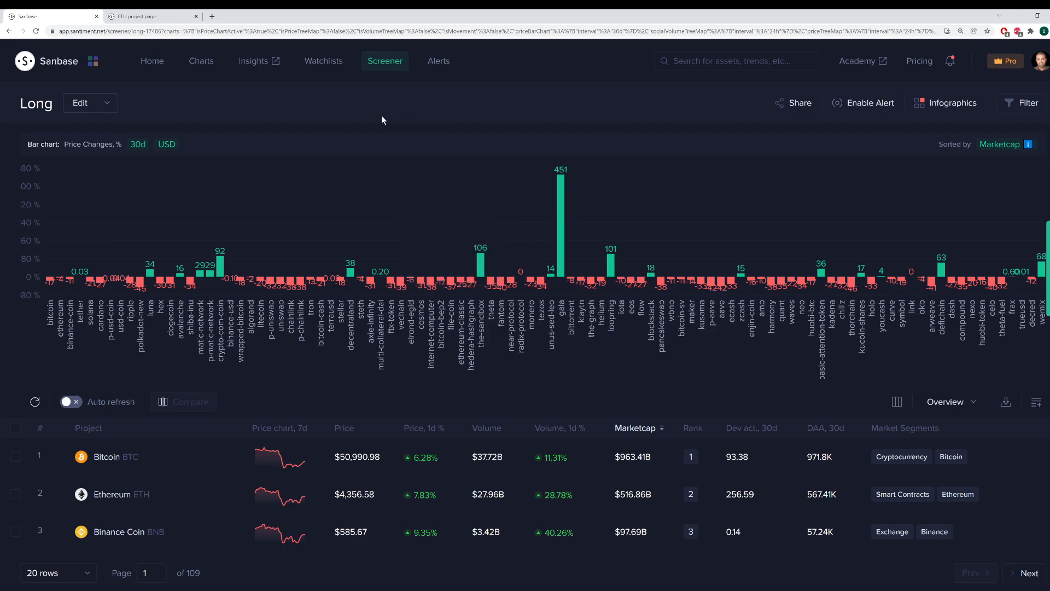
mouse_move(59, 278)
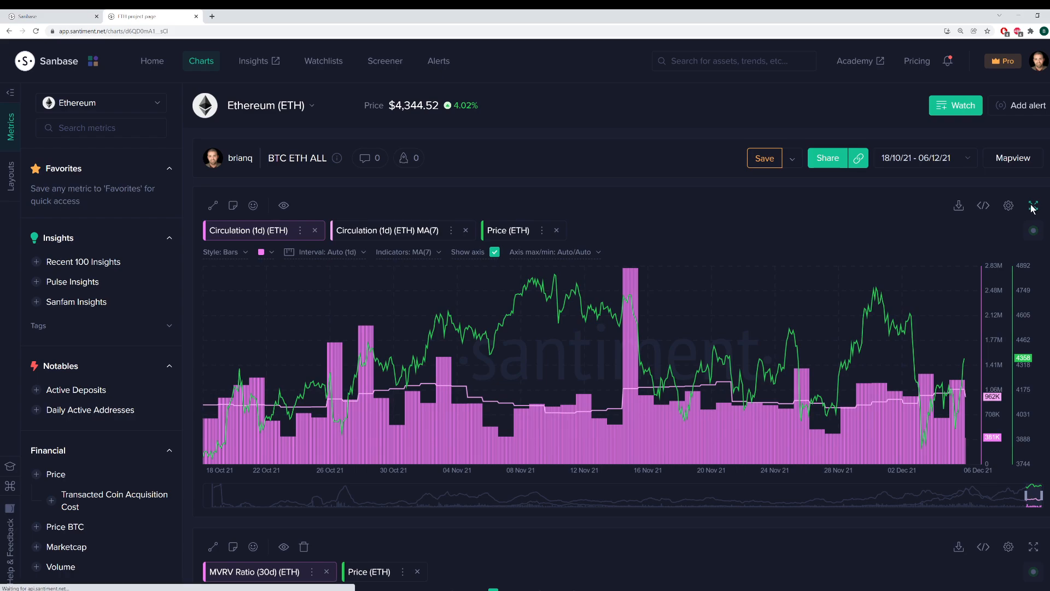
Expand the Ethereum circulation and price chart to full screen for 18 Oct–6 Dec 2021.
left_click(1033, 205)
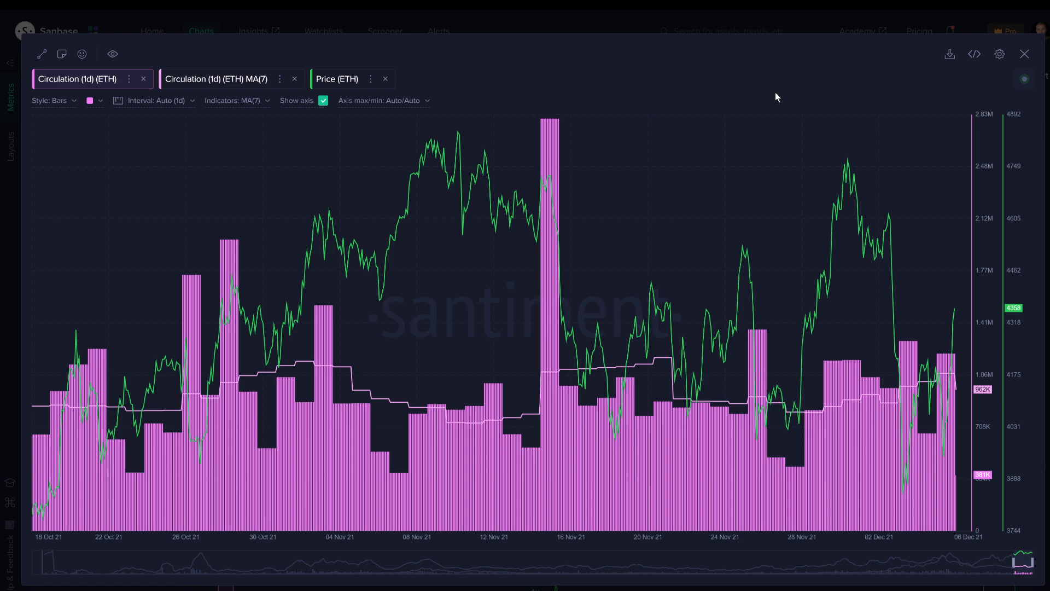
mouse_move(773, 122)
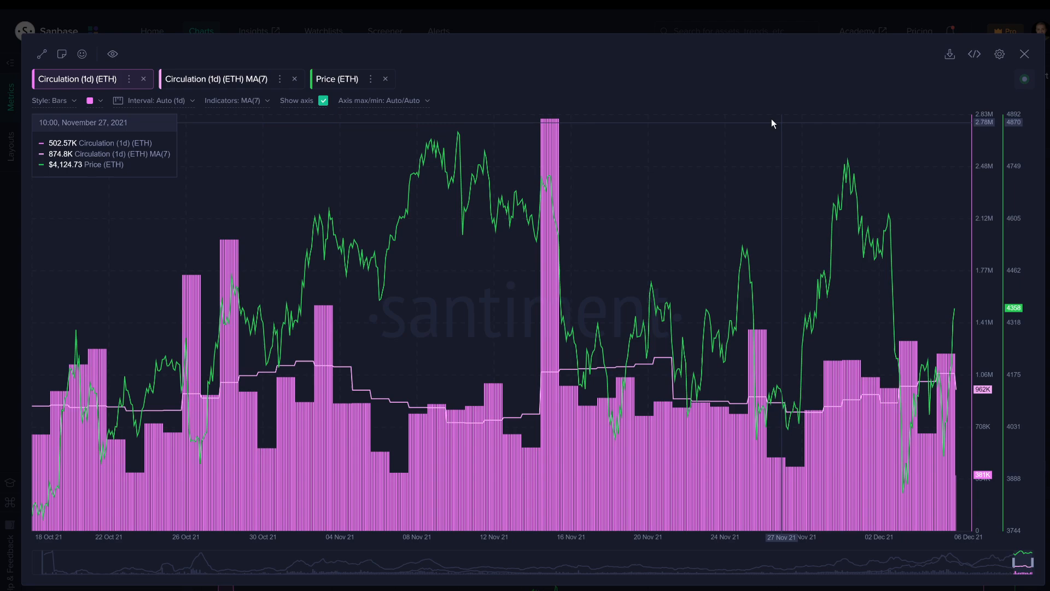
mouse_move(553, 173)
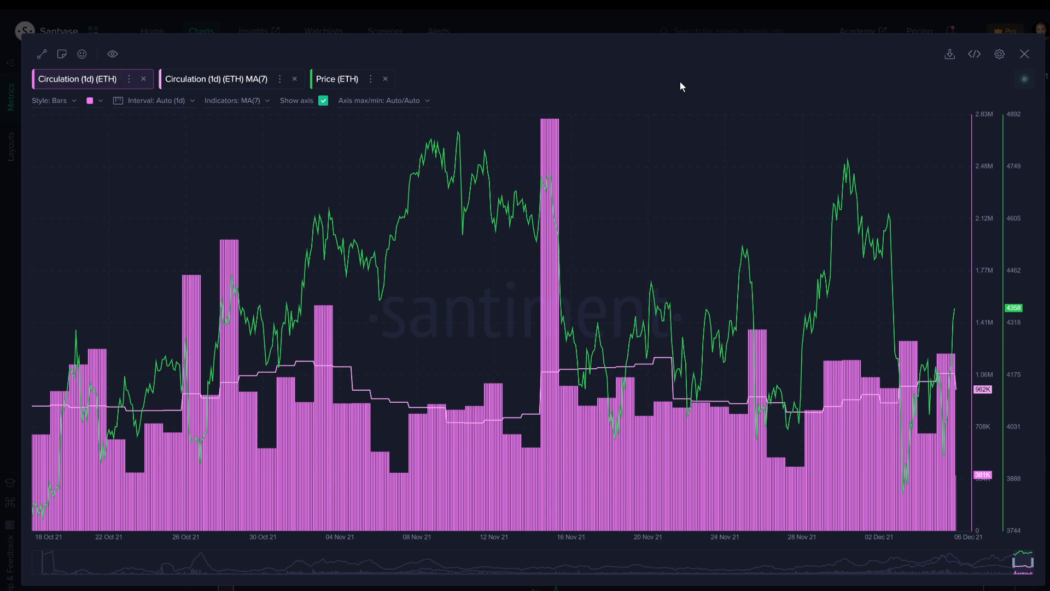
mouse_move(814, 418)
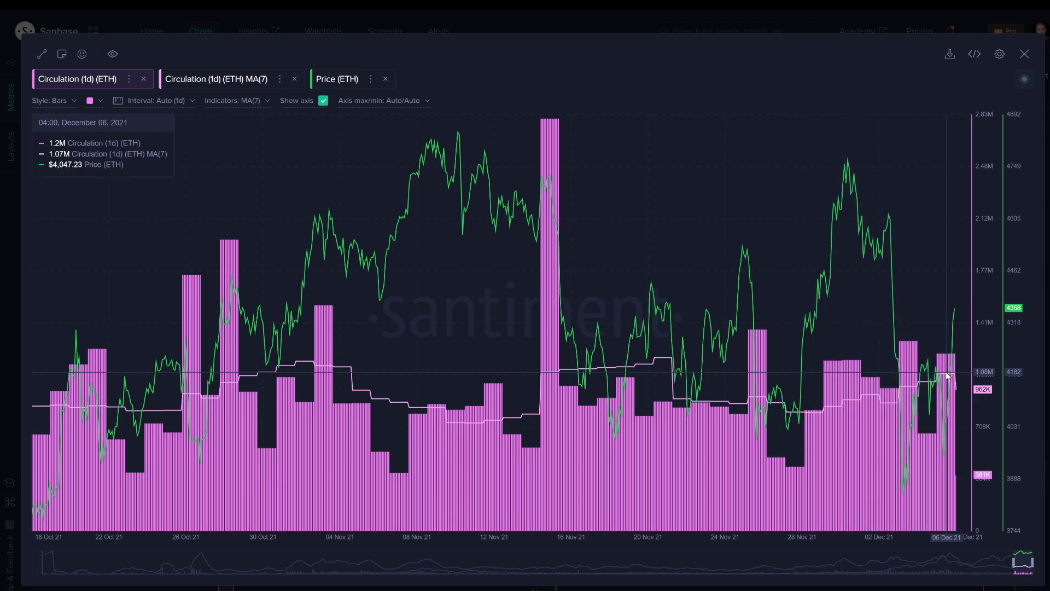
mouse_move(947, 390)
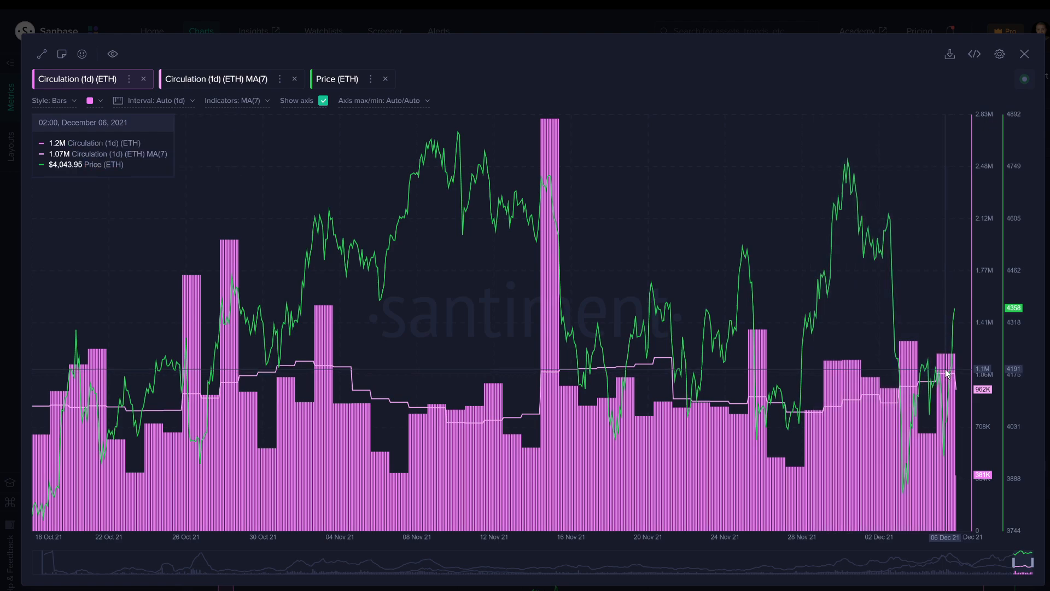
mouse_move(947, 387)
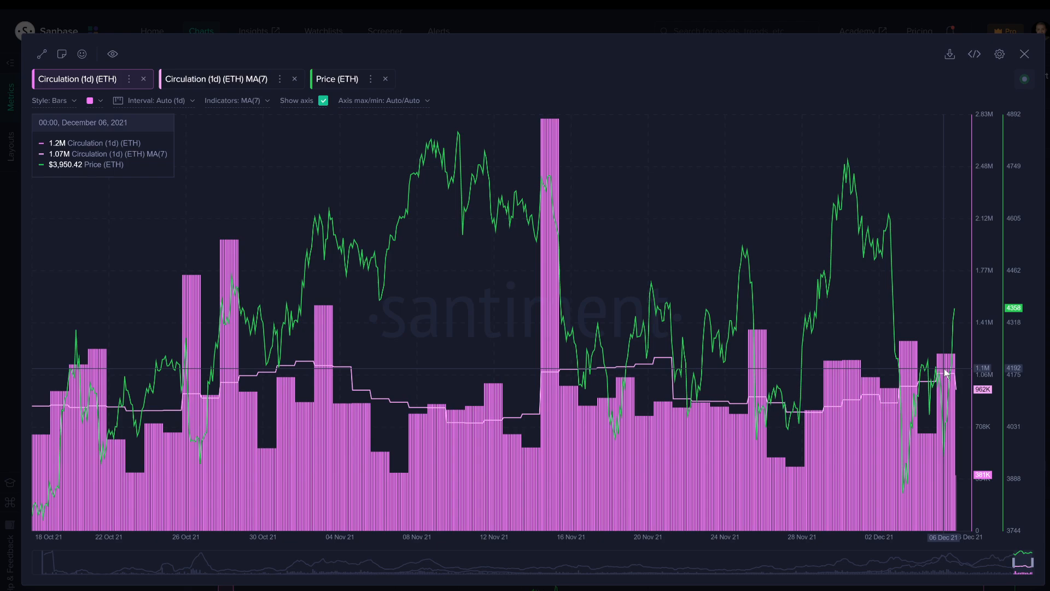
mouse_move(937, 378)
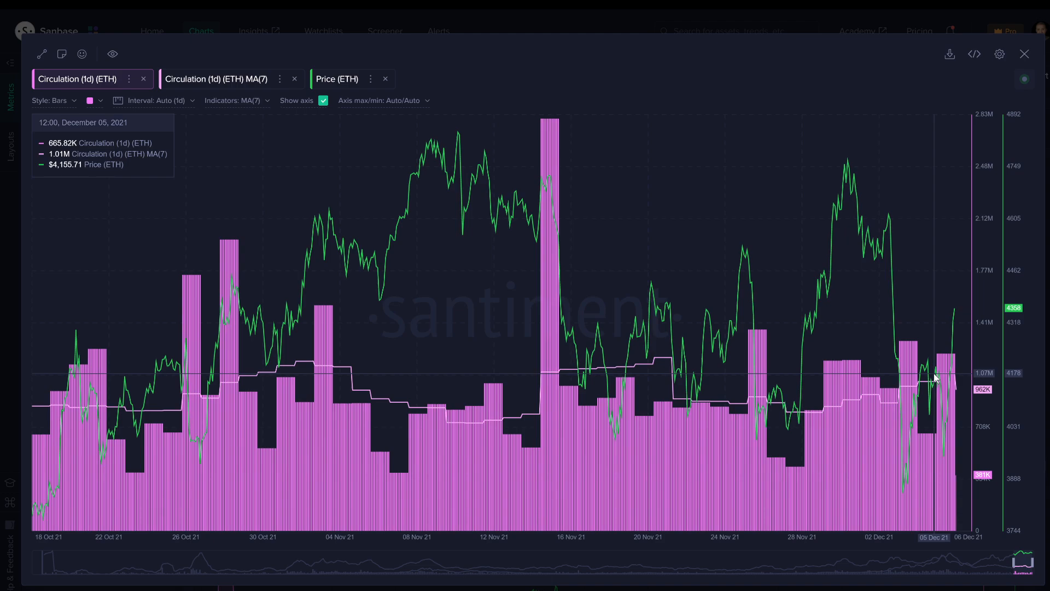
mouse_move(946, 366)
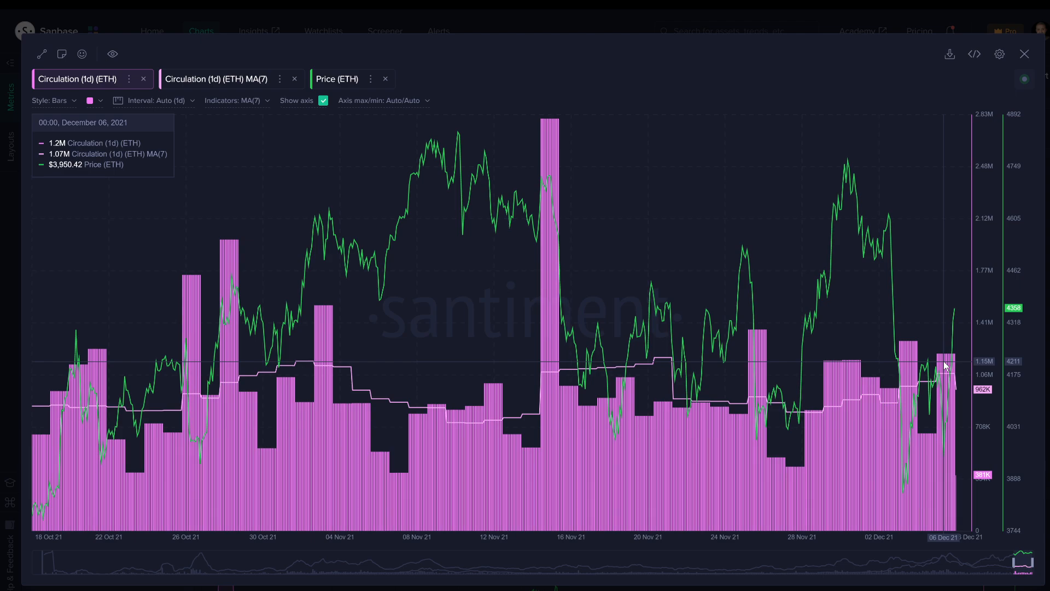
mouse_move(549, 195)
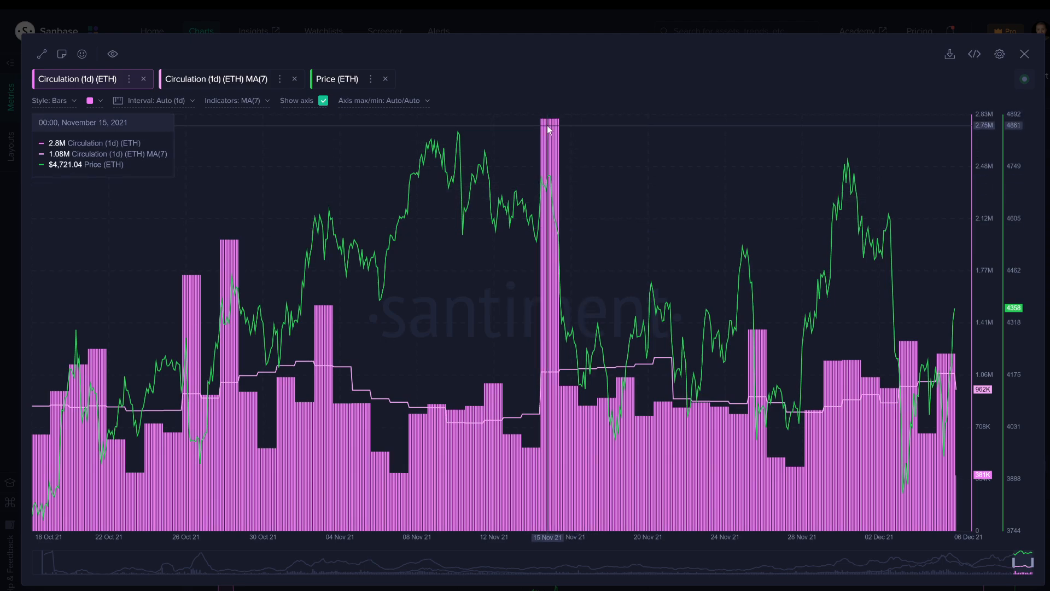
mouse_move(554, 140)
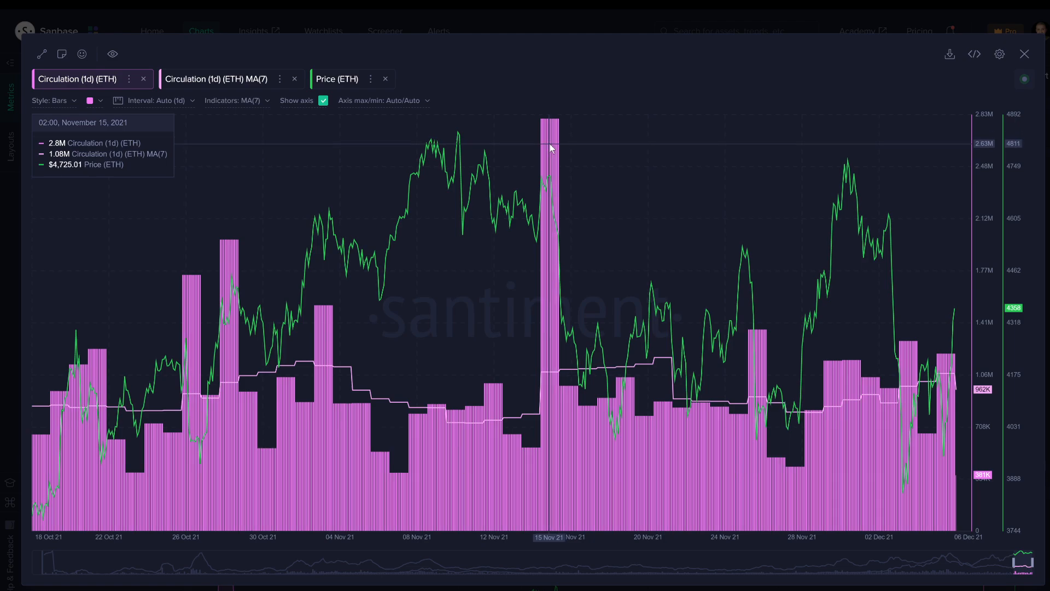
mouse_move(562, 266)
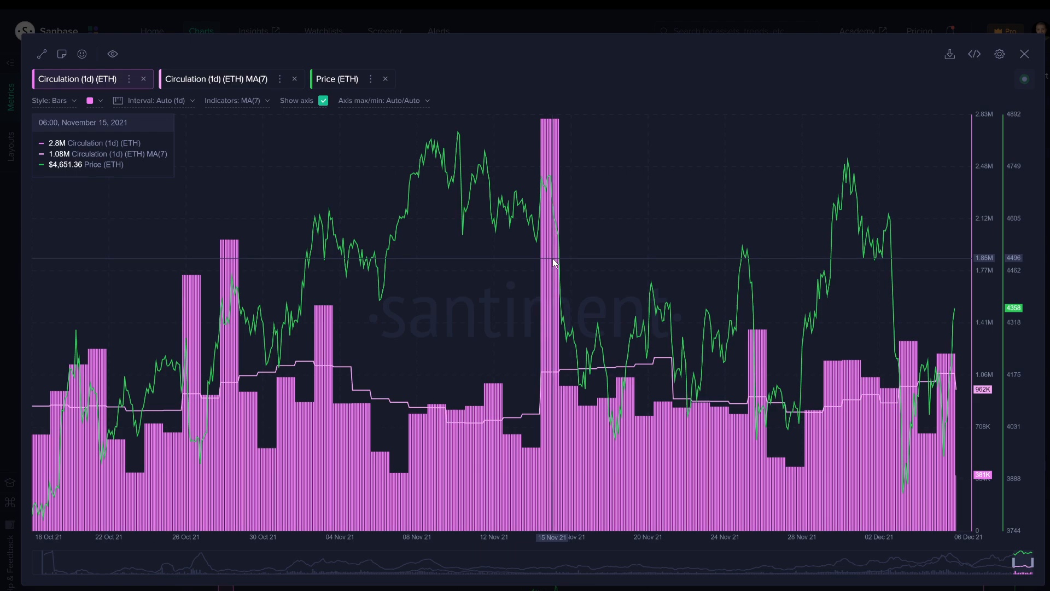
mouse_move(550, 261)
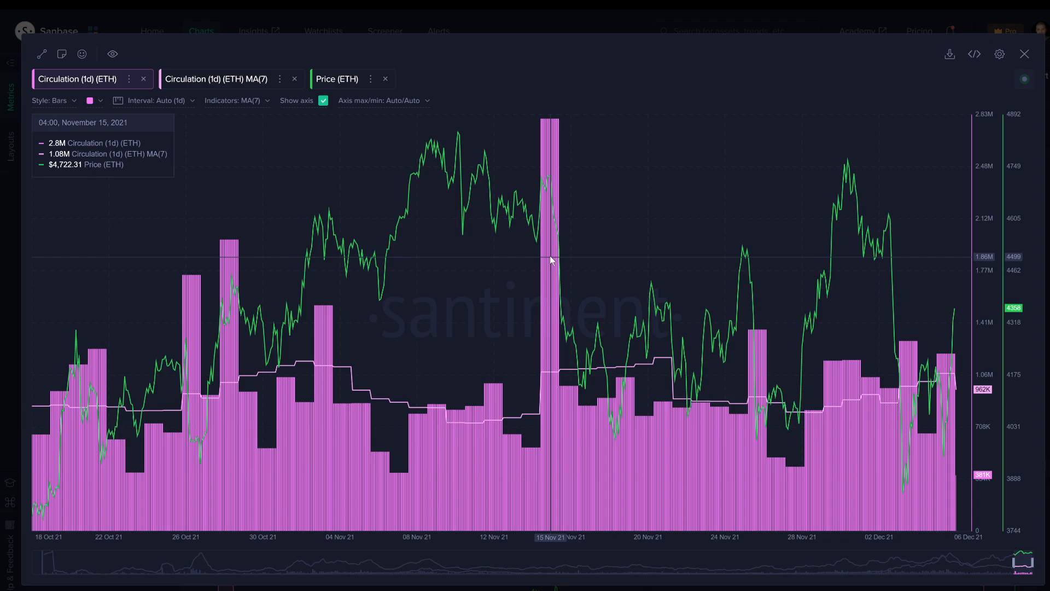
mouse_move(551, 260)
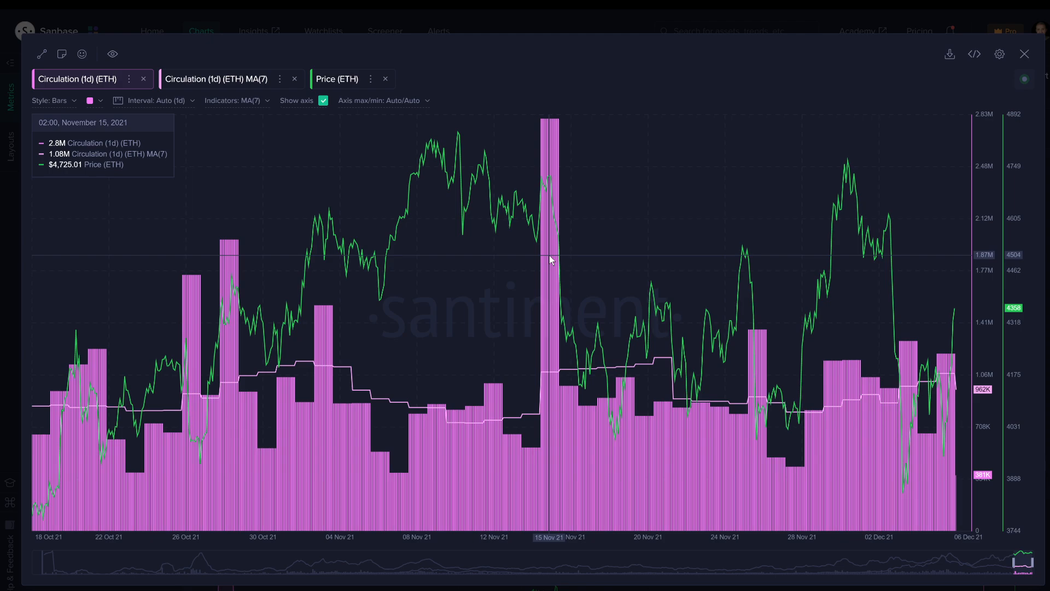
mouse_move(891, 284)
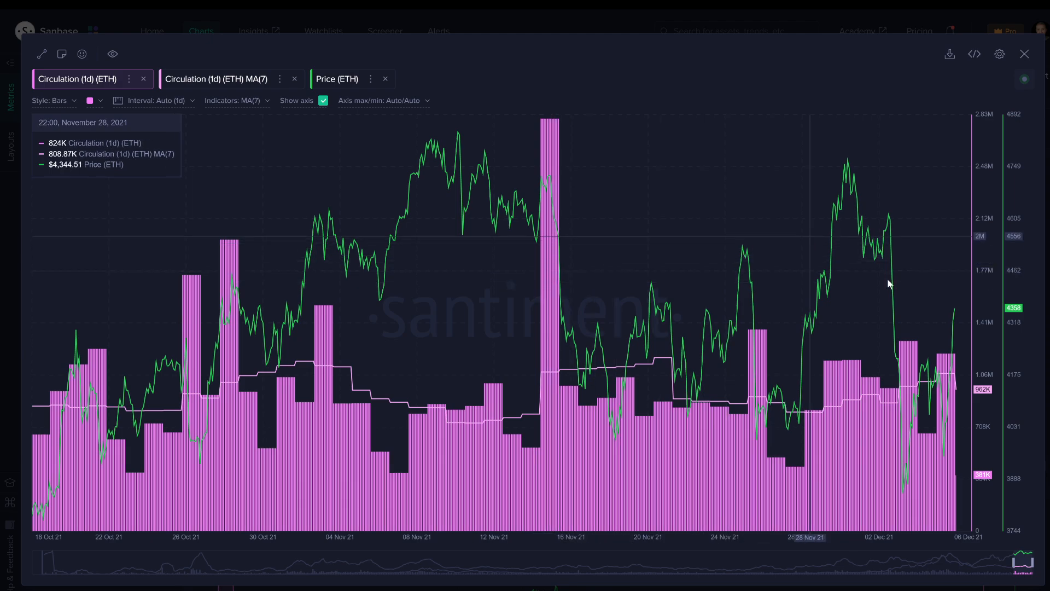
mouse_move(893, 211)
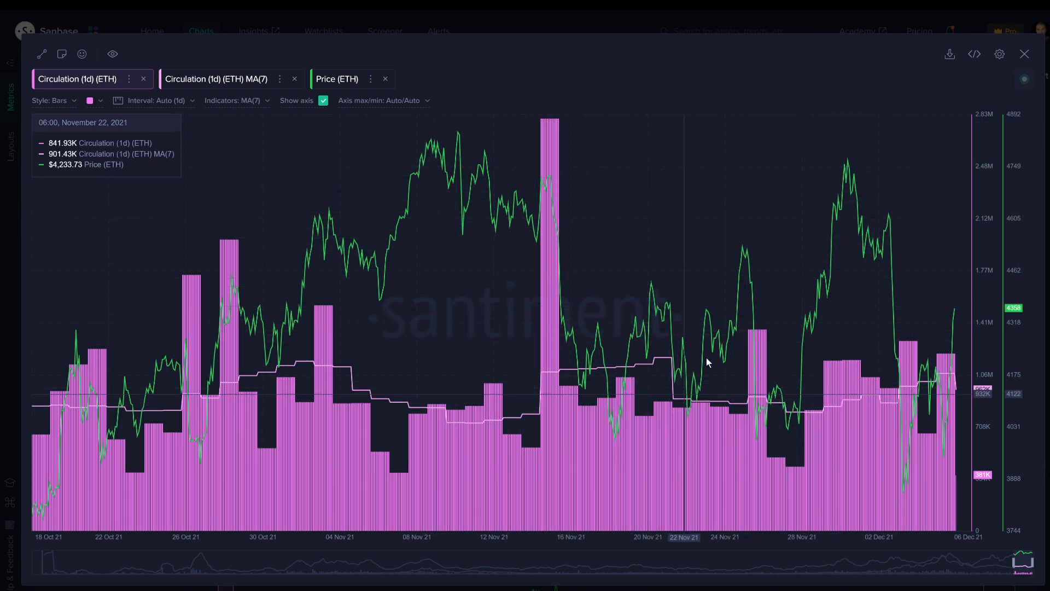
mouse_move(951, 425)
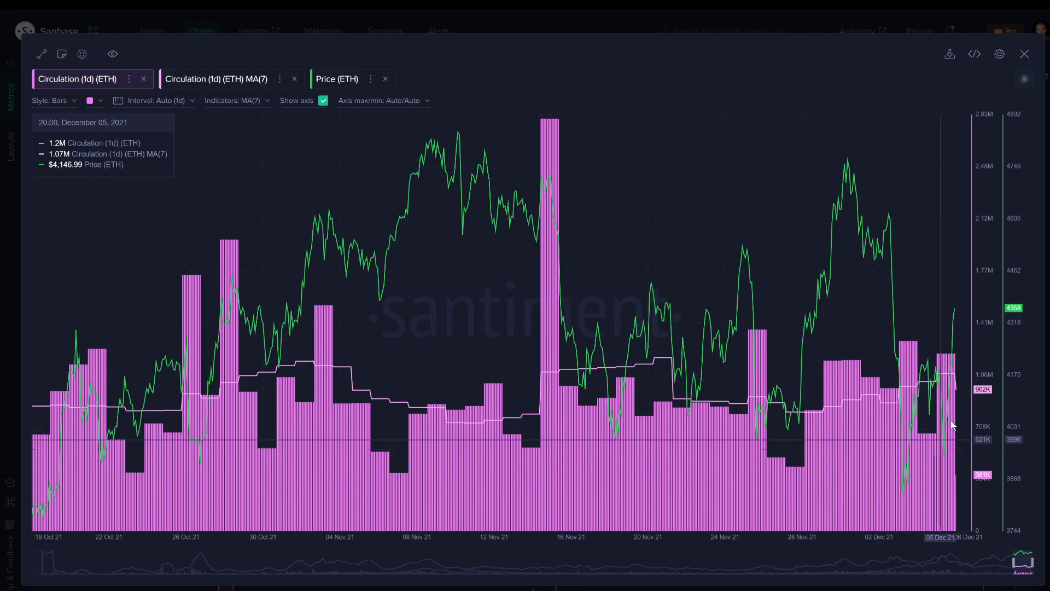
mouse_move(984, 271)
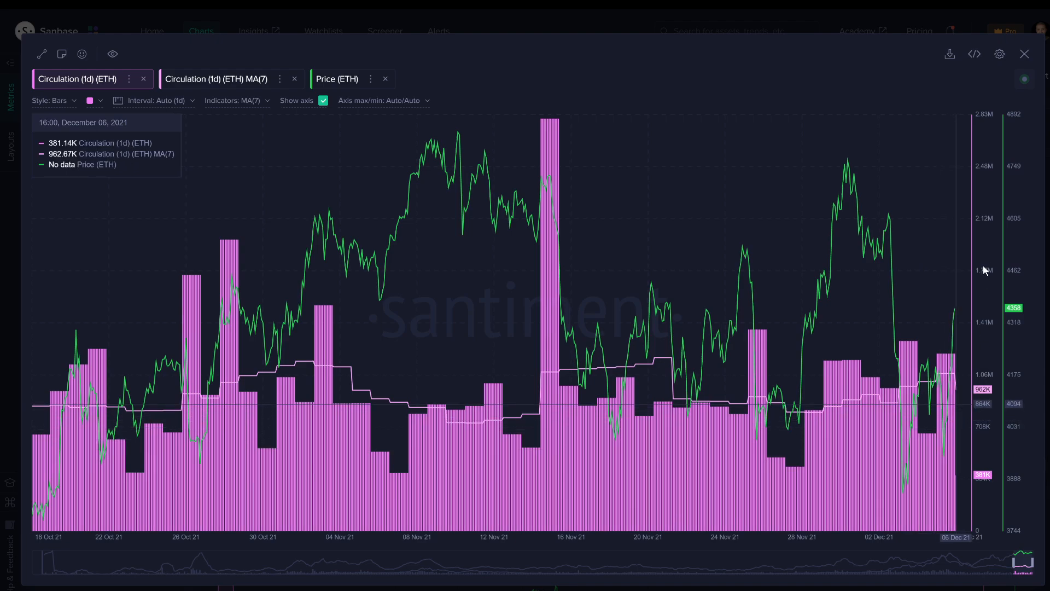
mouse_move(967, 93)
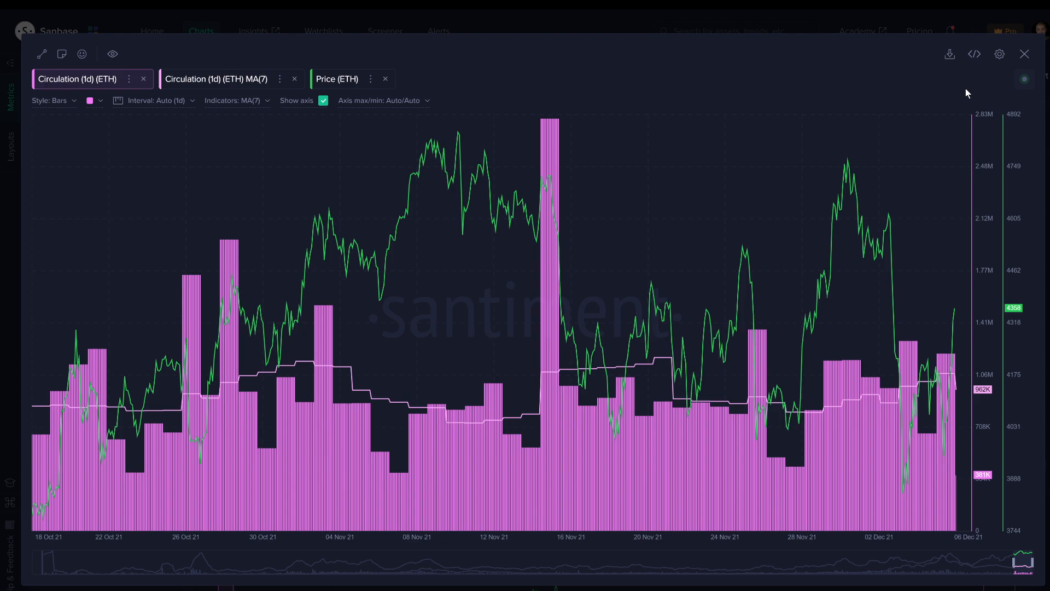
mouse_move(316, 313)
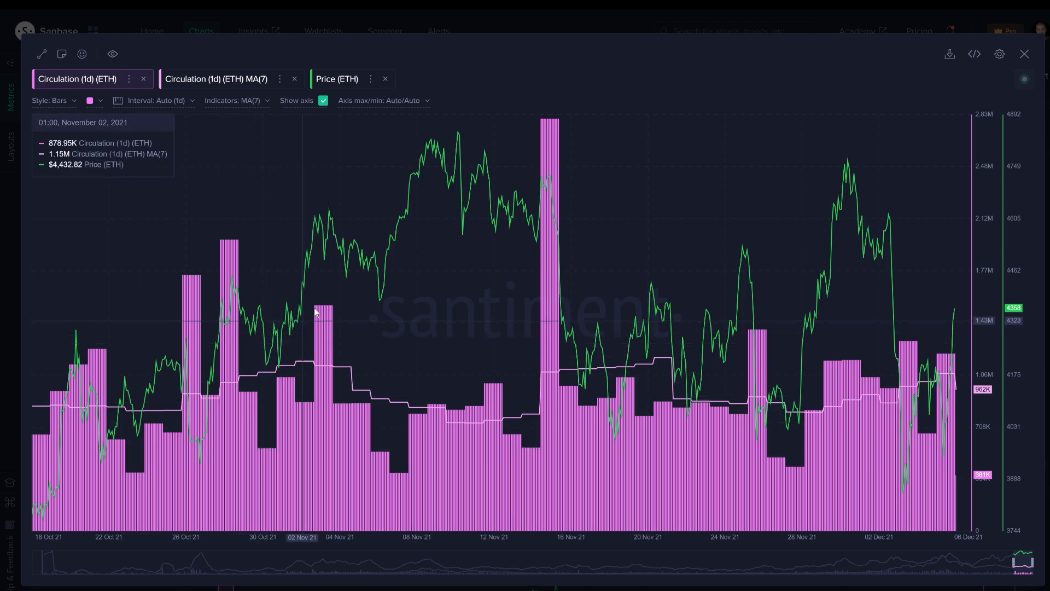
mouse_move(1024, 54)
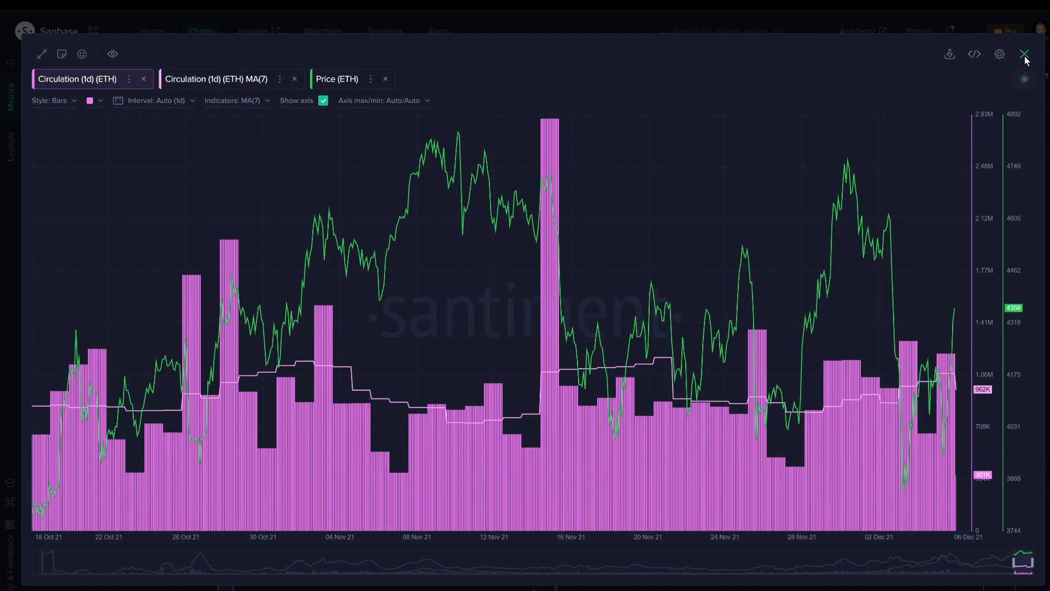
Close the full-screen circulation chart and expand the MVRV Ratio (30d) chart instead.
left_click(1024, 54)
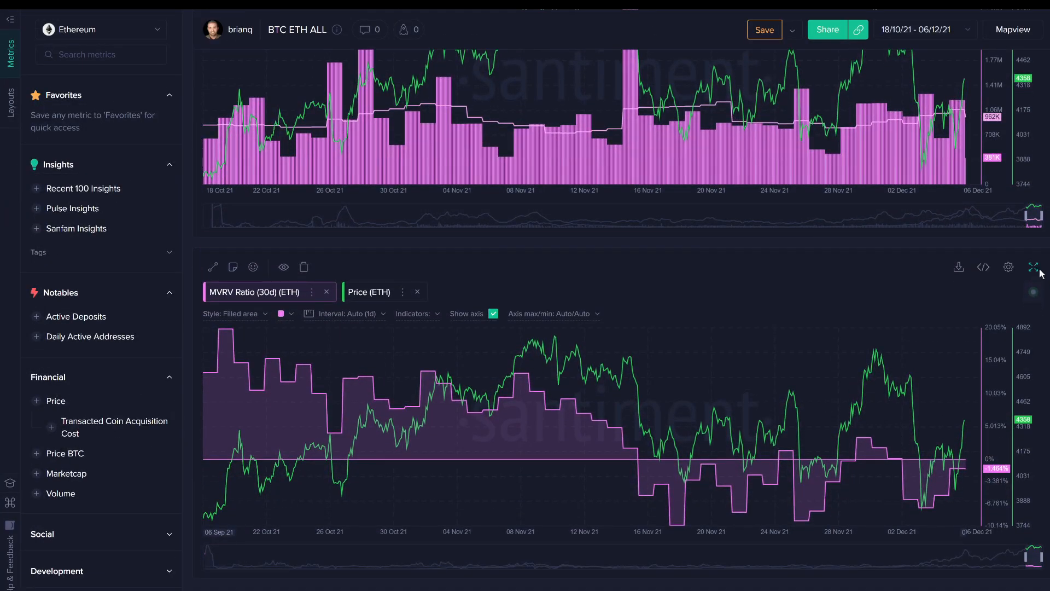
left_click(1033, 267)
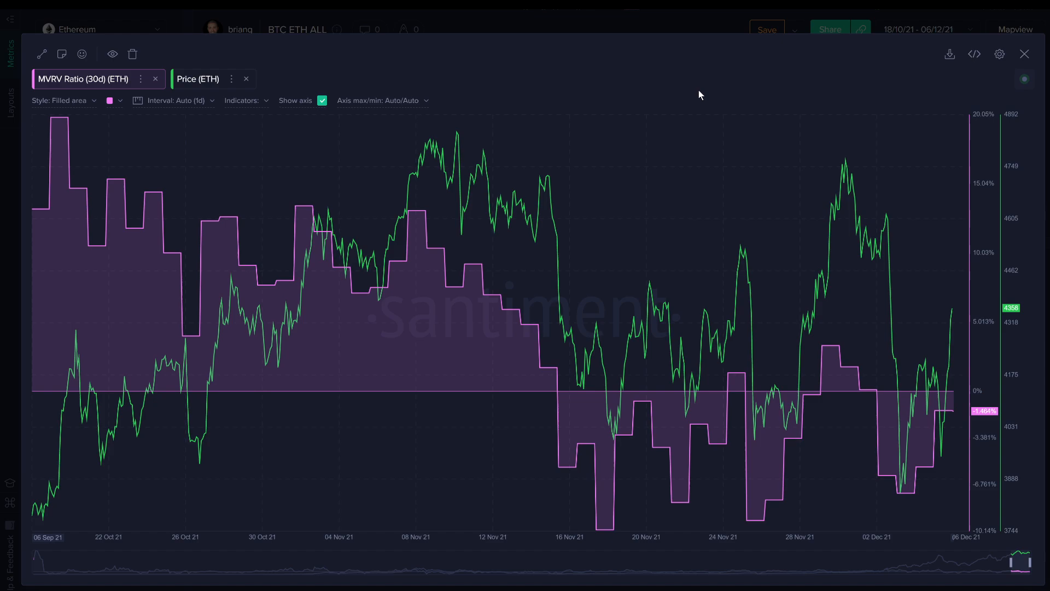
mouse_move(296, 226)
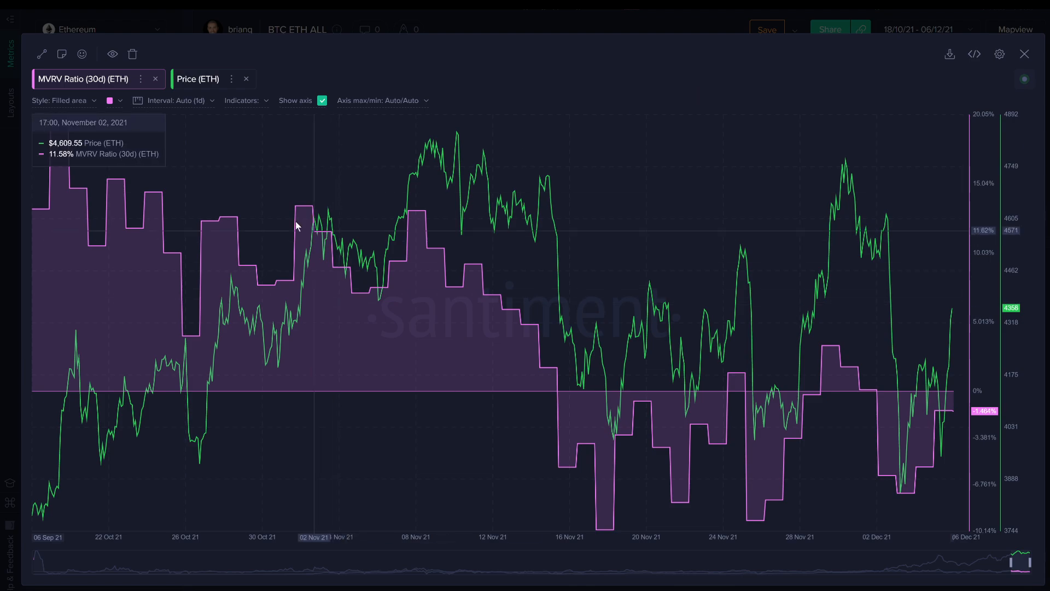
mouse_move(167, 218)
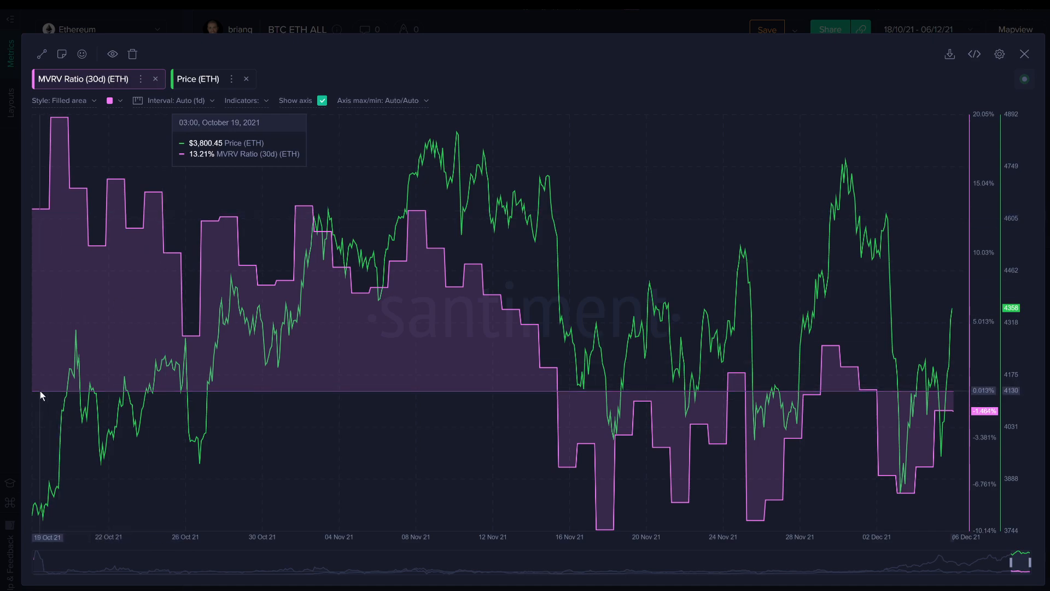
mouse_move(950, 396)
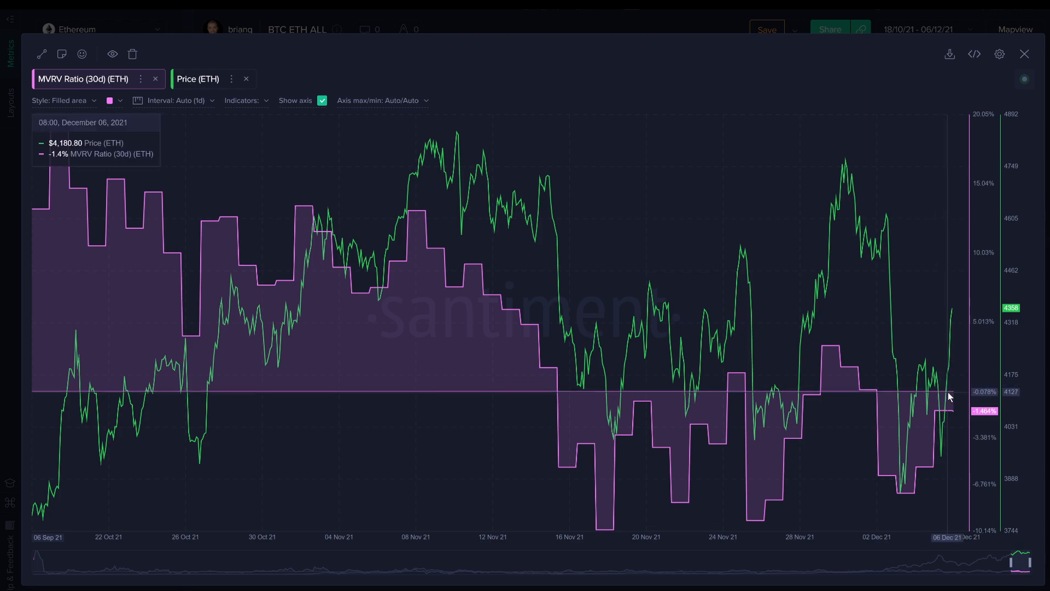
mouse_move(111, 158)
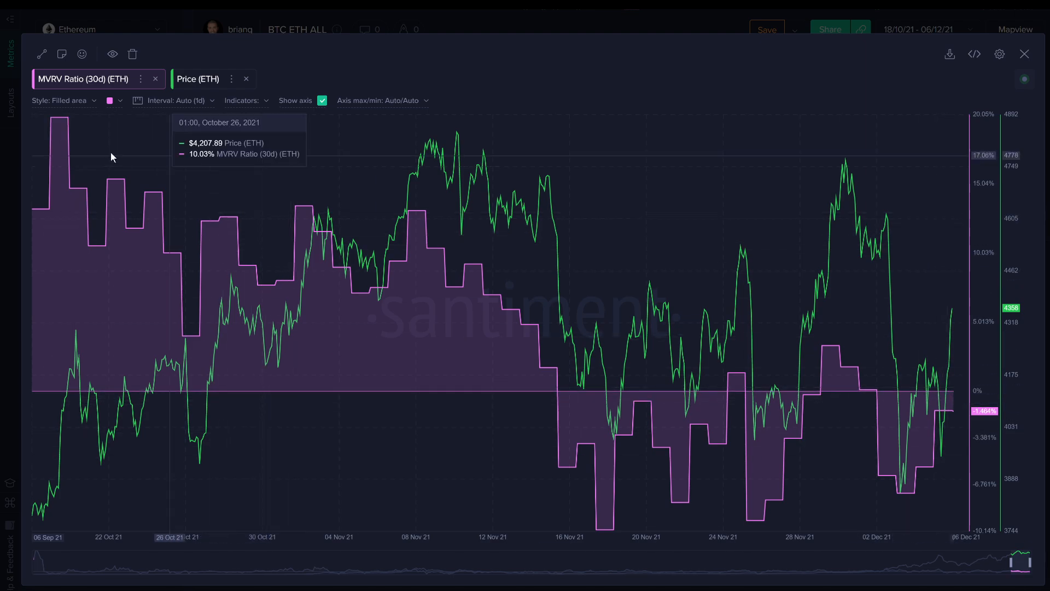
mouse_move(127, 232)
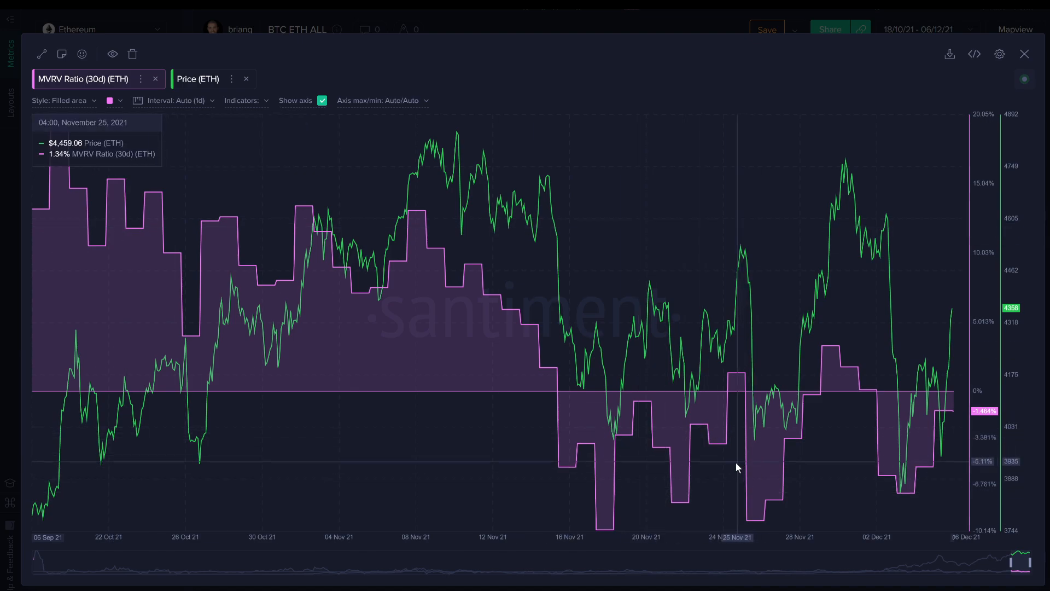
mouse_move(720, 464)
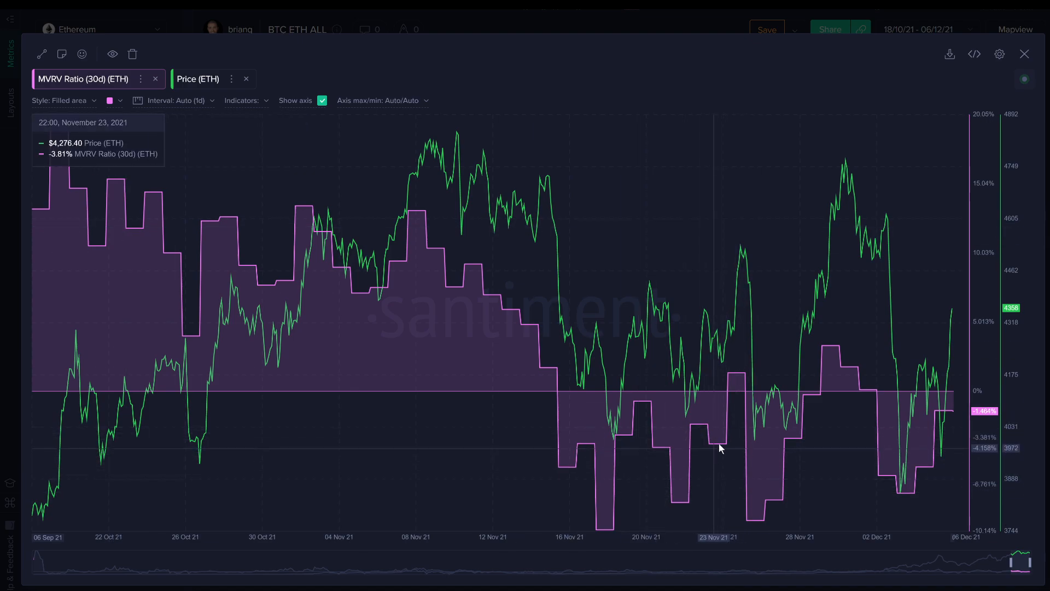
mouse_move(724, 444)
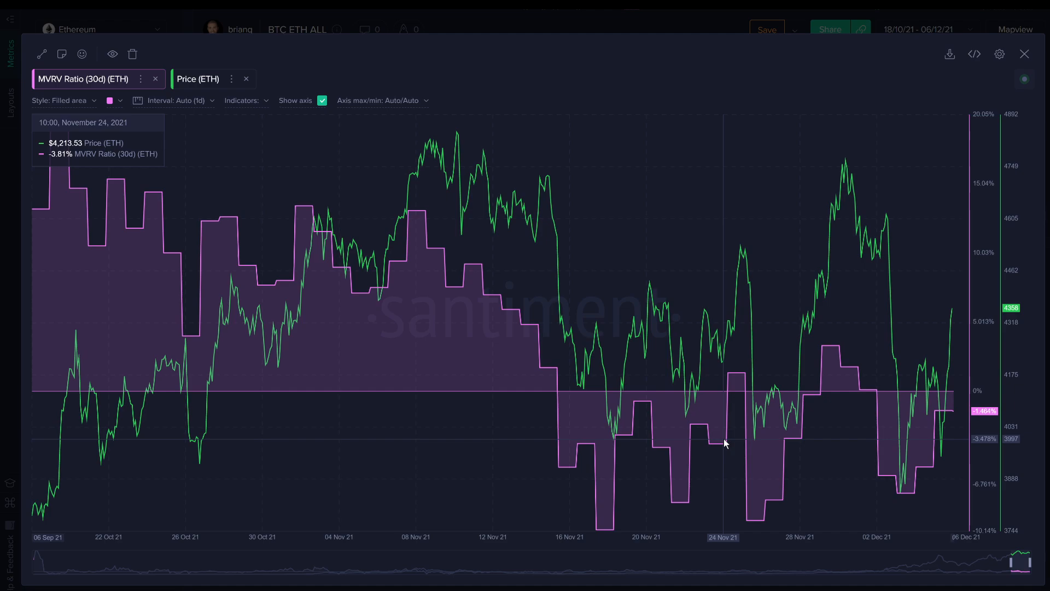
mouse_move(623, 453)
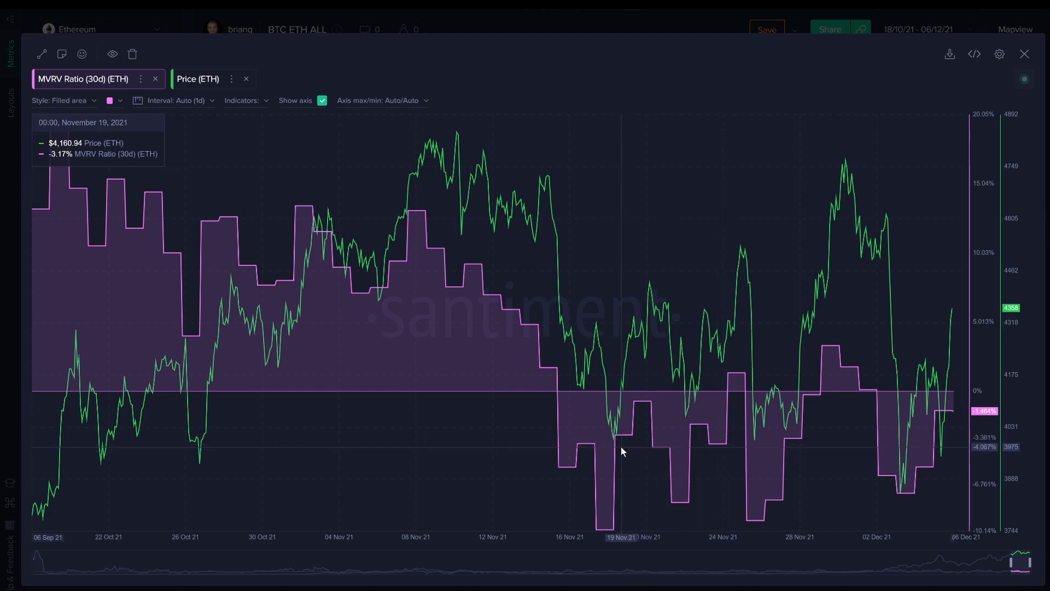
mouse_move(611, 535)
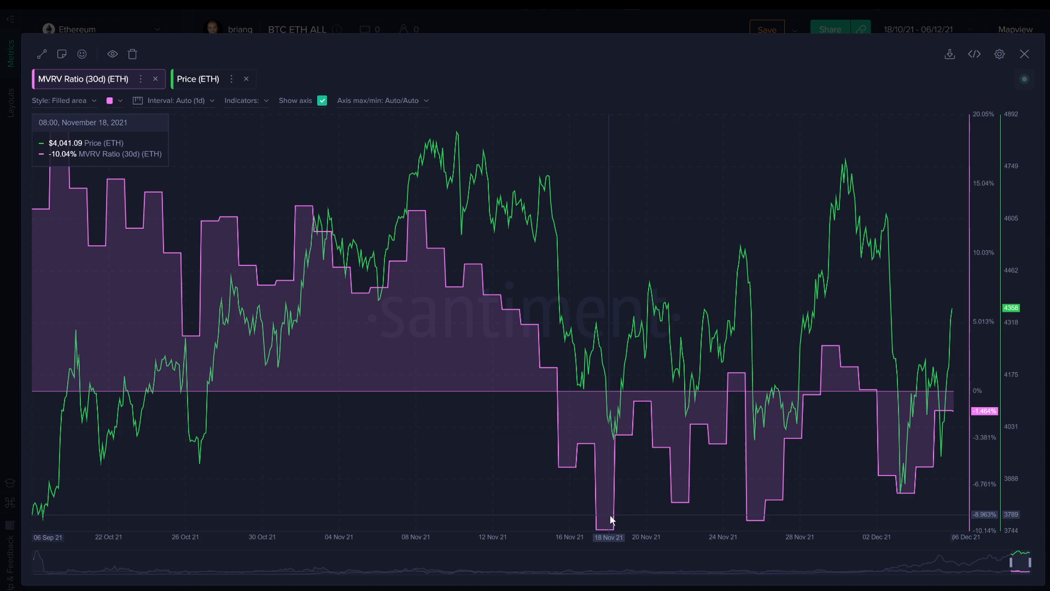
mouse_move(618, 431)
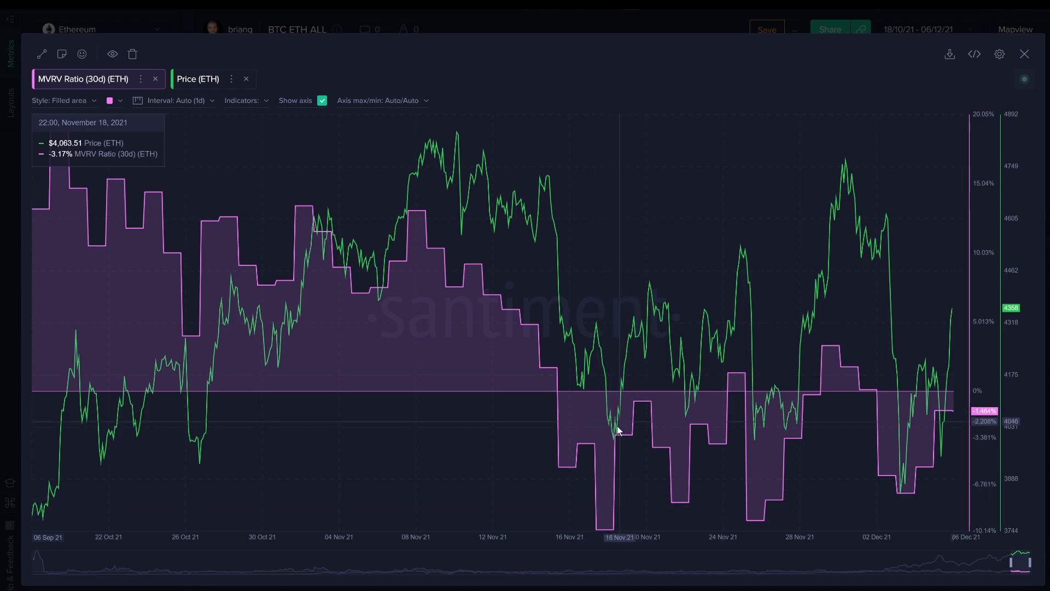
mouse_move(617, 440)
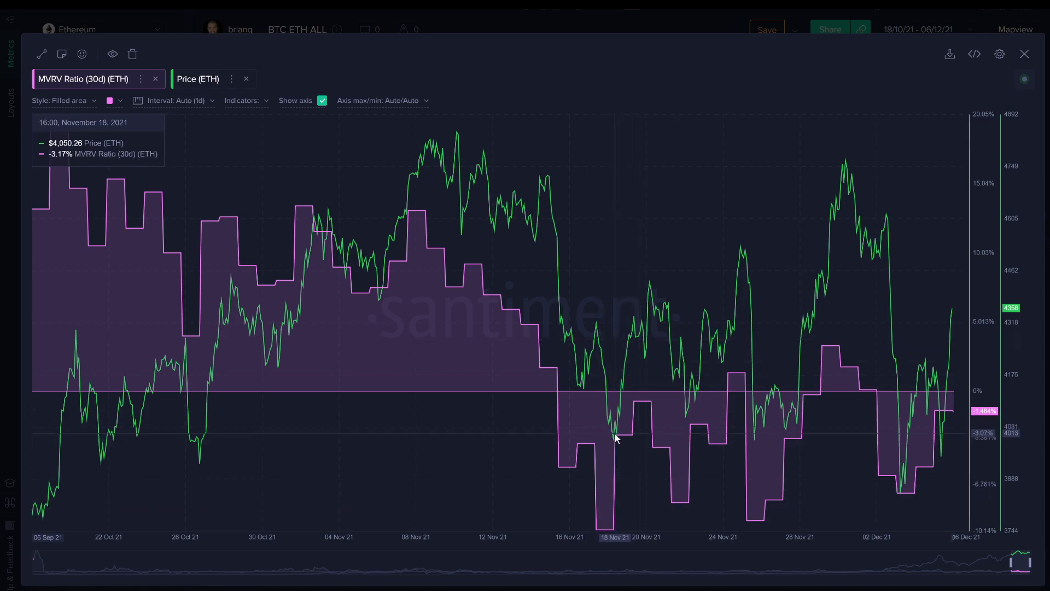
mouse_move(687, 433)
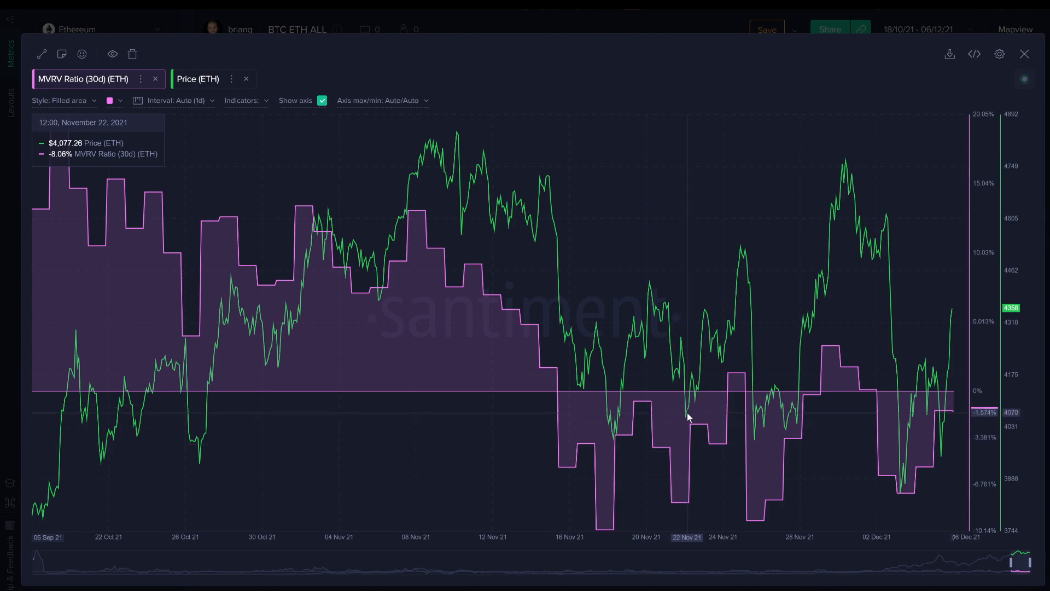
mouse_move(768, 499)
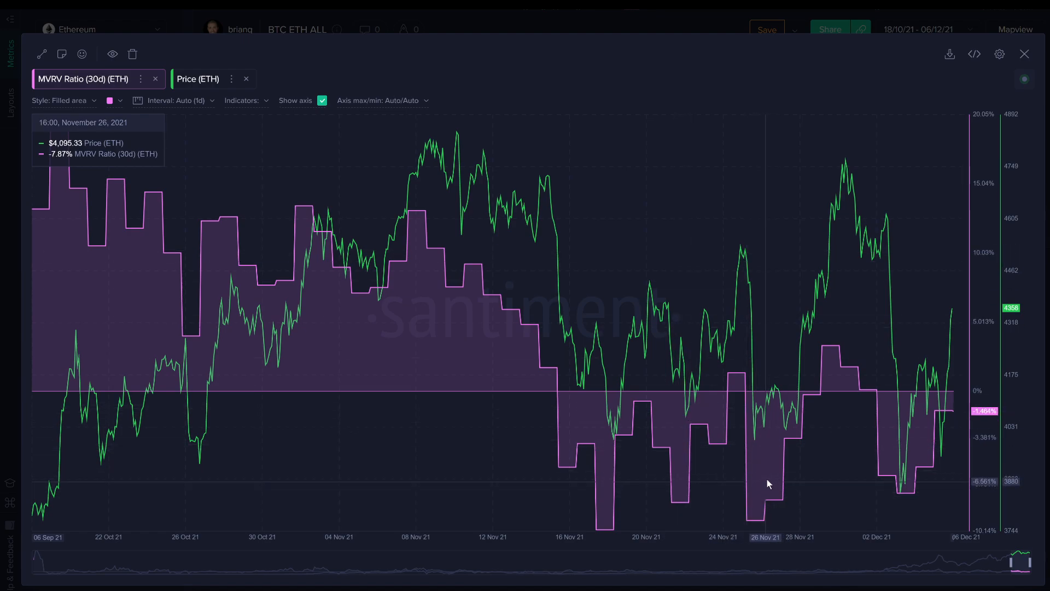
mouse_move(900, 493)
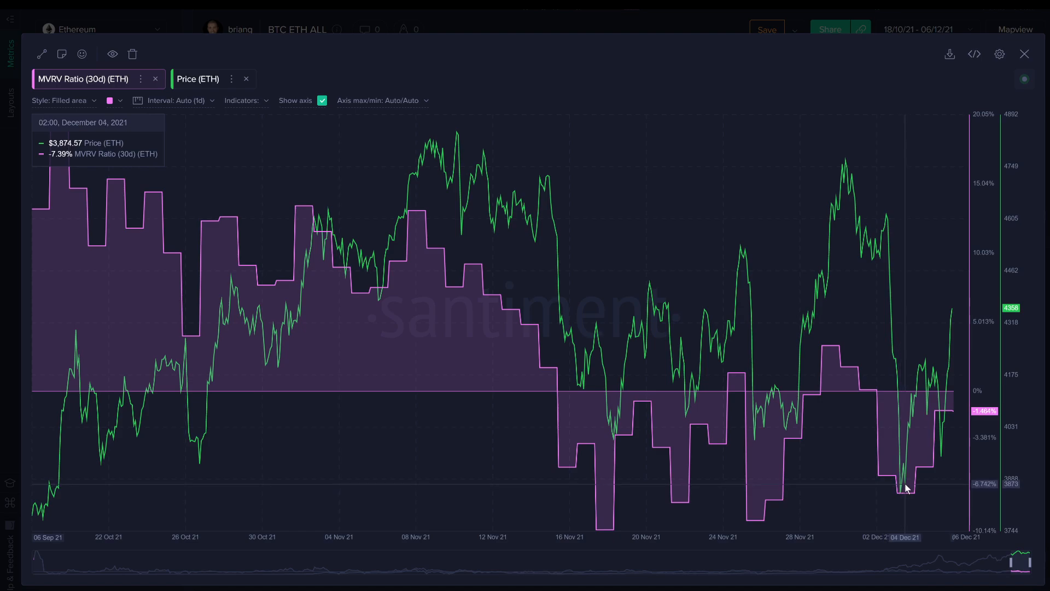
mouse_move(1025, 55)
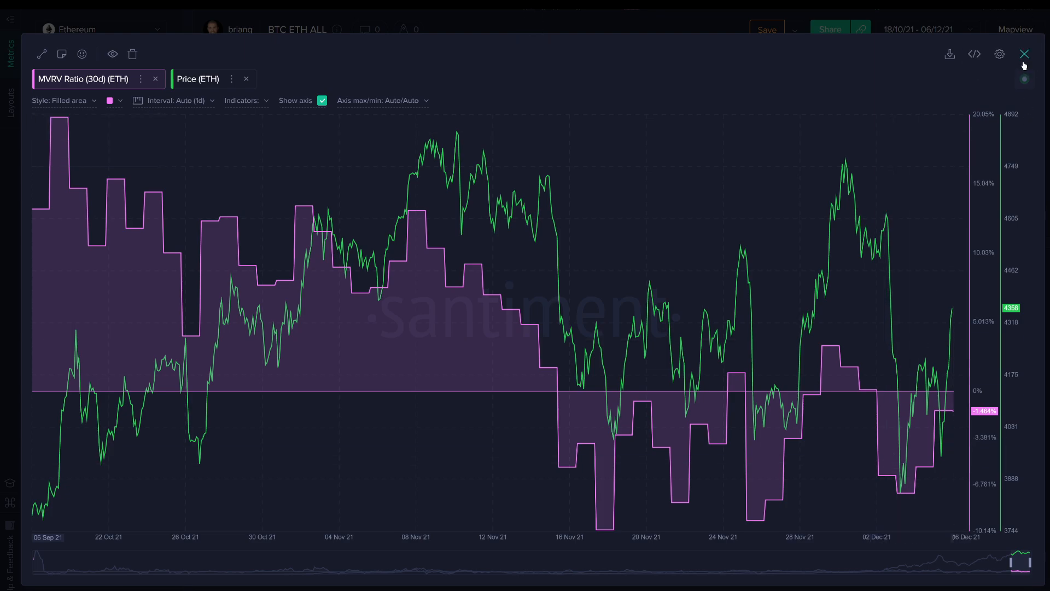
mouse_move(1027, 62)
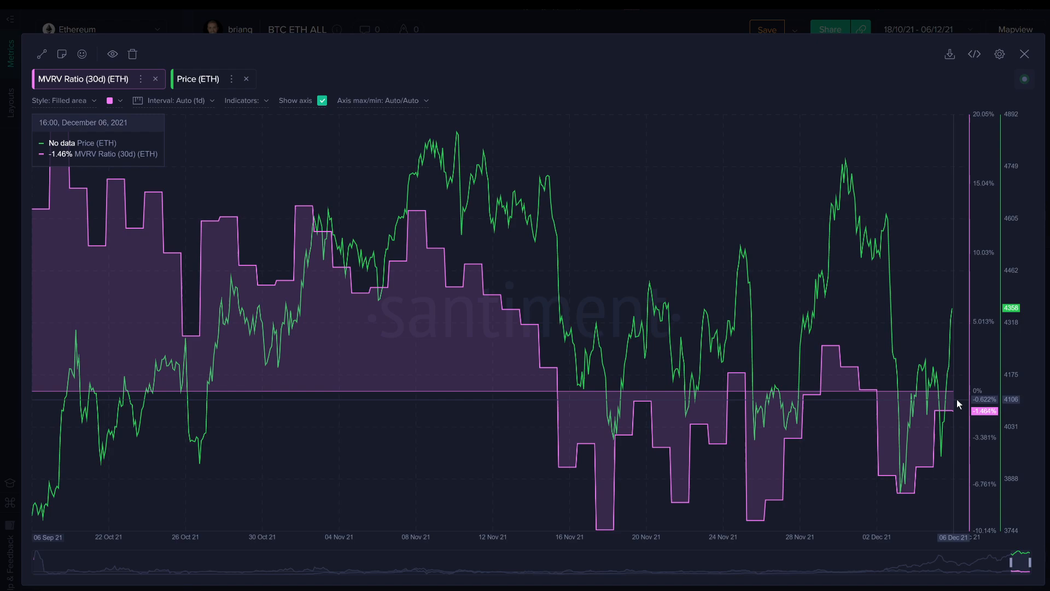
mouse_move(950, 376)
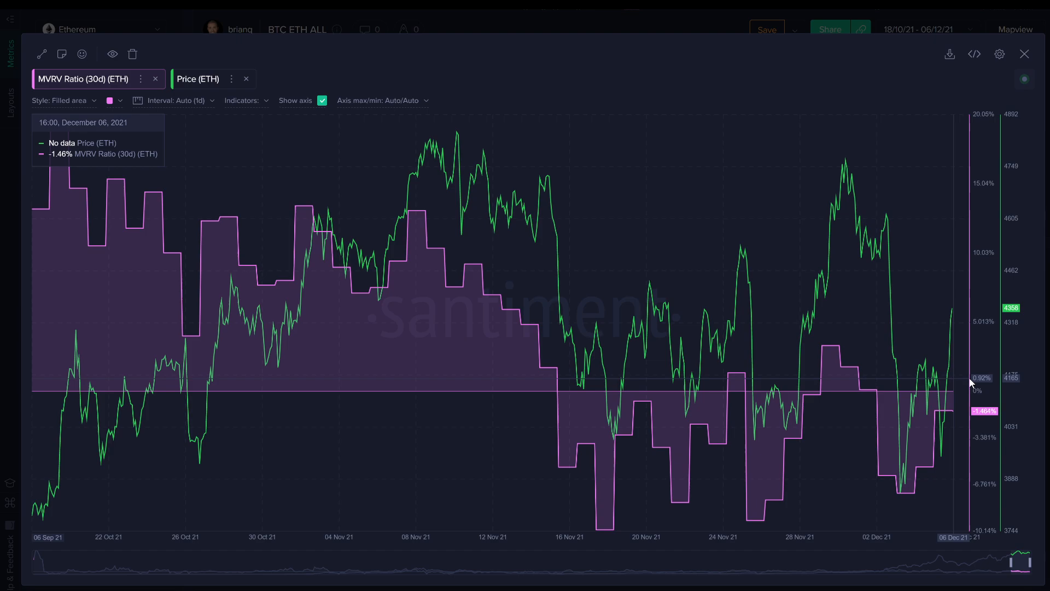
mouse_move(946, 107)
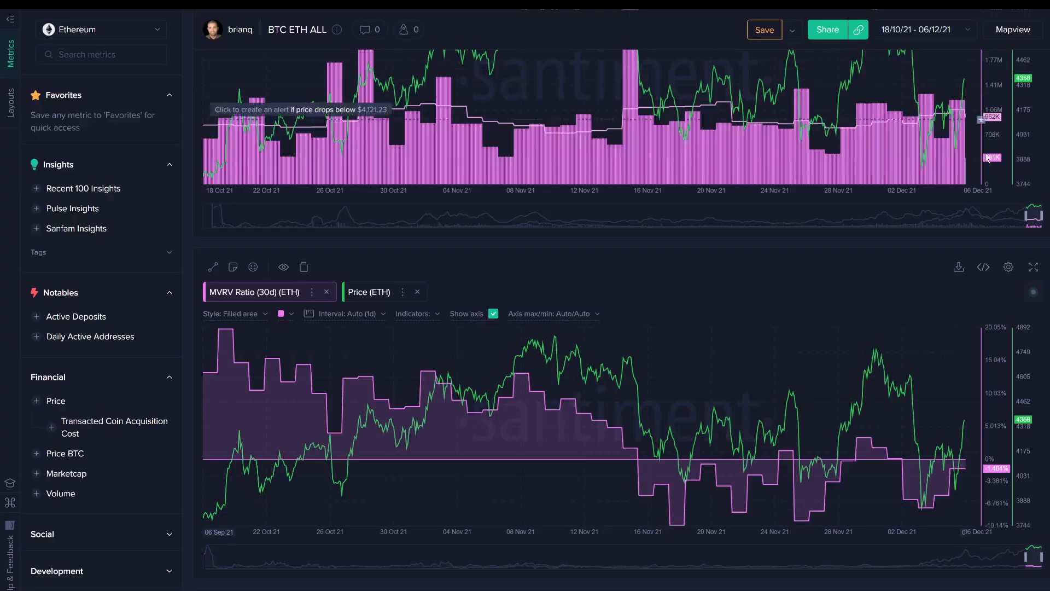
Expand the Ethereum social volume and social dominance chart to full screen and inspect it.
scroll("down", 3)
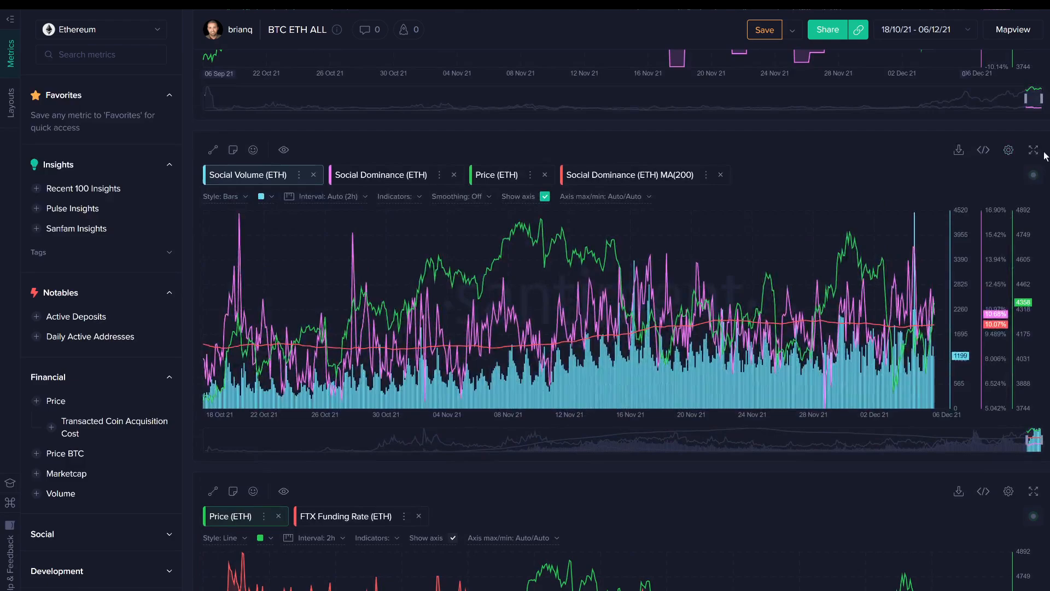
left_click(1031, 149)
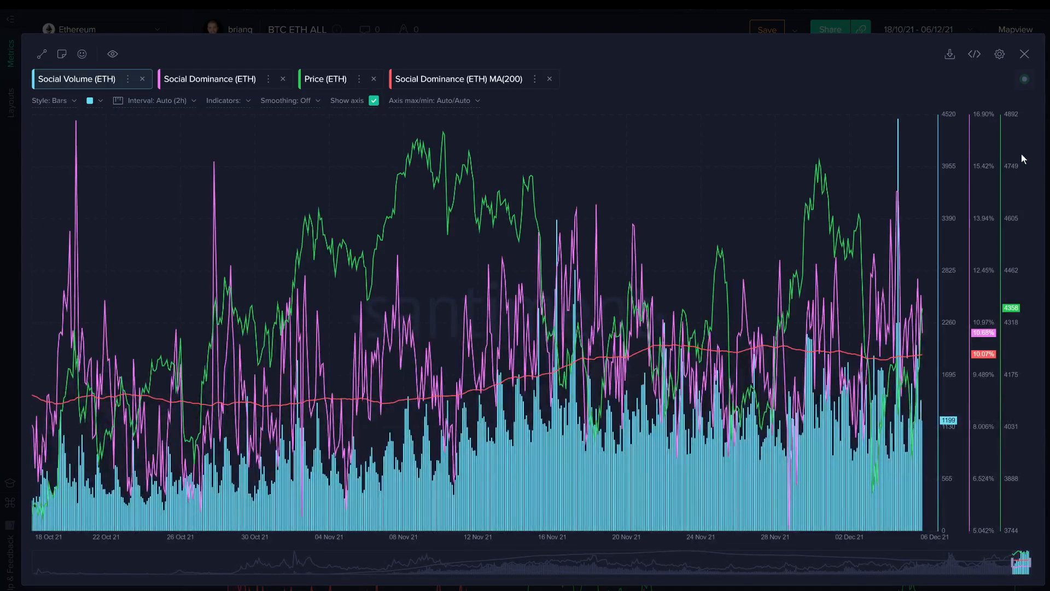
mouse_move(864, 83)
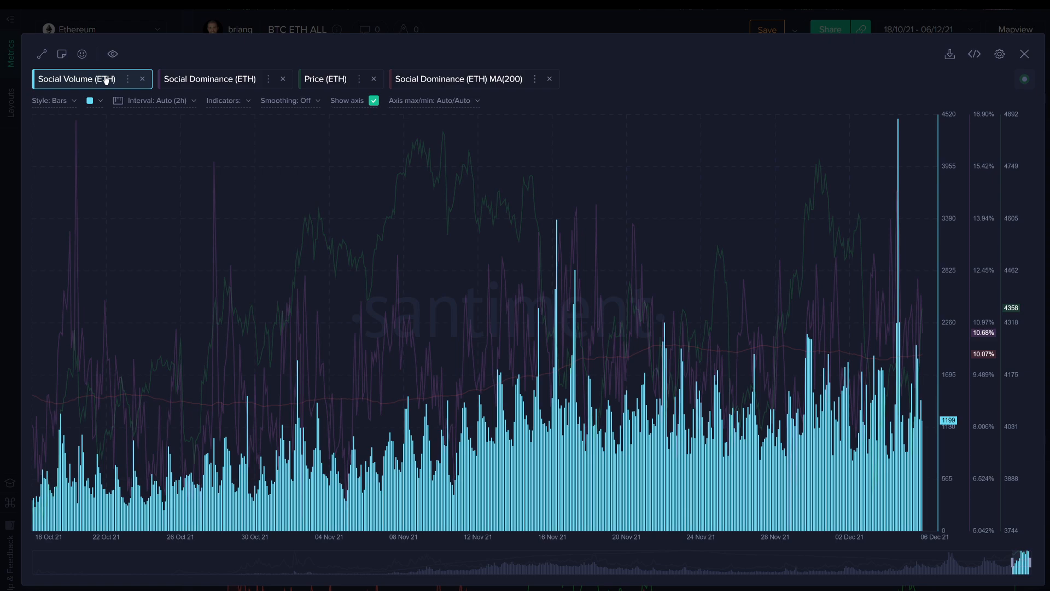
left_click(210, 79)
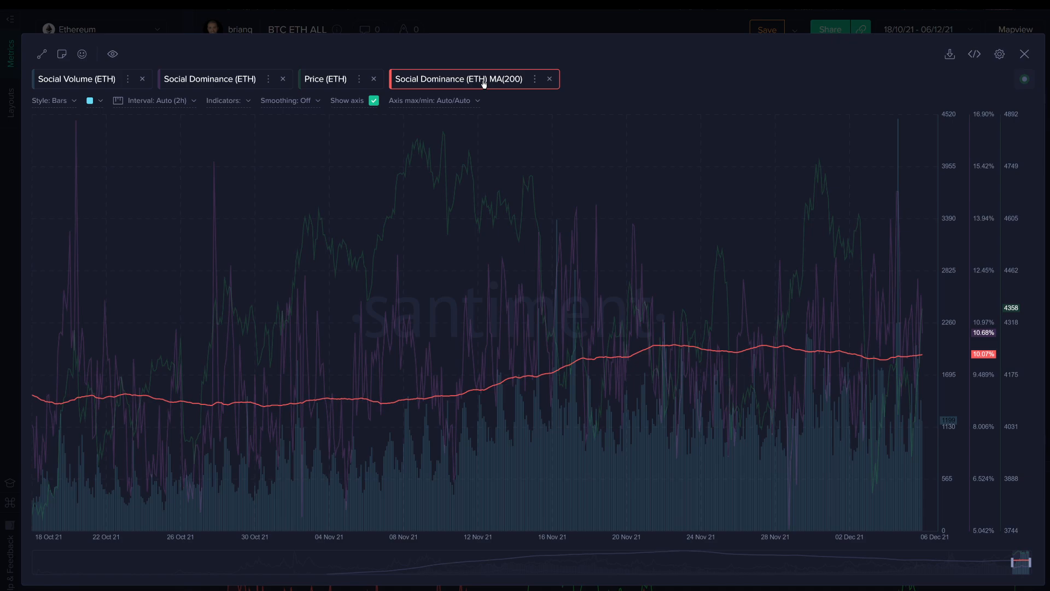
mouse_move(622, 322)
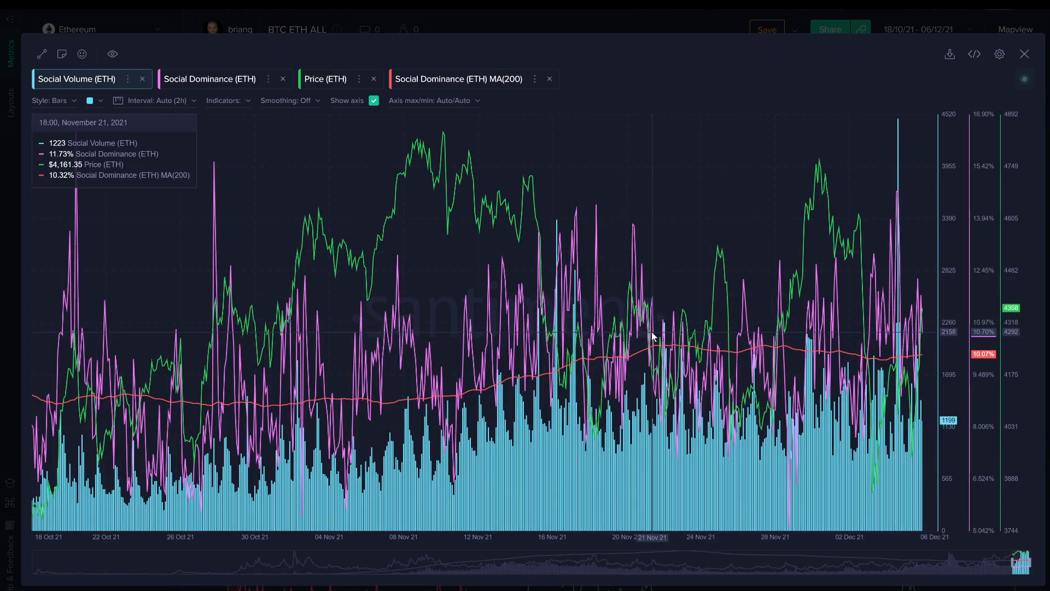
mouse_move(801, 348)
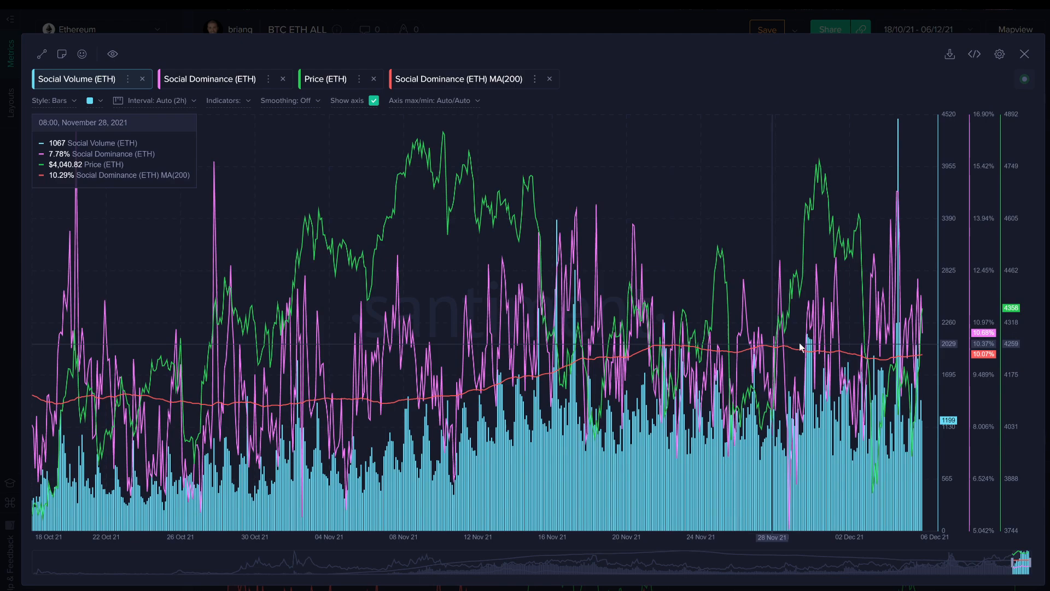
mouse_move(892, 333)
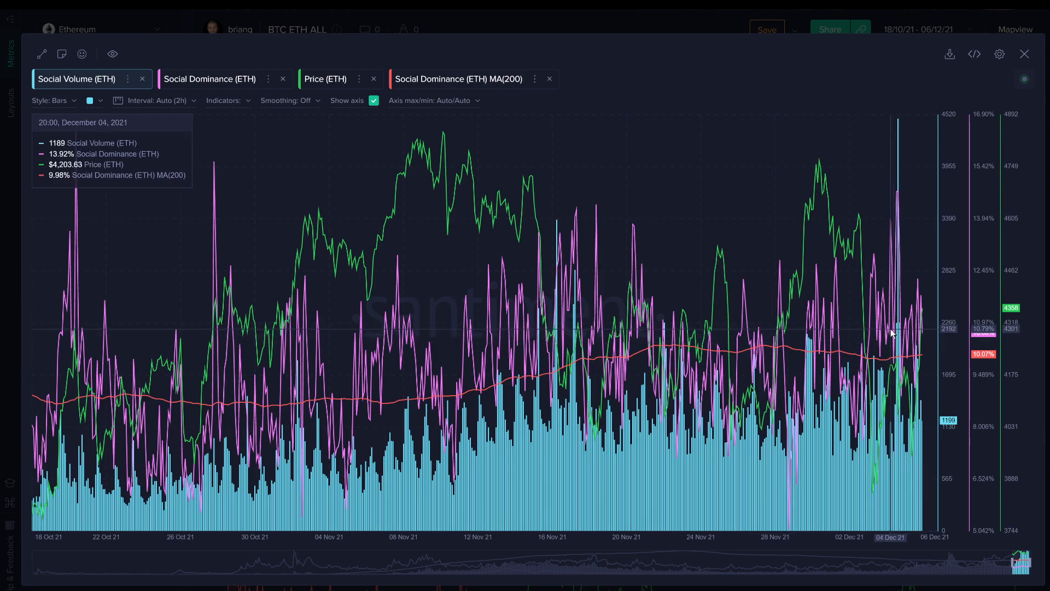
mouse_move(863, 282)
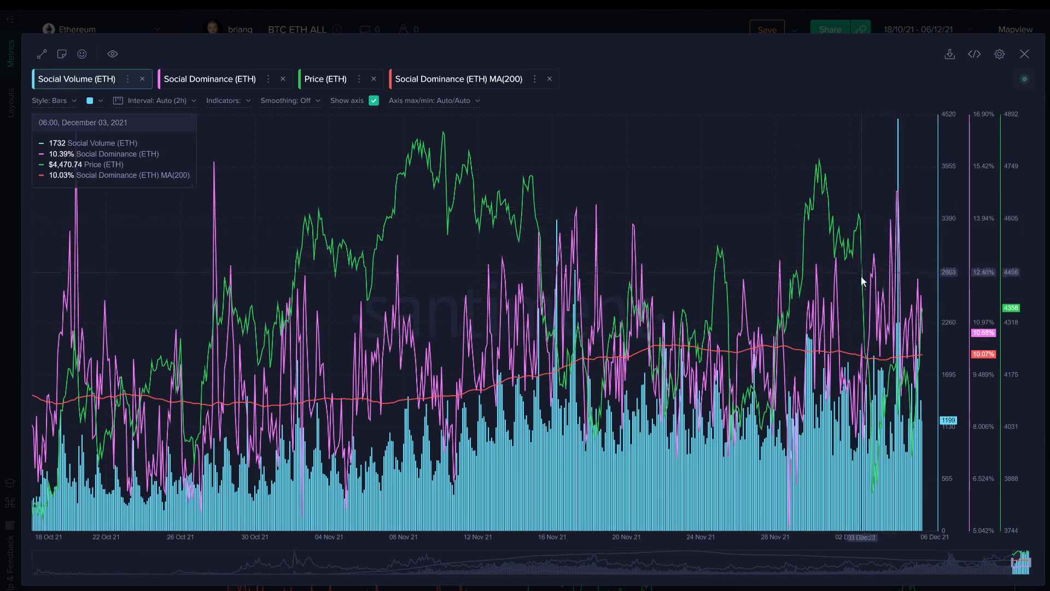
mouse_move(897, 297)
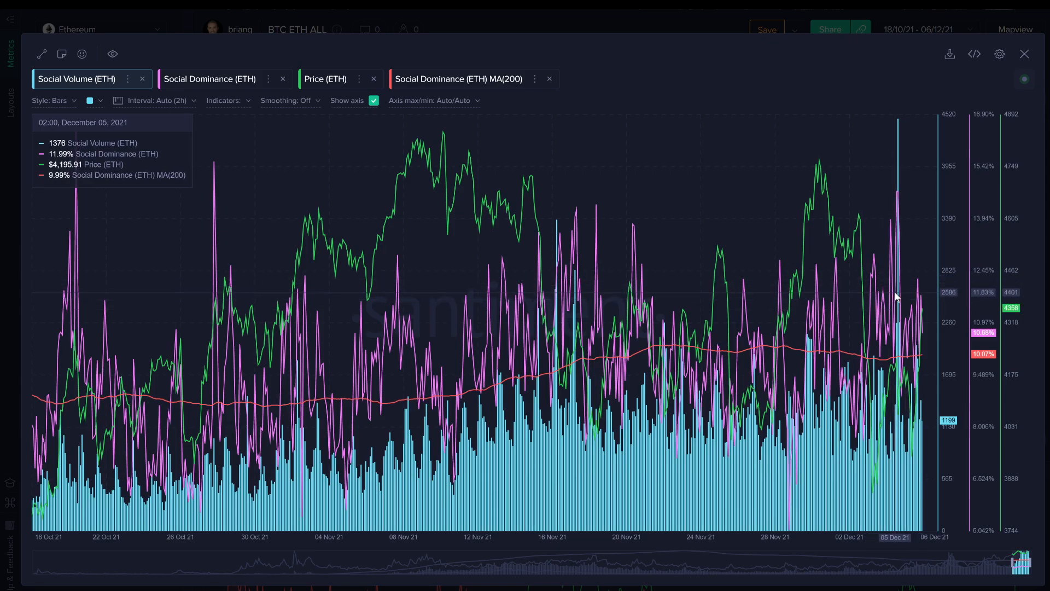
mouse_move(899, 298)
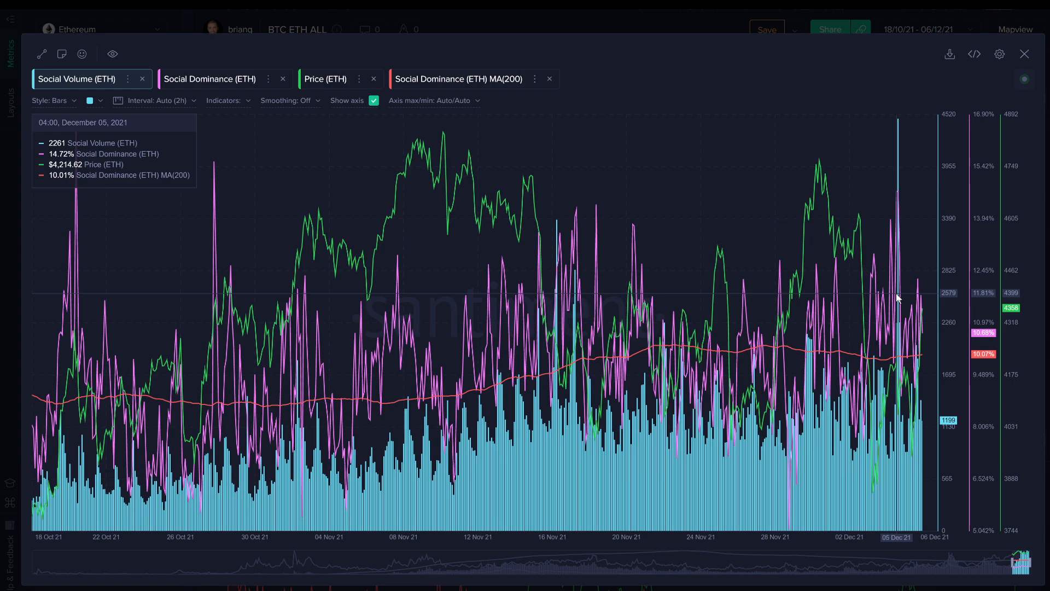
mouse_move(918, 203)
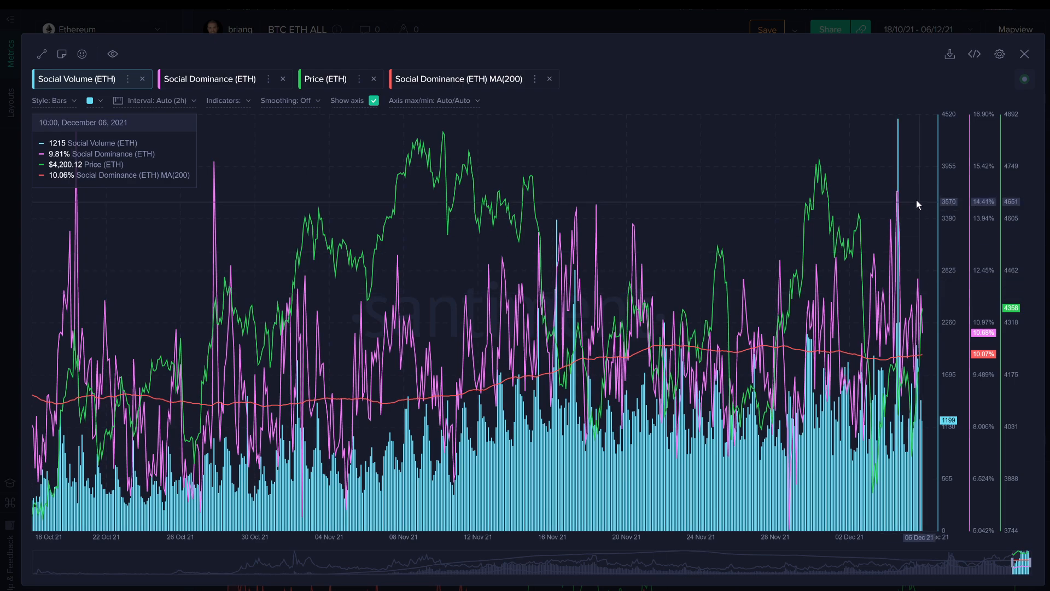
mouse_move(1004, 74)
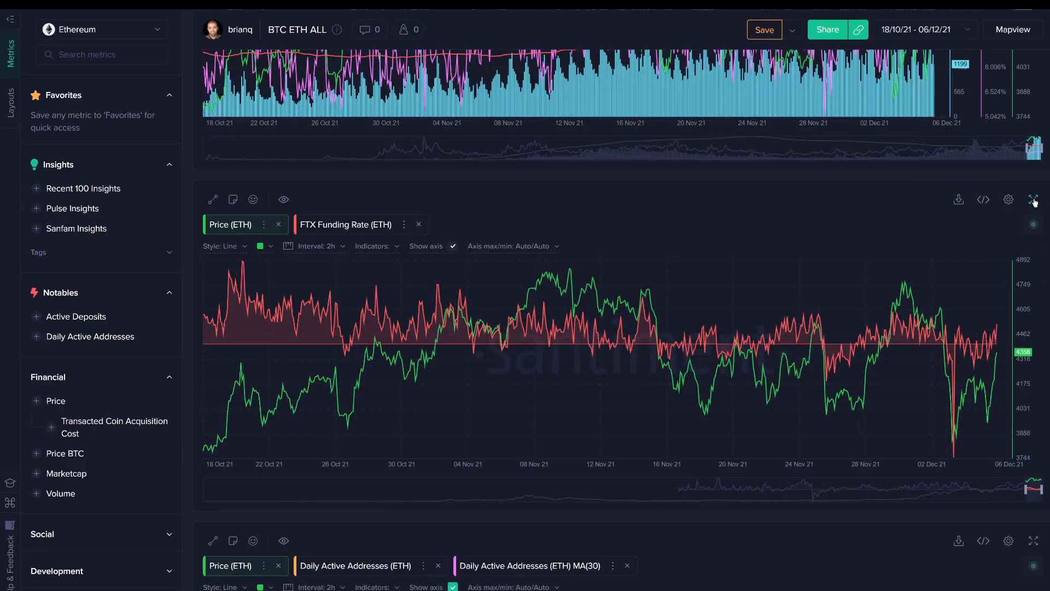
Expand the ETH price versus FTX funding rate chart to full screen.
left_click(1044, 200)
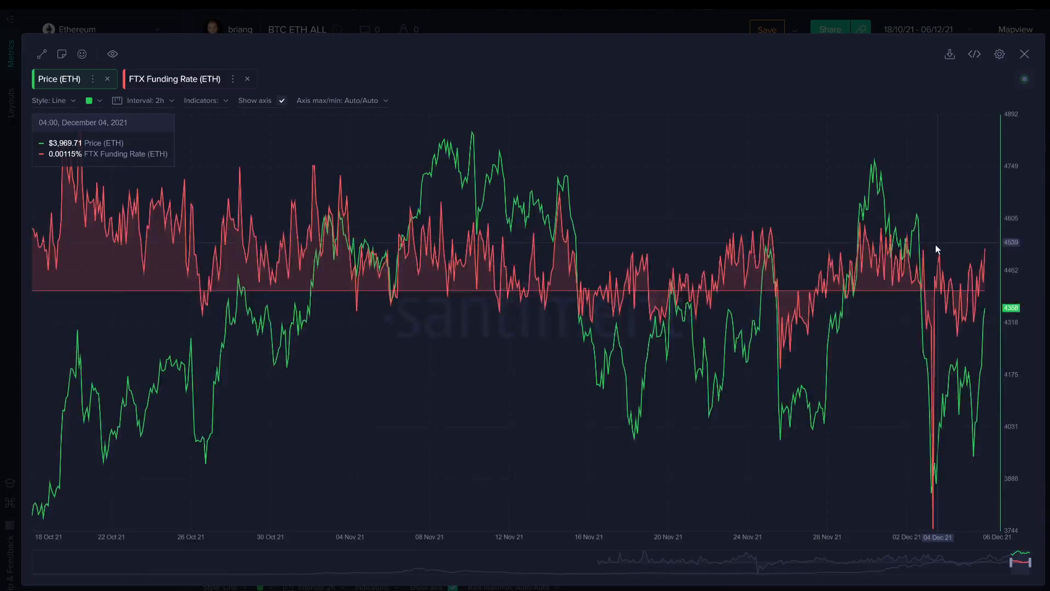
mouse_move(935, 416)
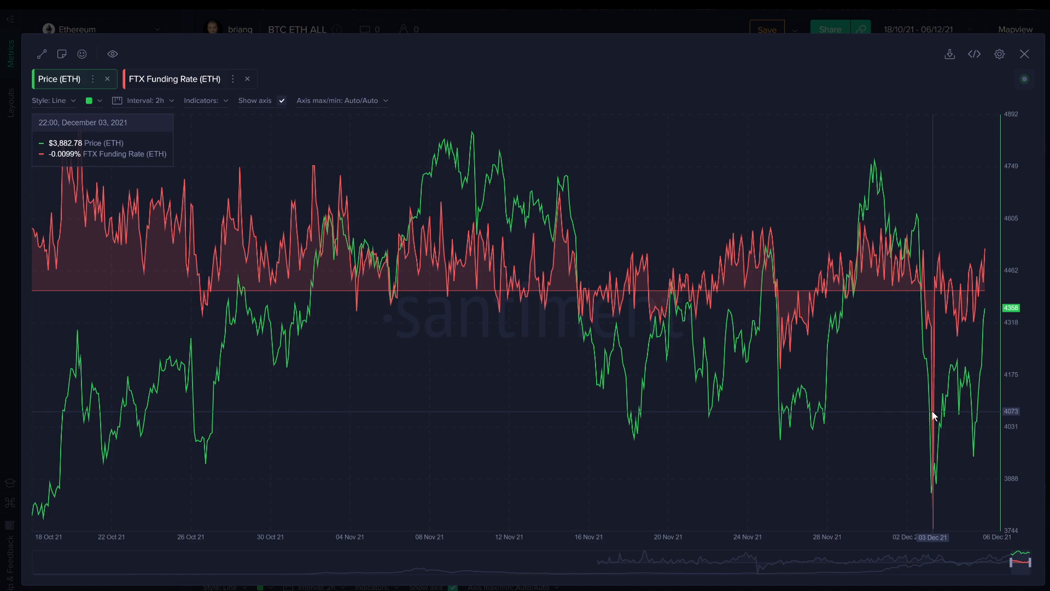
mouse_move(938, 415)
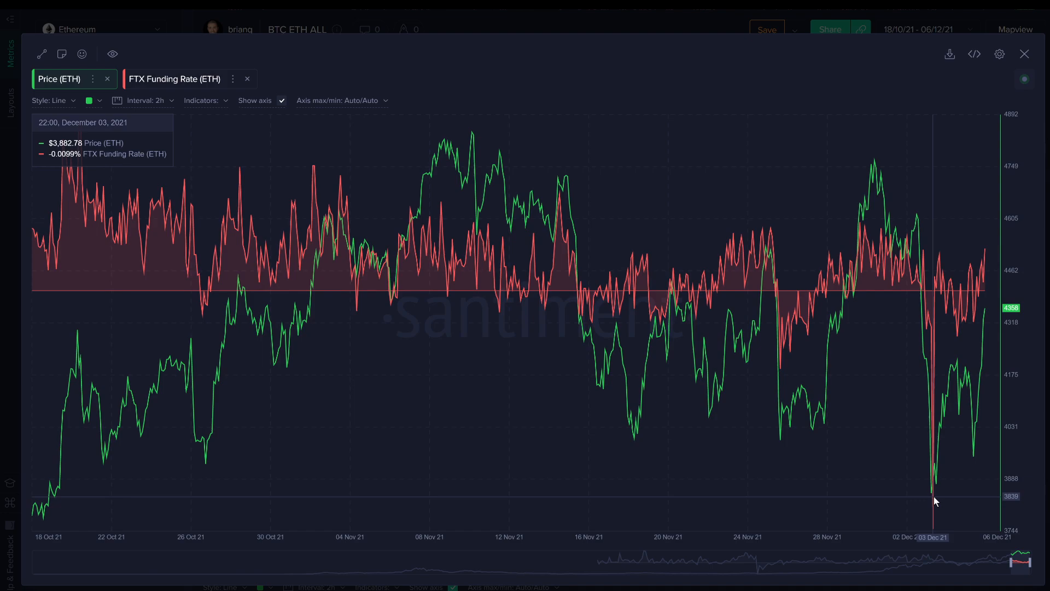
mouse_move(936, 506)
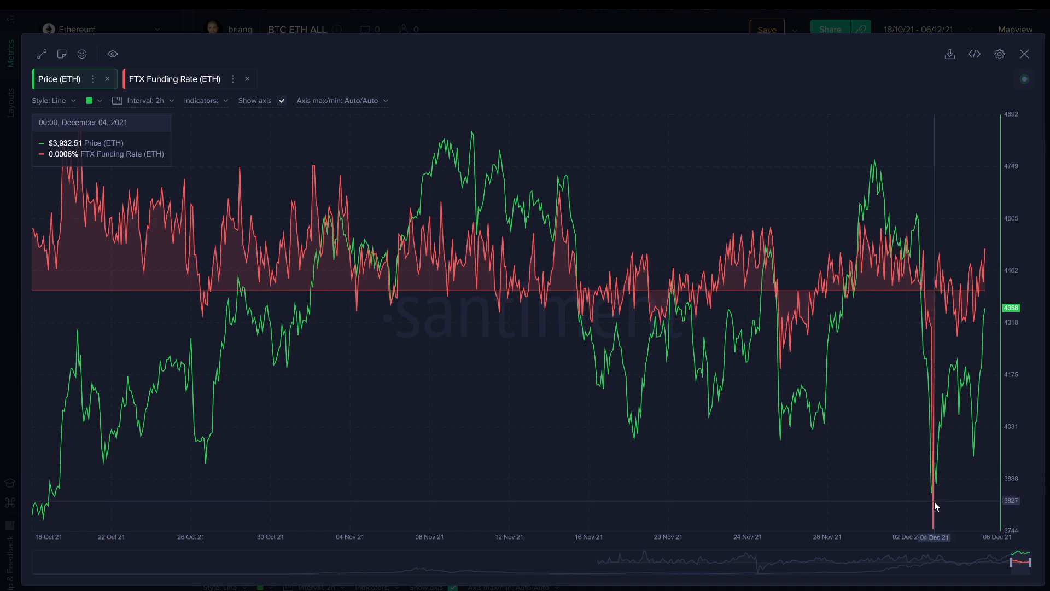
mouse_move(941, 482)
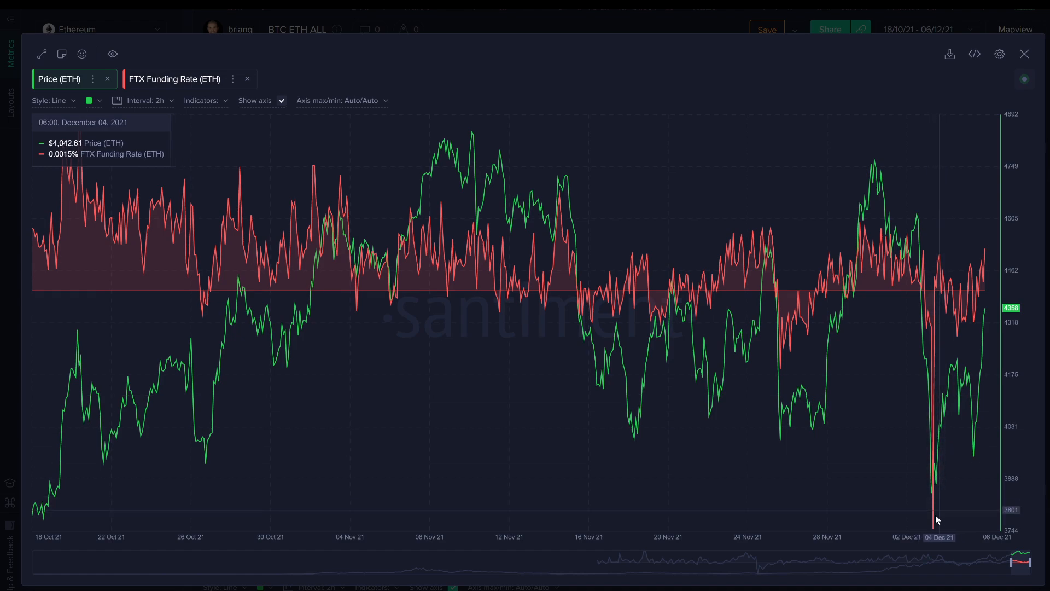
mouse_move(946, 508)
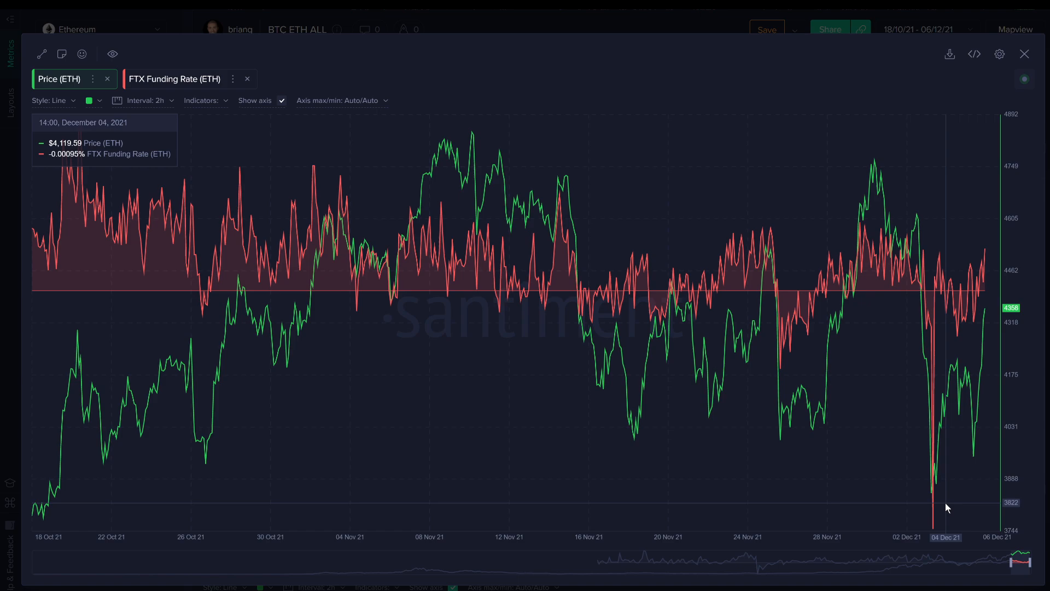
mouse_move(905, 455)
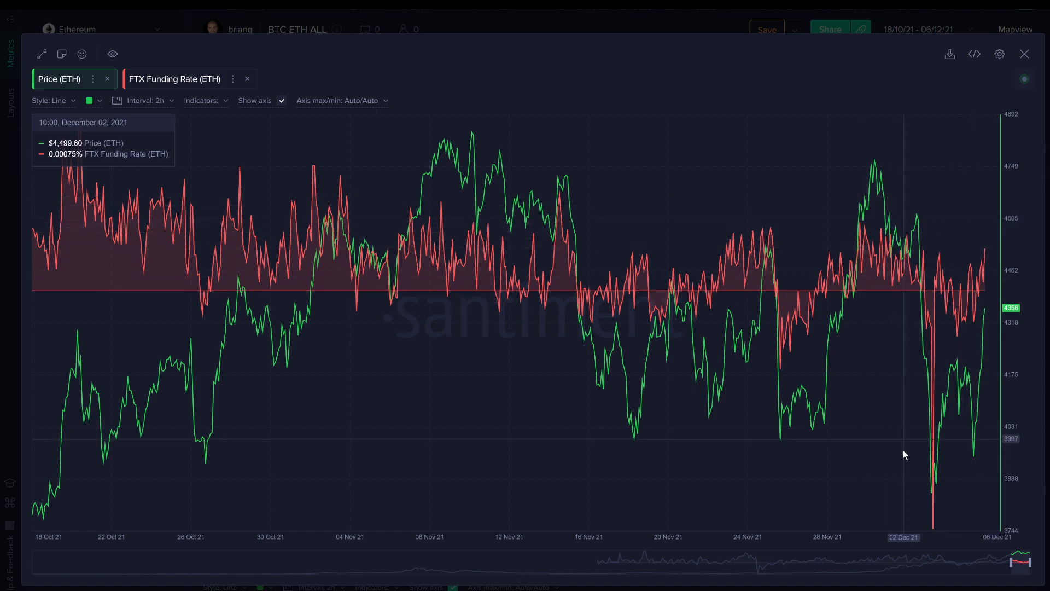
mouse_move(932, 499)
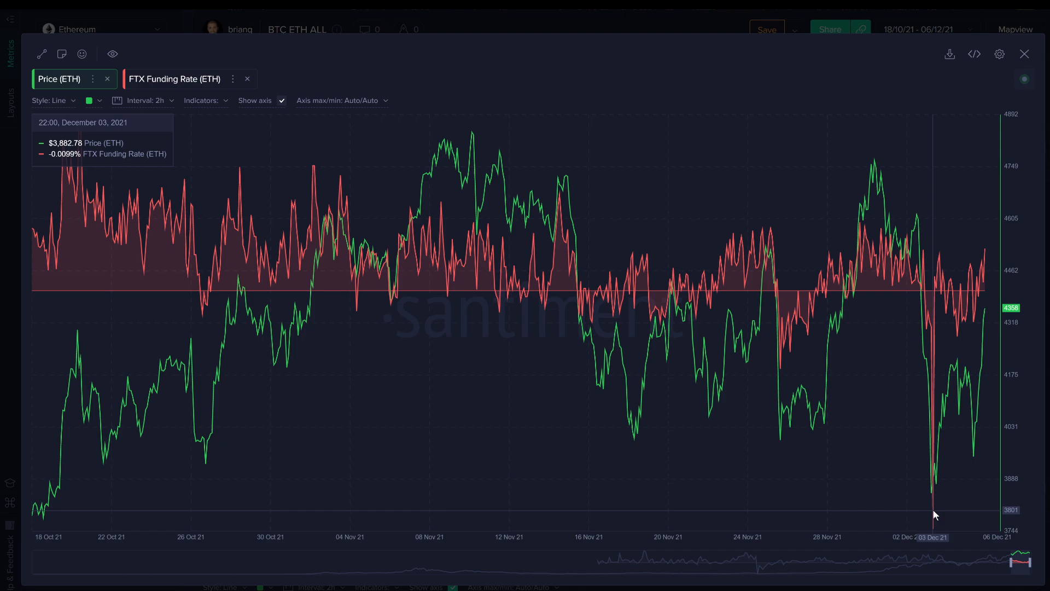
mouse_move(980, 69)
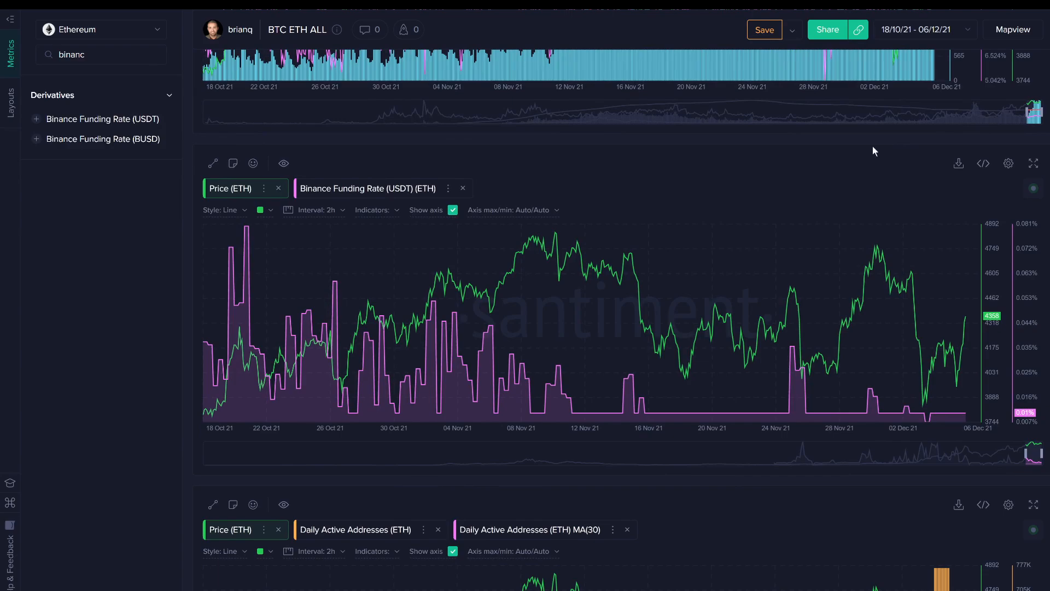
mouse_move(1033, 163)
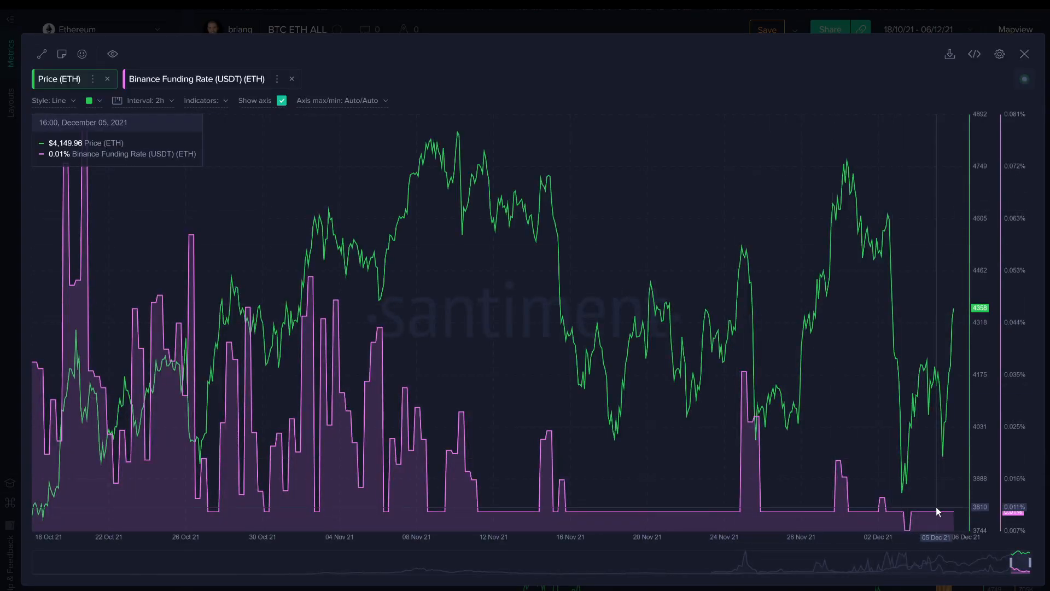
mouse_move(221, 311)
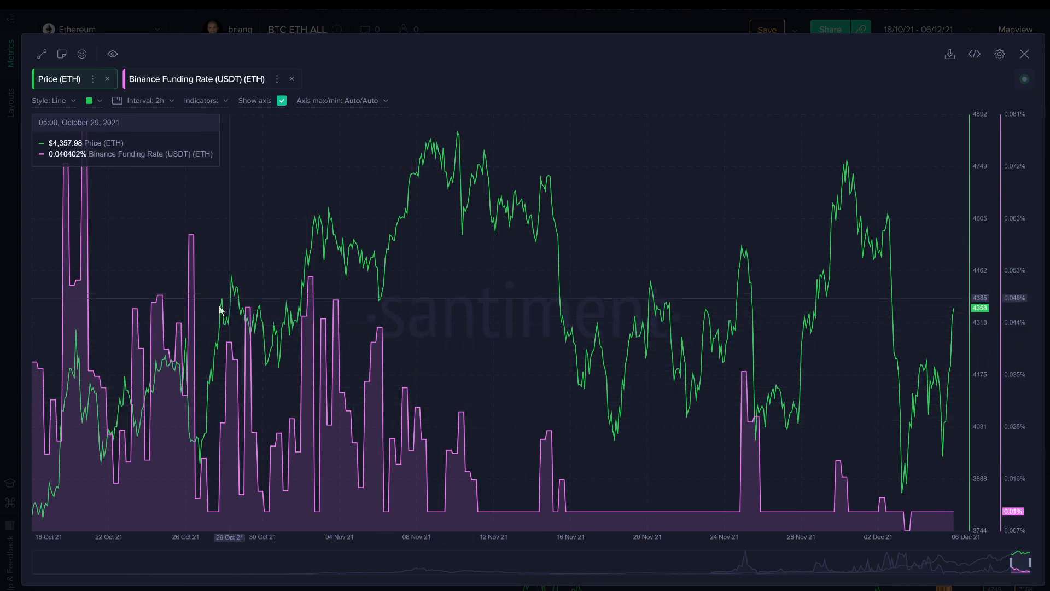
mouse_move(84, 254)
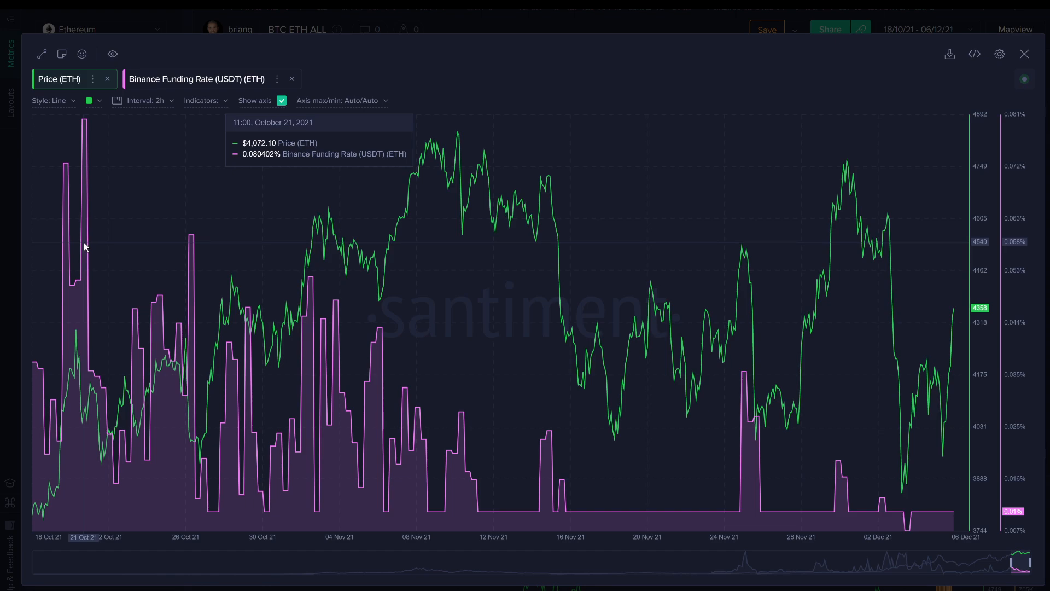
mouse_move(715, 554)
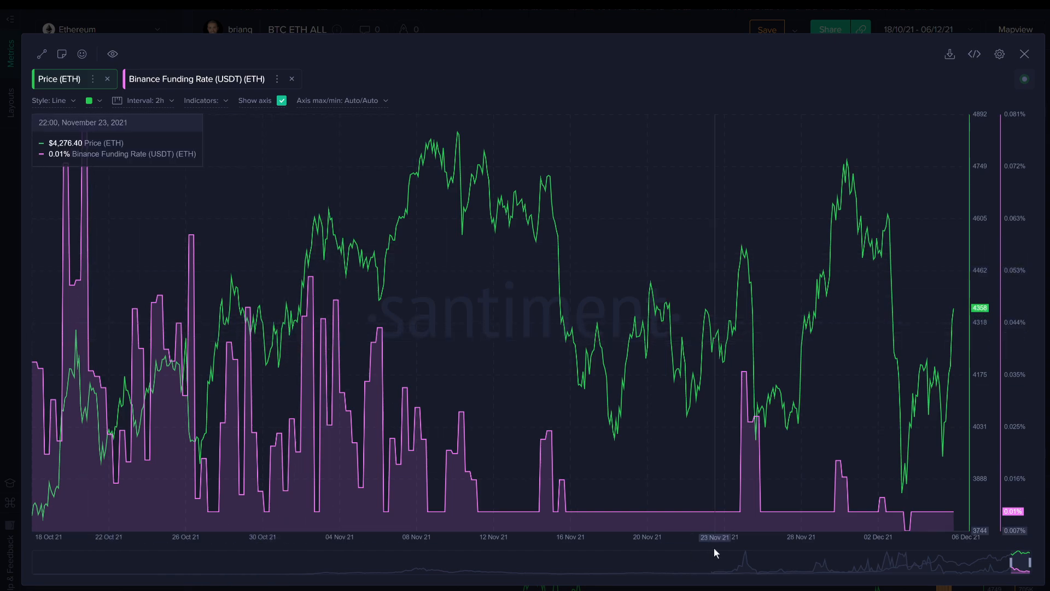
mouse_move(908, 528)
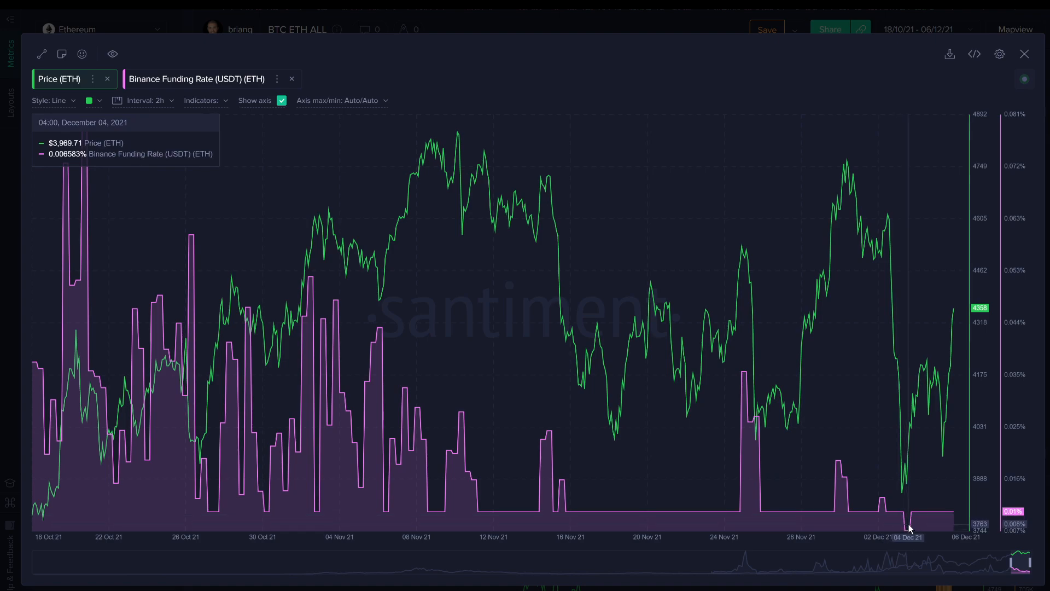
mouse_move(907, 529)
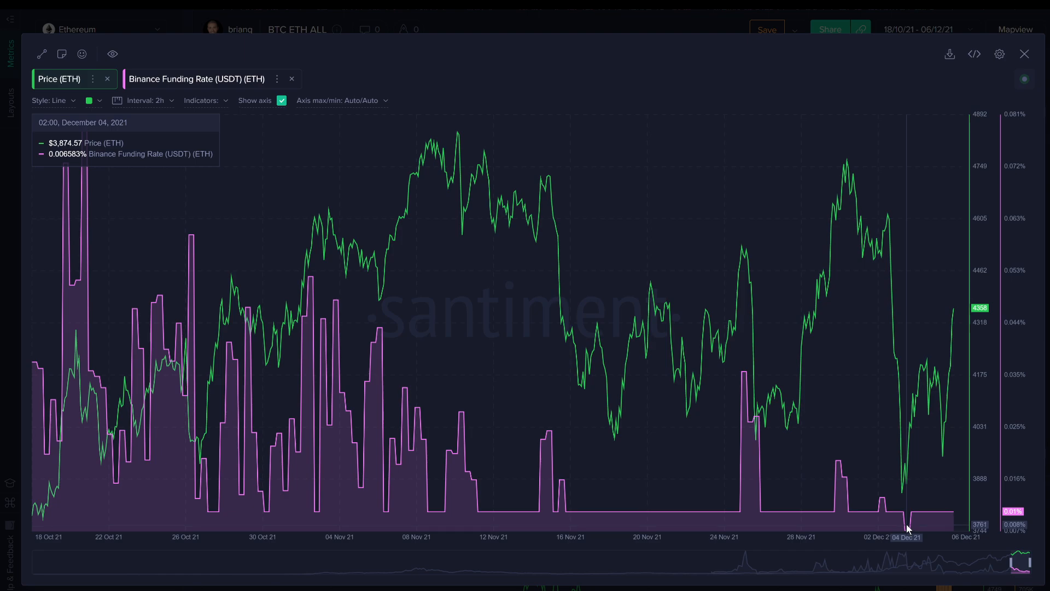
mouse_move(937, 526)
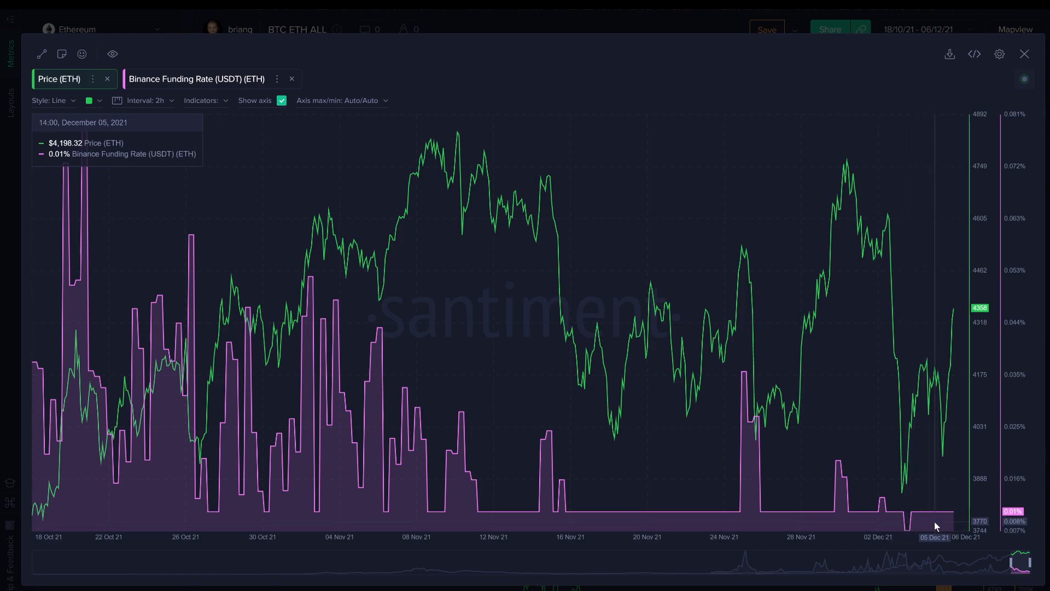
mouse_move(939, 524)
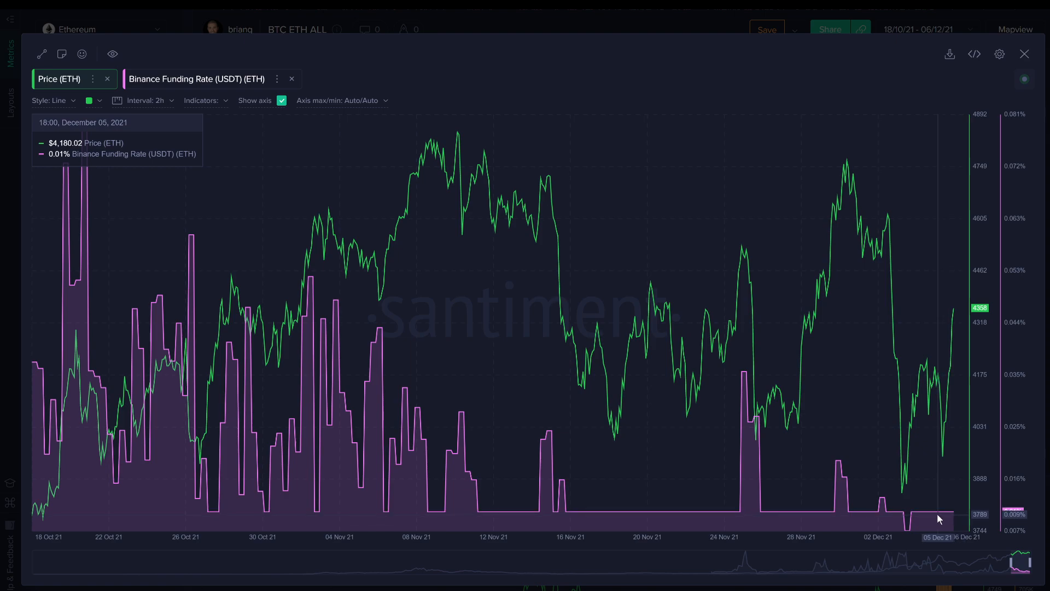
mouse_move(875, 356)
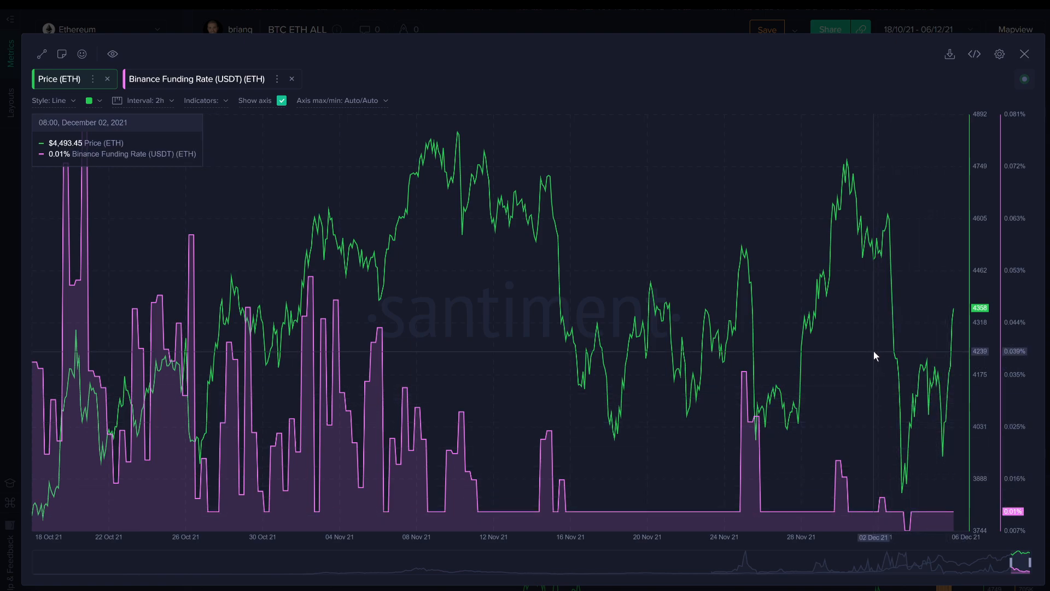
mouse_move(816, 77)
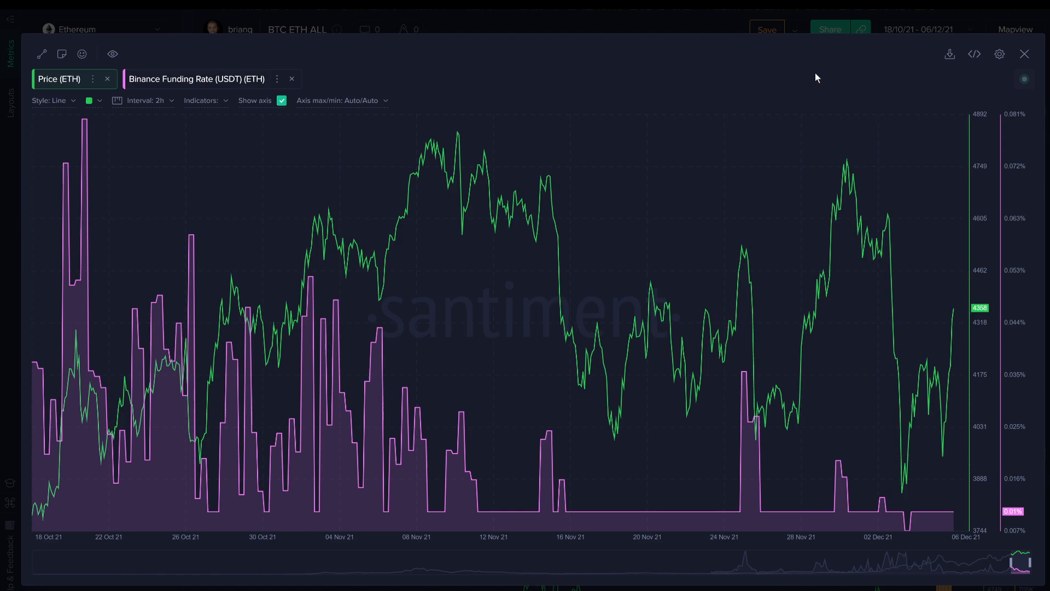
mouse_move(848, 105)
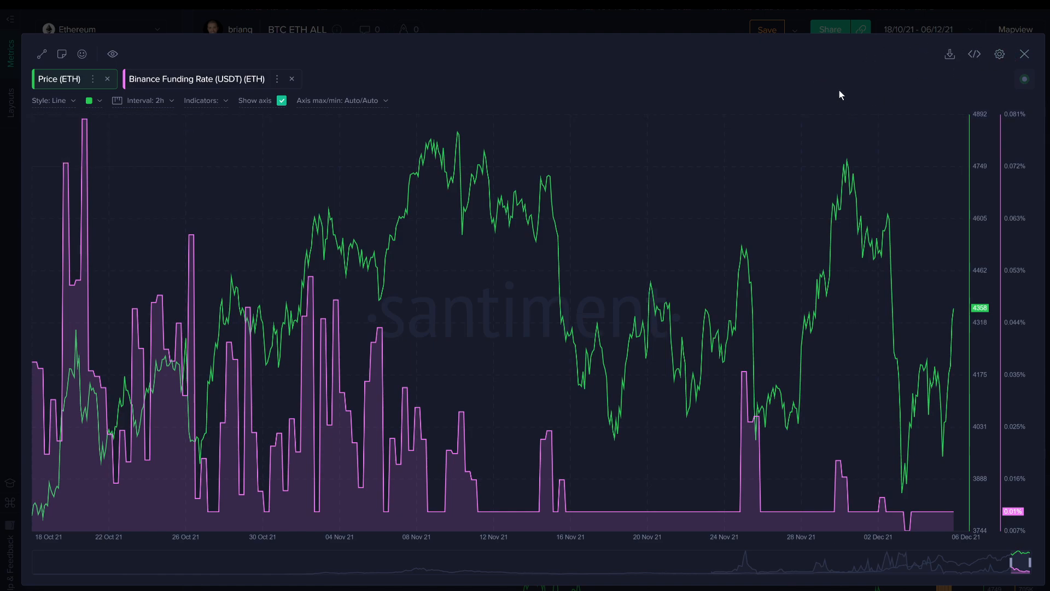
mouse_move(823, 87)
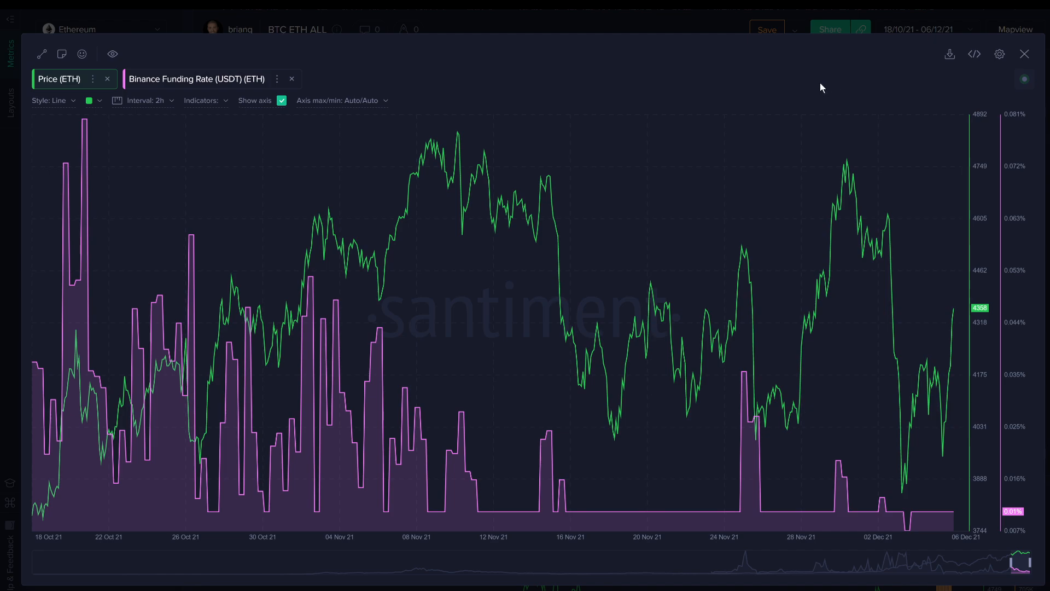
mouse_move(803, 85)
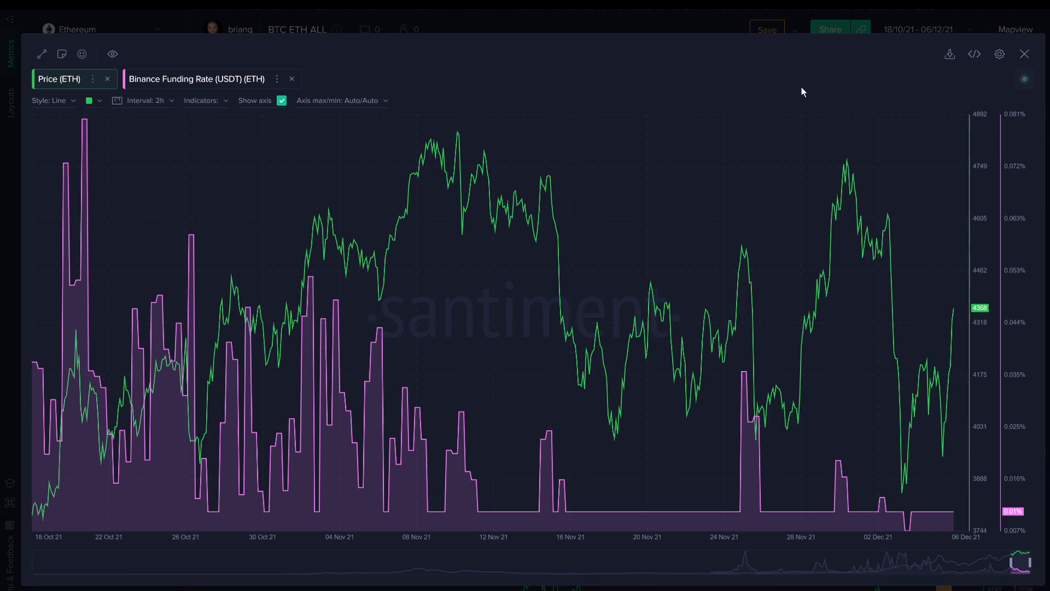
mouse_move(808, 88)
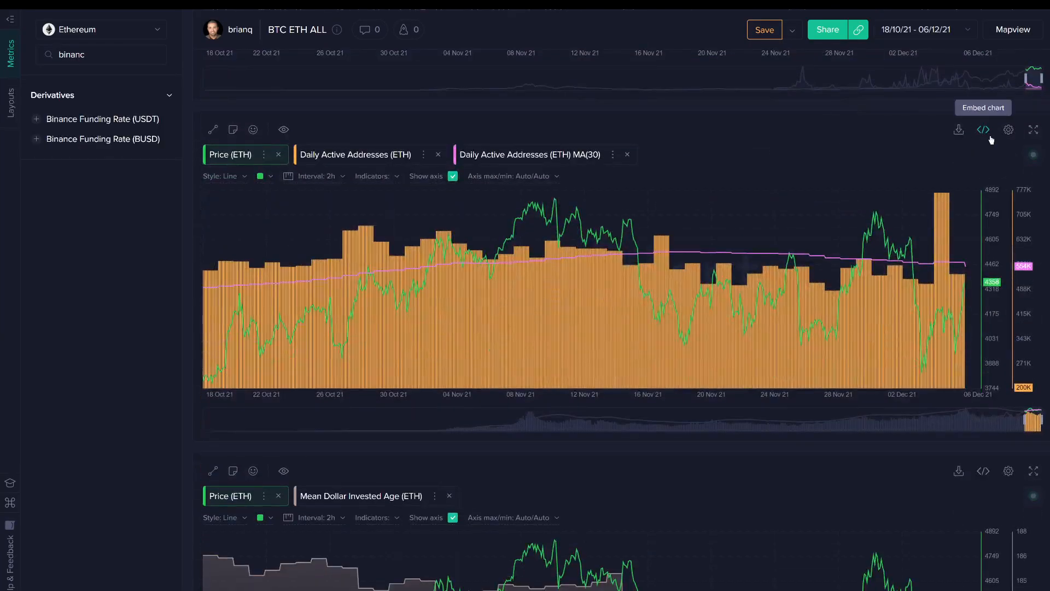
View the Daily Active Addresses chart full screen, then close it back to the dashboard.
left_click(1046, 129)
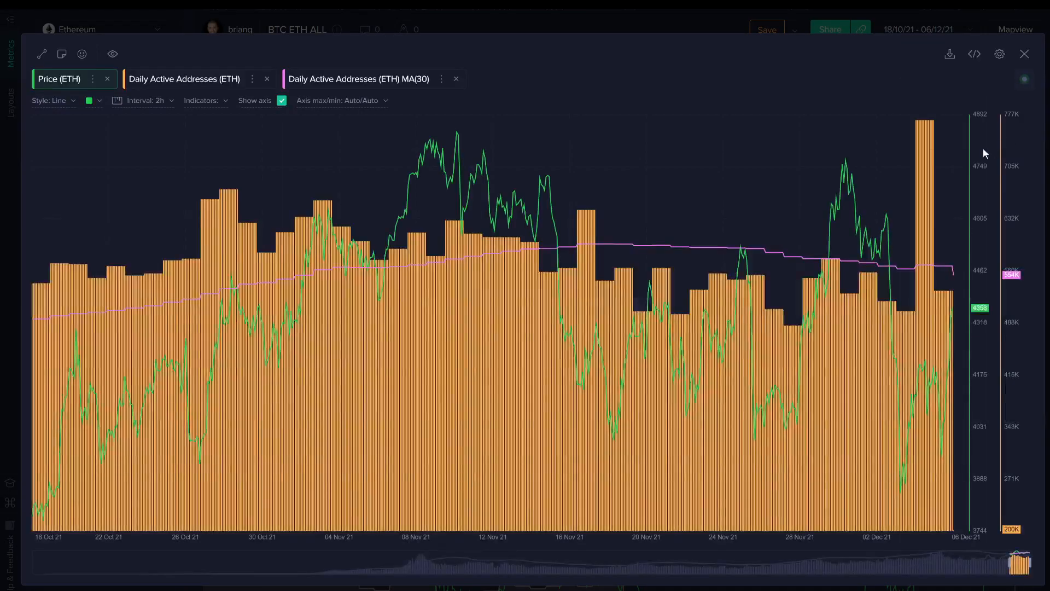
mouse_move(923, 152)
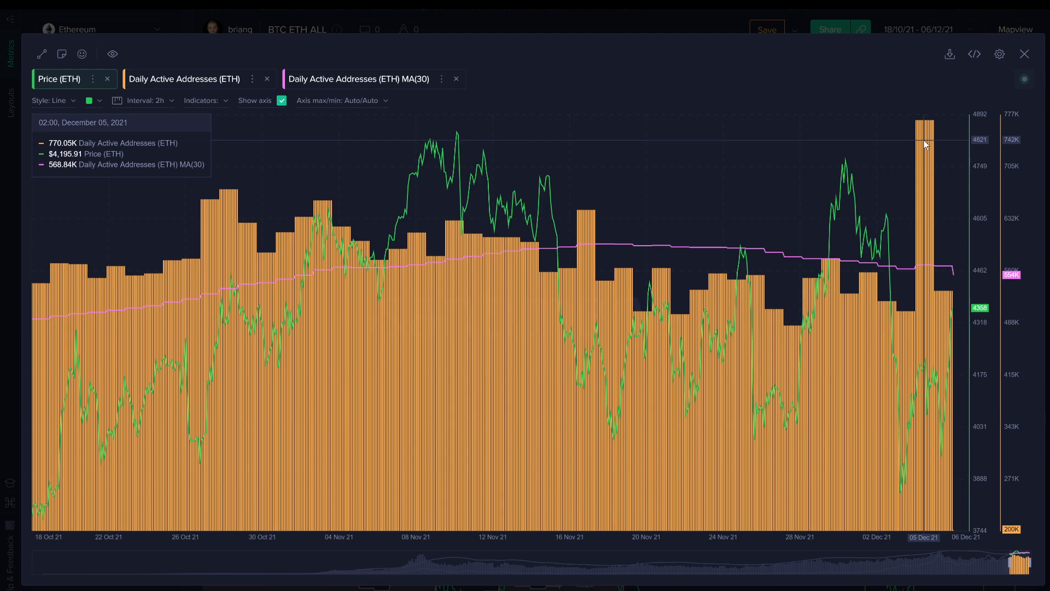
mouse_move(1000, 53)
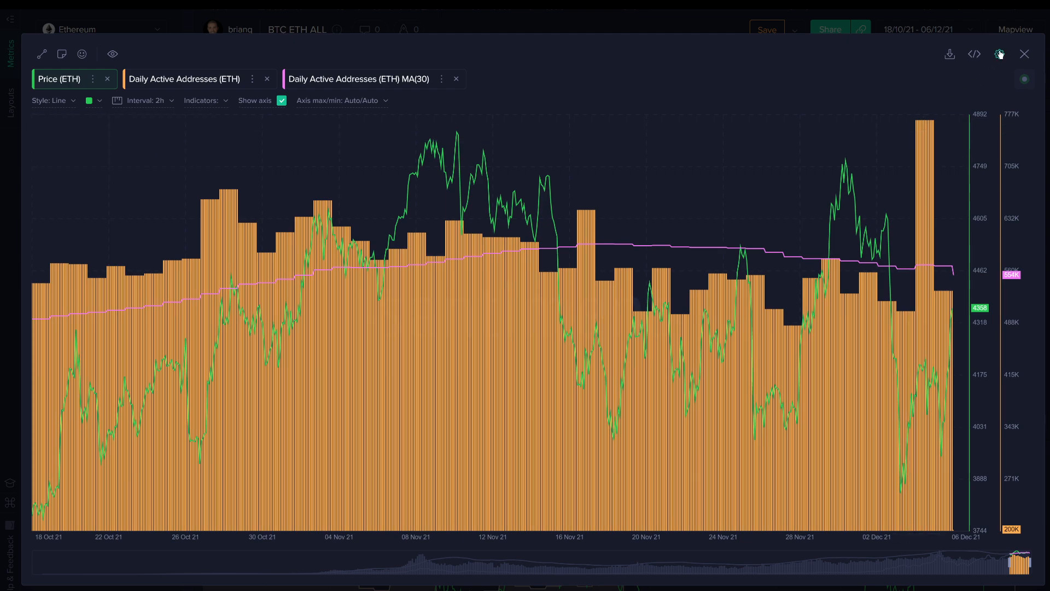
left_click(919, 29)
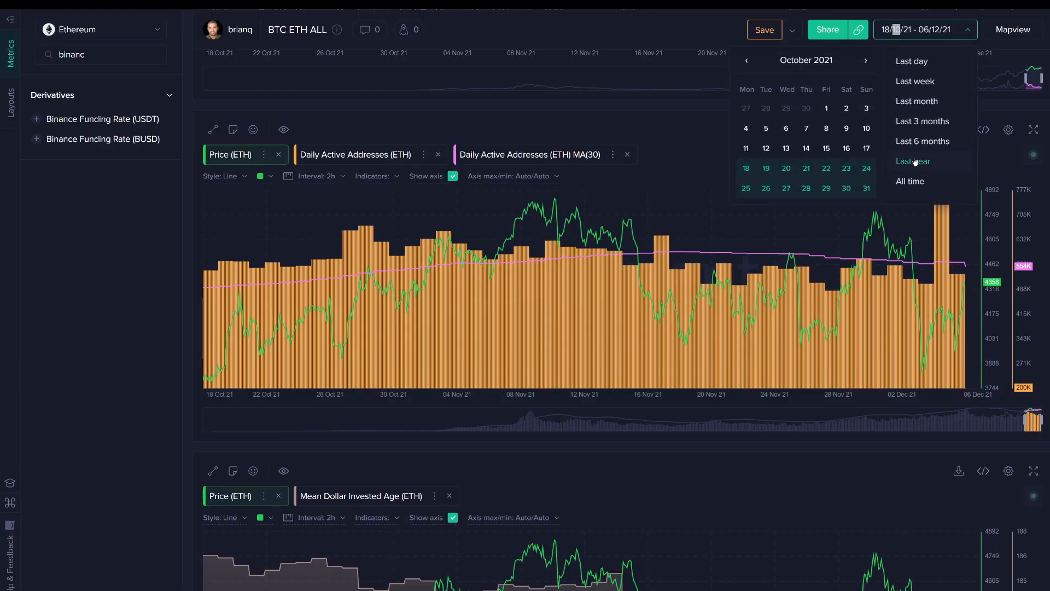
Set the dashboard date range to the last year, 7 Dec 2020–7 Dec 2021.
left_click(912, 161)
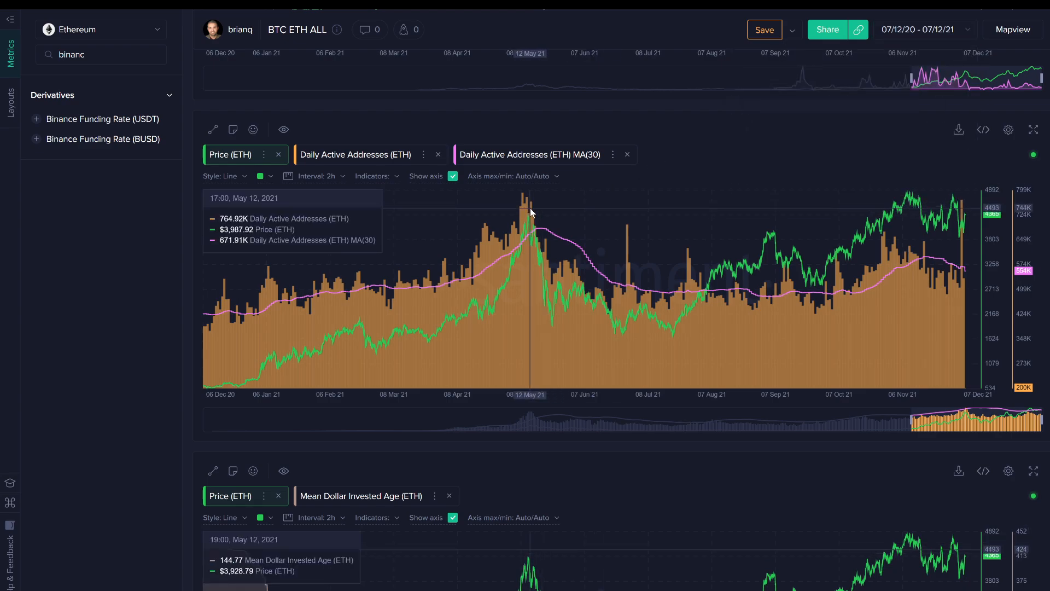
mouse_move(1035, 129)
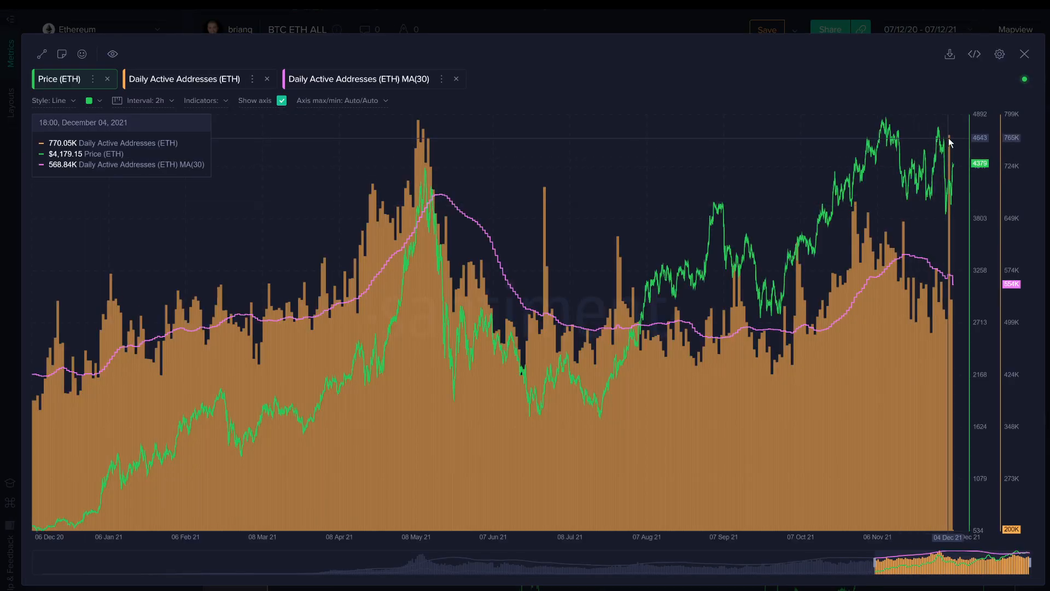
mouse_move(951, 145)
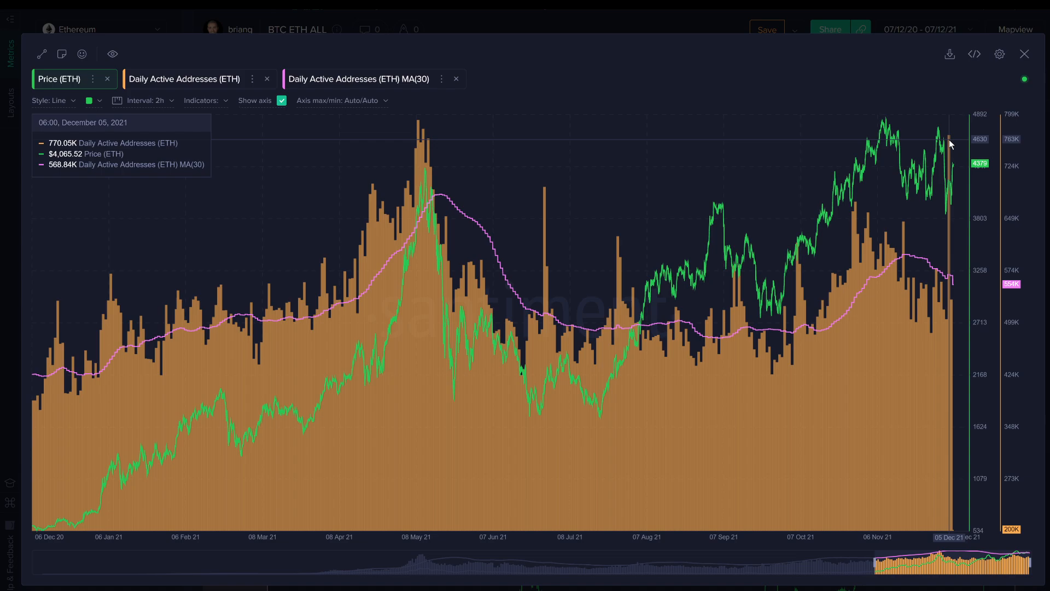
mouse_move(950, 185)
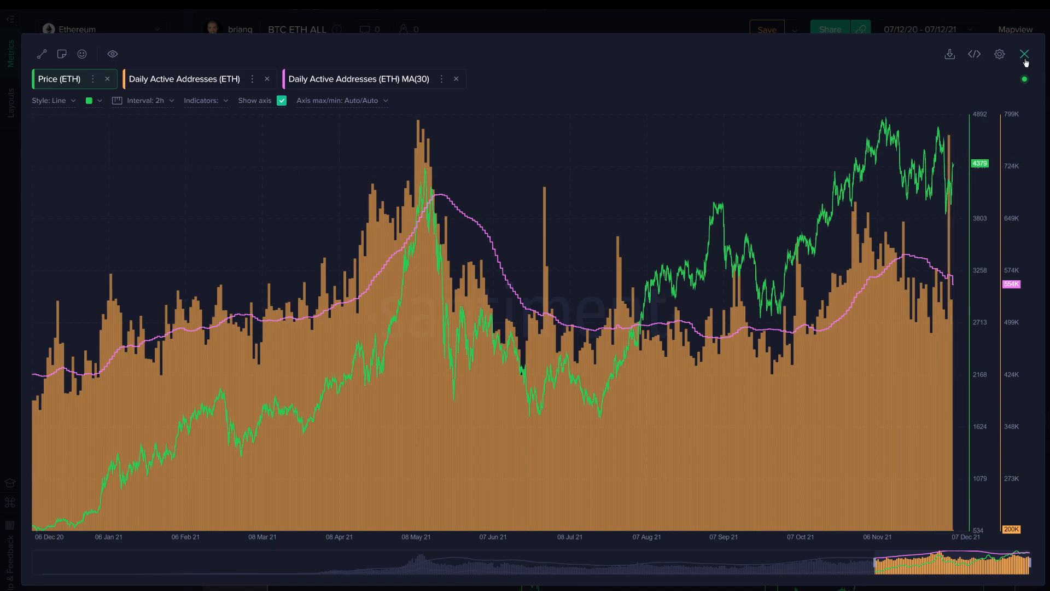
mouse_move(943, 188)
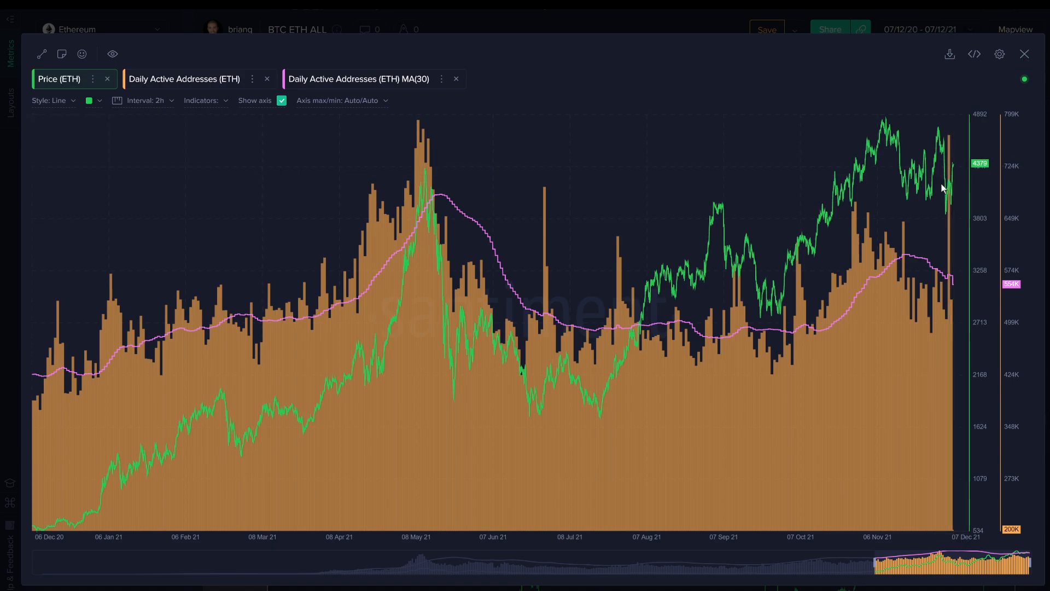
mouse_move(901, 256)
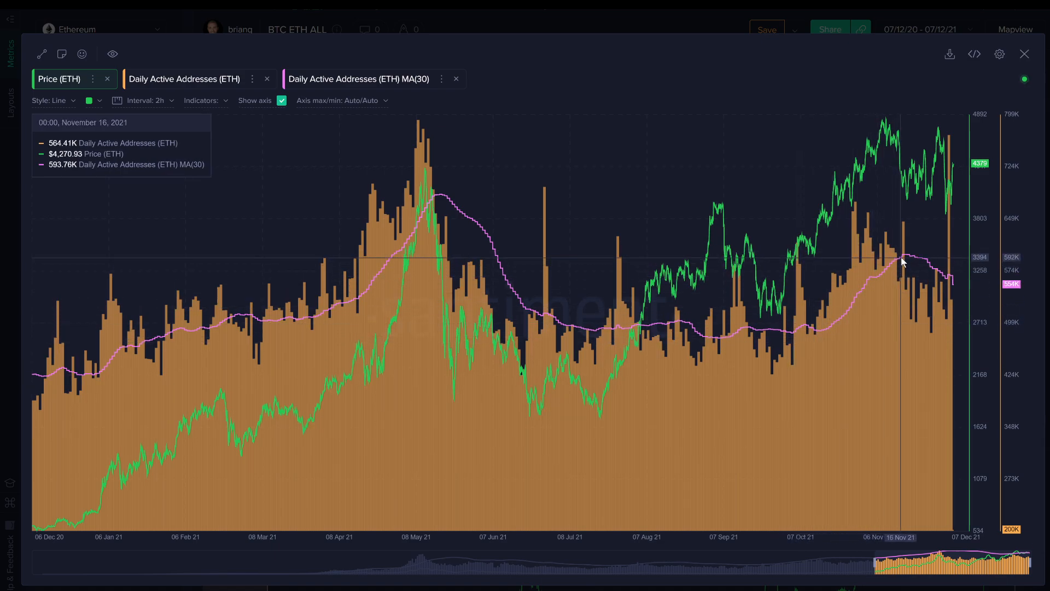
mouse_move(902, 263)
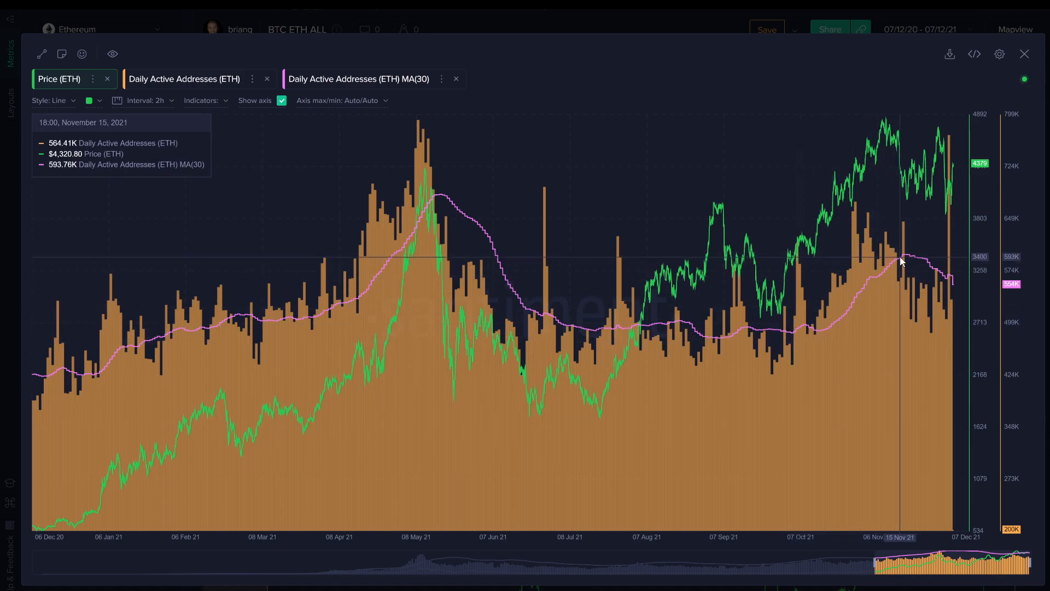
mouse_move(904, 260)
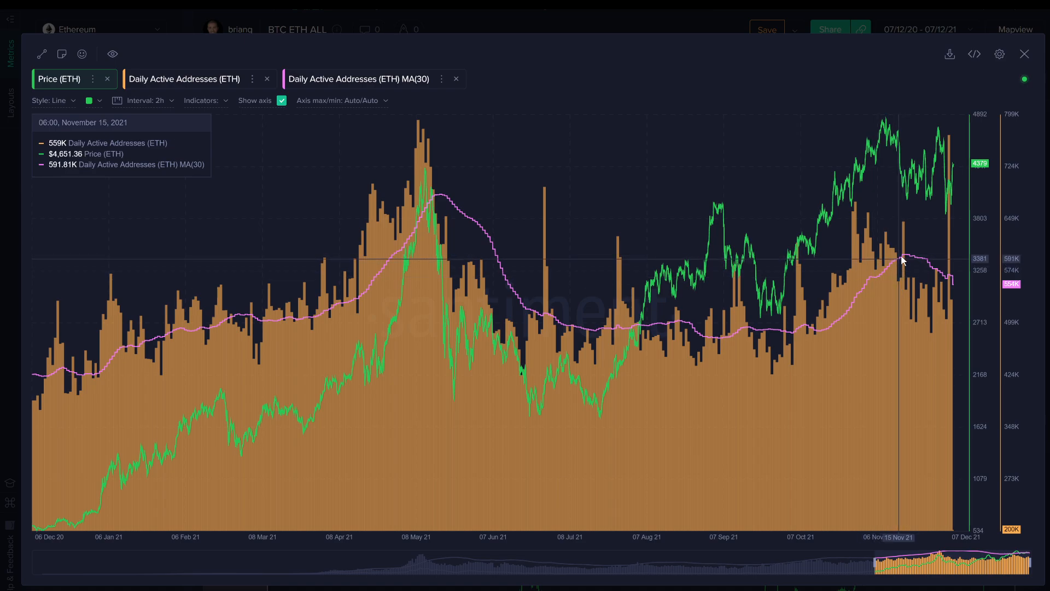
mouse_move(948, 276)
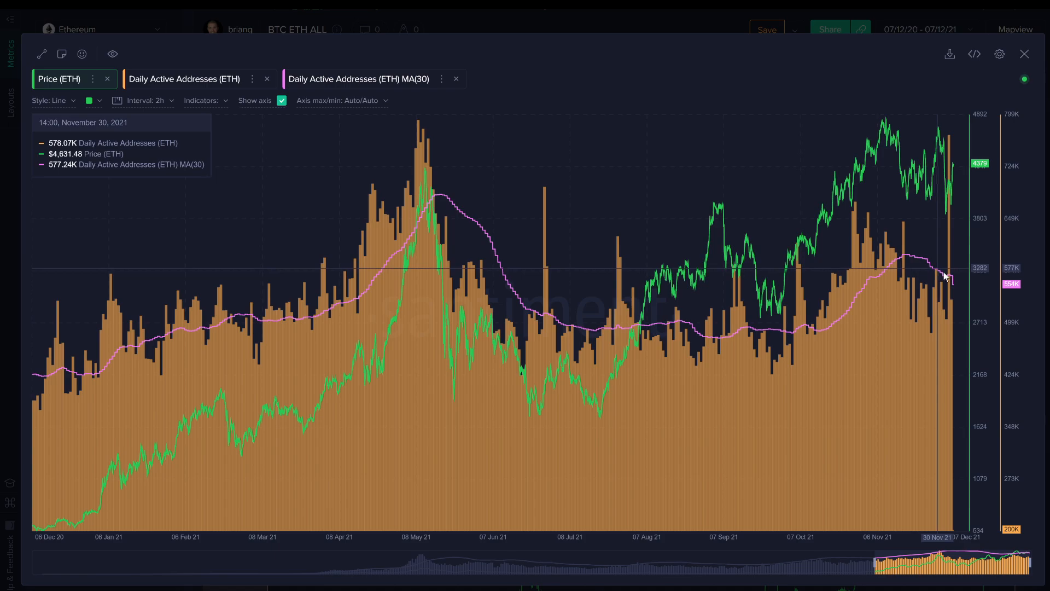
mouse_move(864, 320)
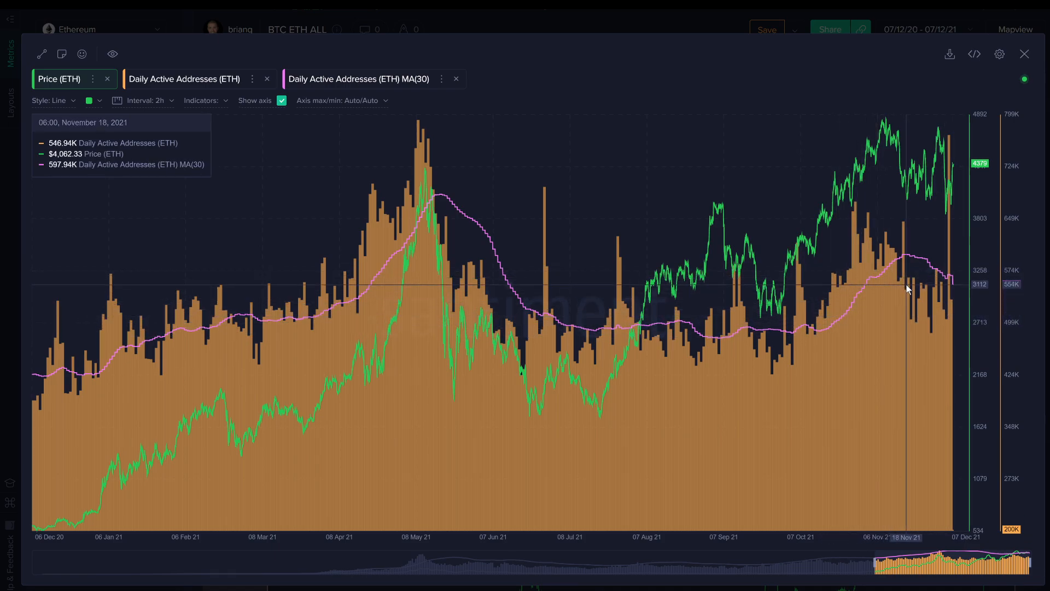
mouse_move(913, 223)
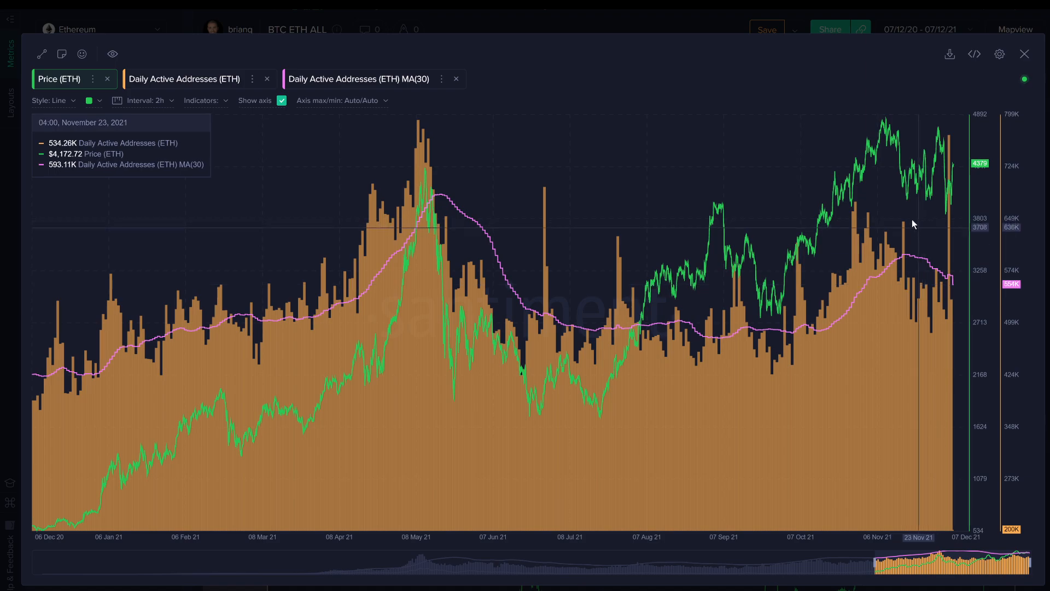
mouse_move(849, 103)
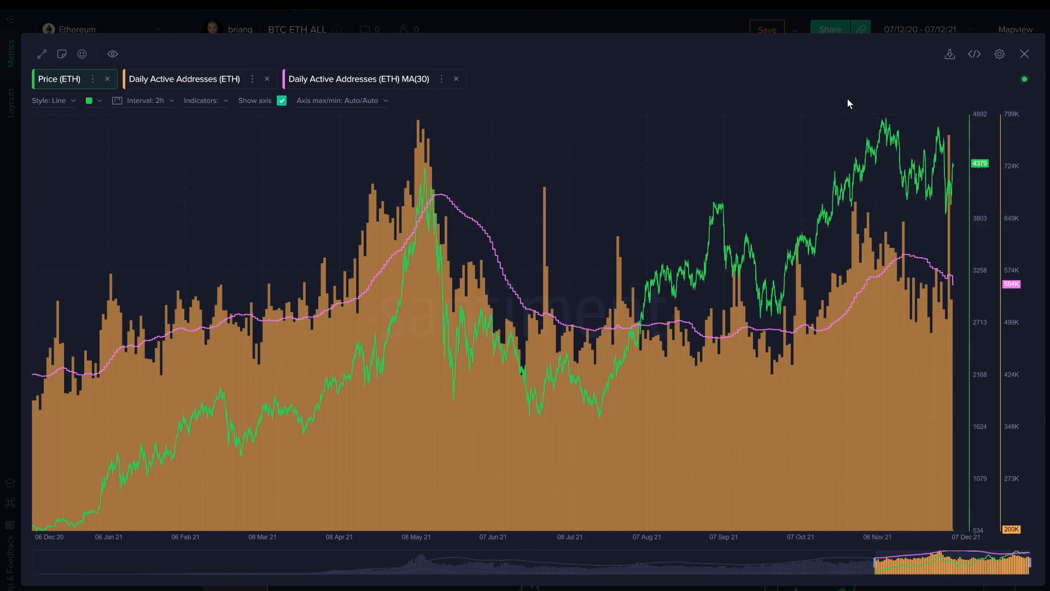
mouse_move(477, 211)
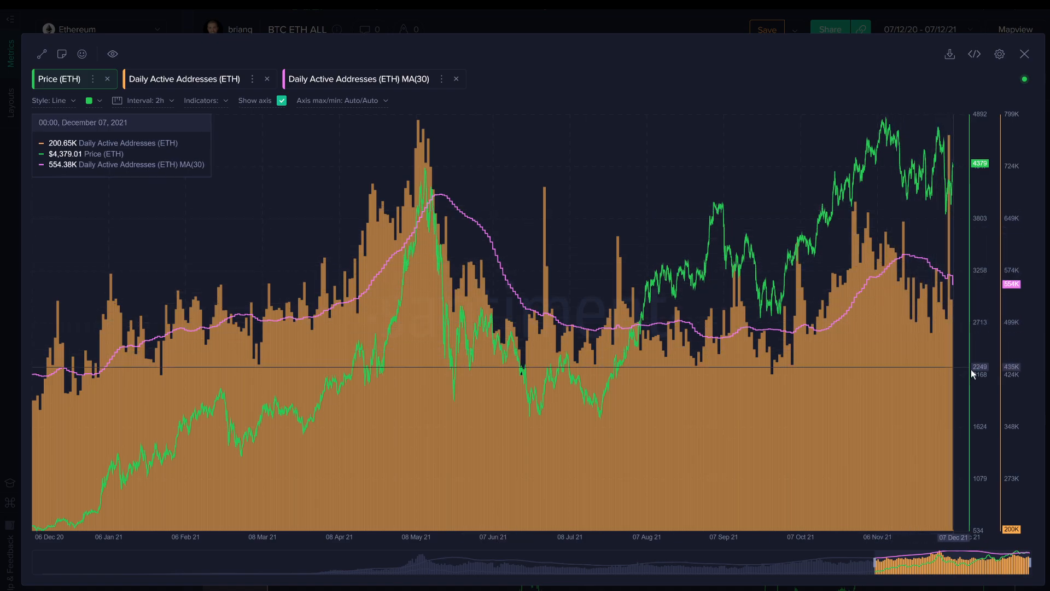
mouse_move(952, 249)
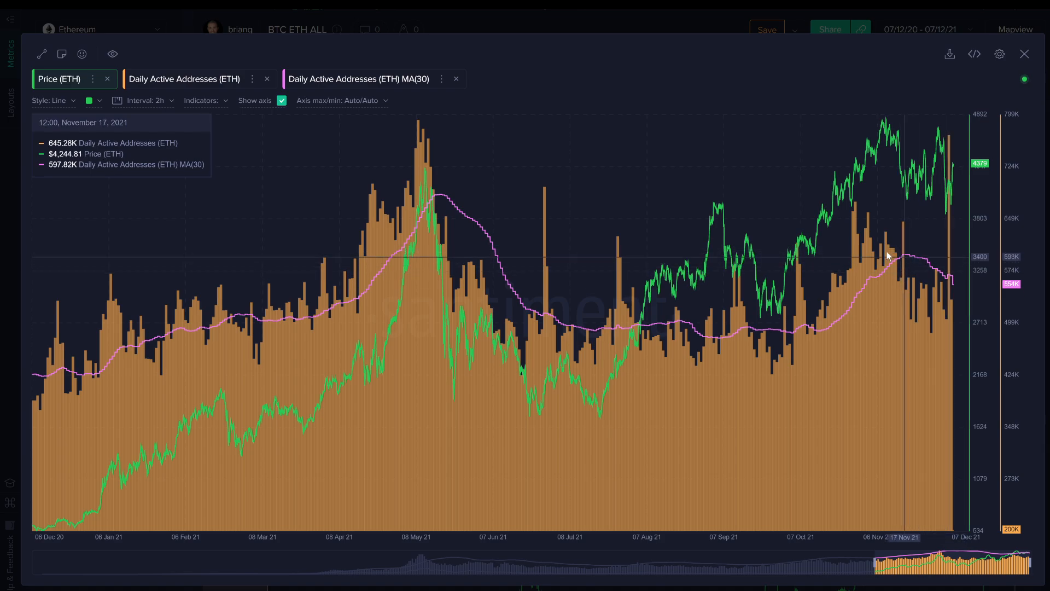
mouse_move(921, 294)
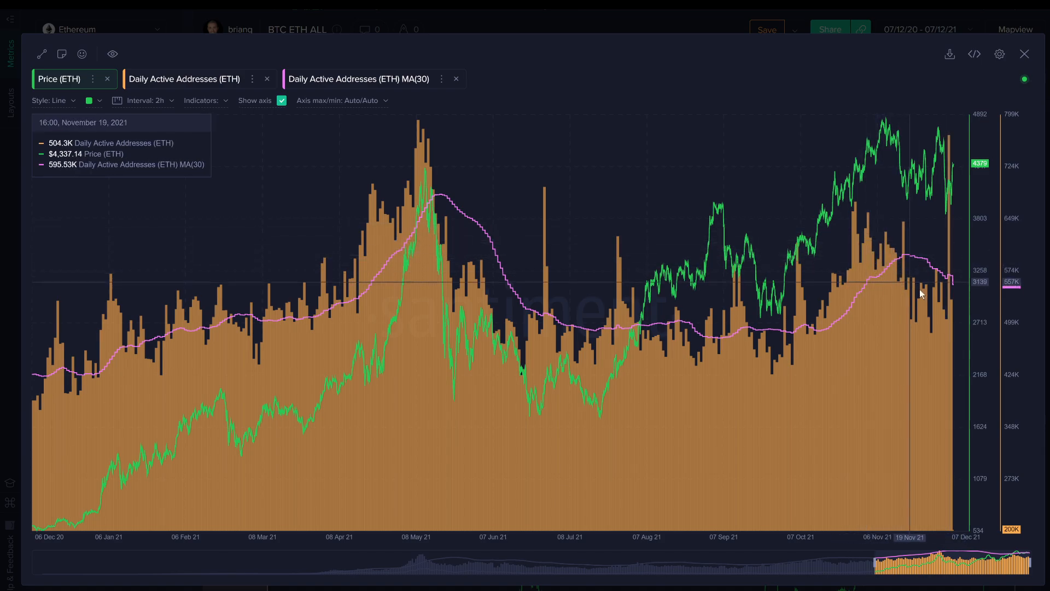
mouse_move(953, 216)
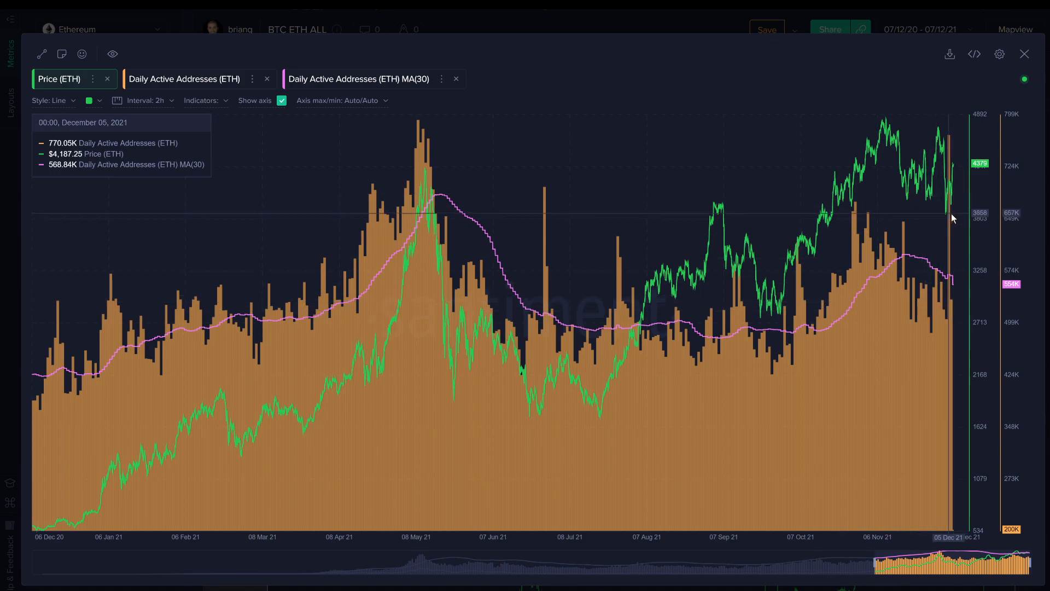
mouse_move(936, 302)
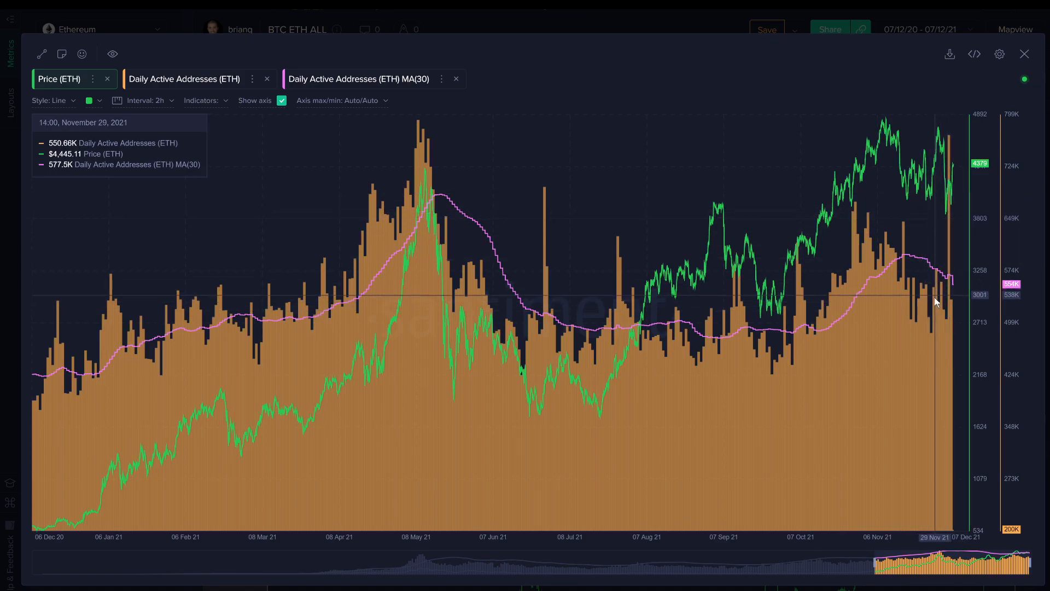
mouse_move(1042, 65)
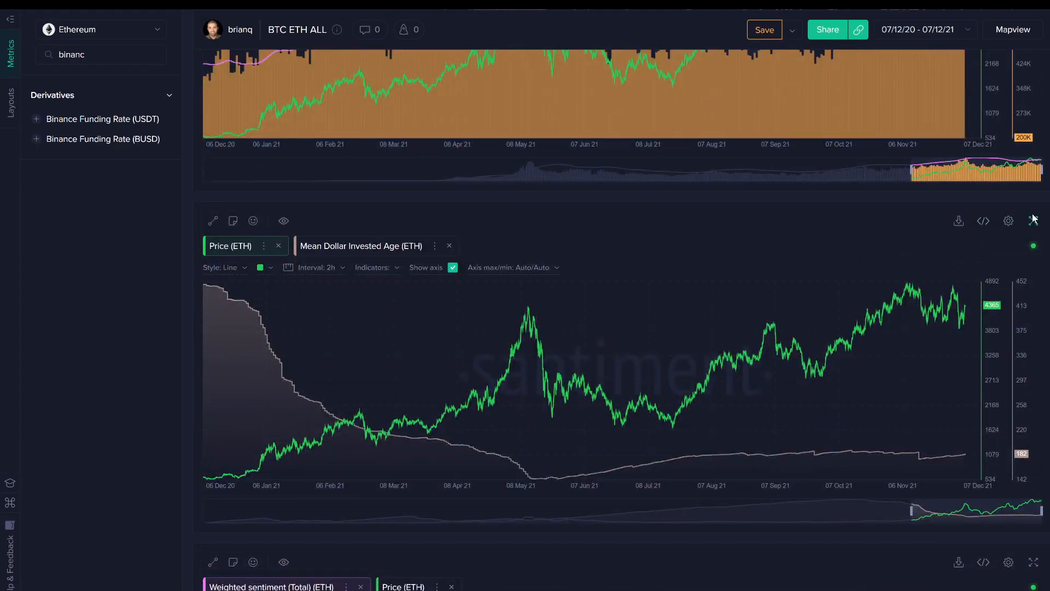
Expand the Mean Dollar Invested Age chart full screen and measure changes from 21 Aug to 14 Nov.
left_click(1032, 221)
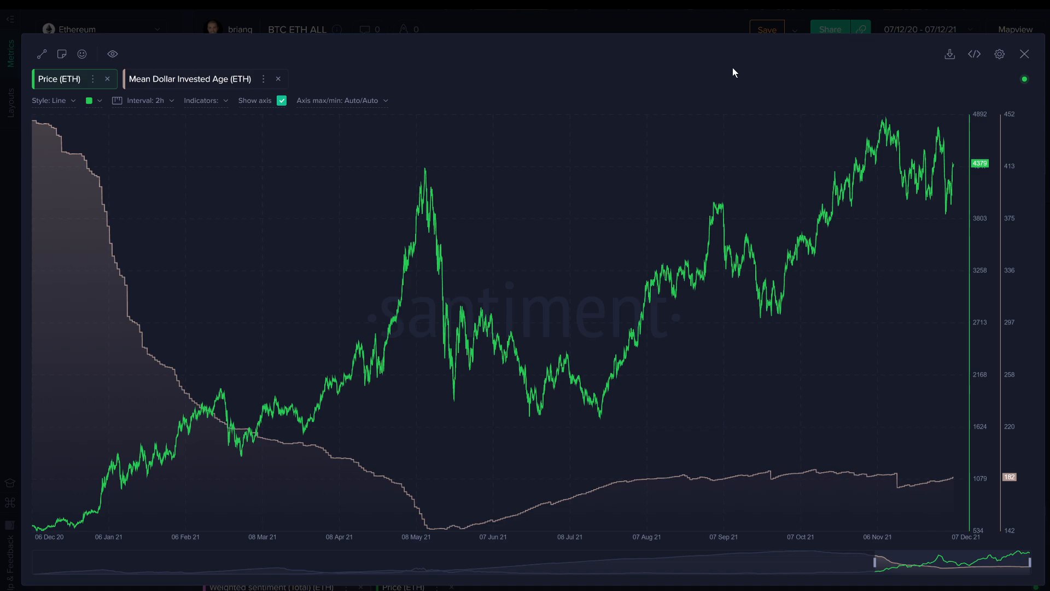
mouse_move(434, 277)
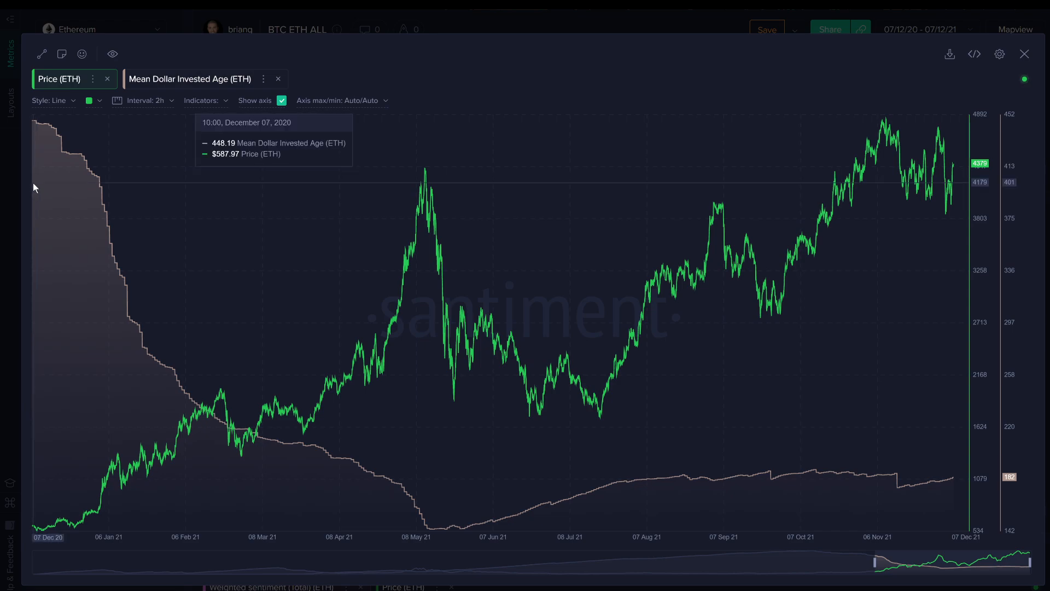
mouse_move(34, 186)
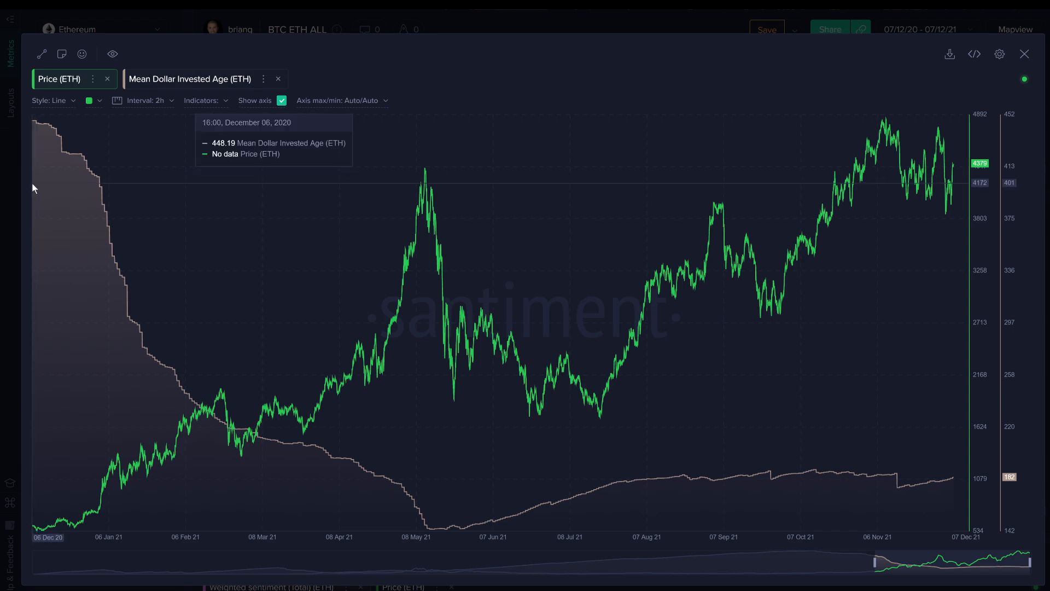
mouse_move(31, 194)
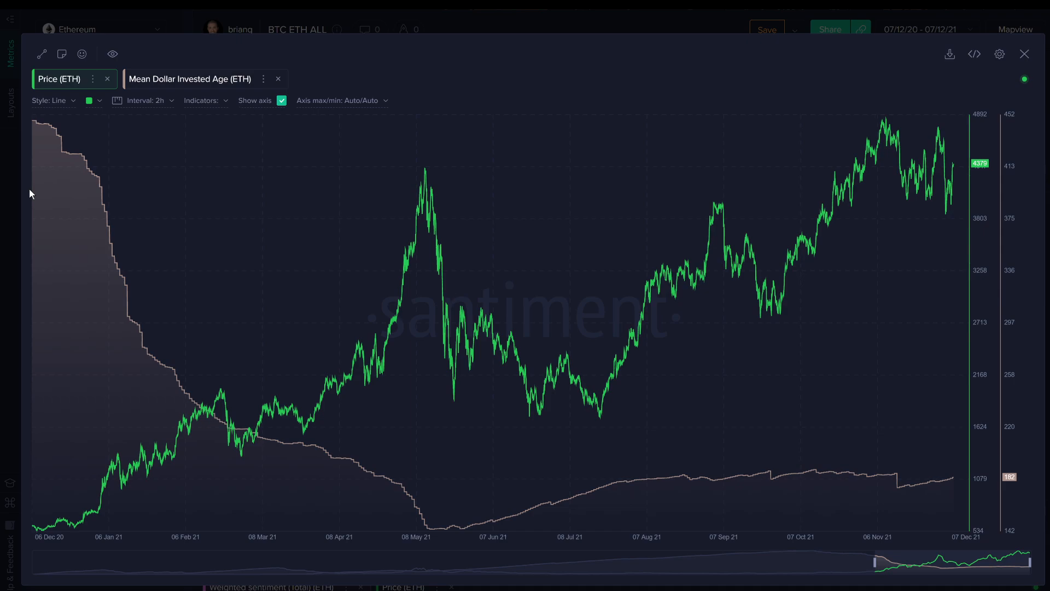
mouse_move(31, 201)
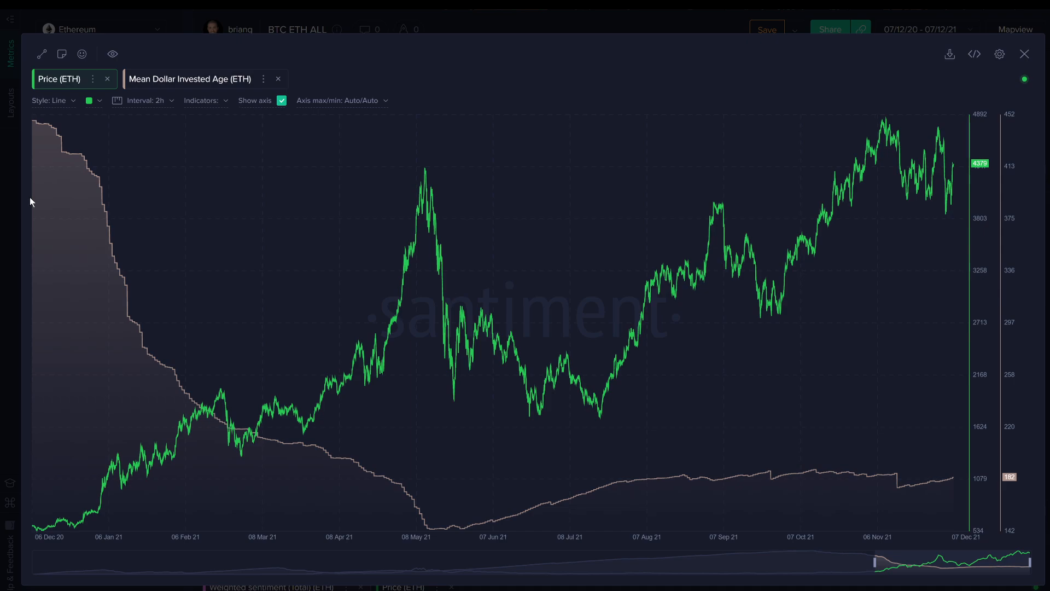
mouse_move(58, 281)
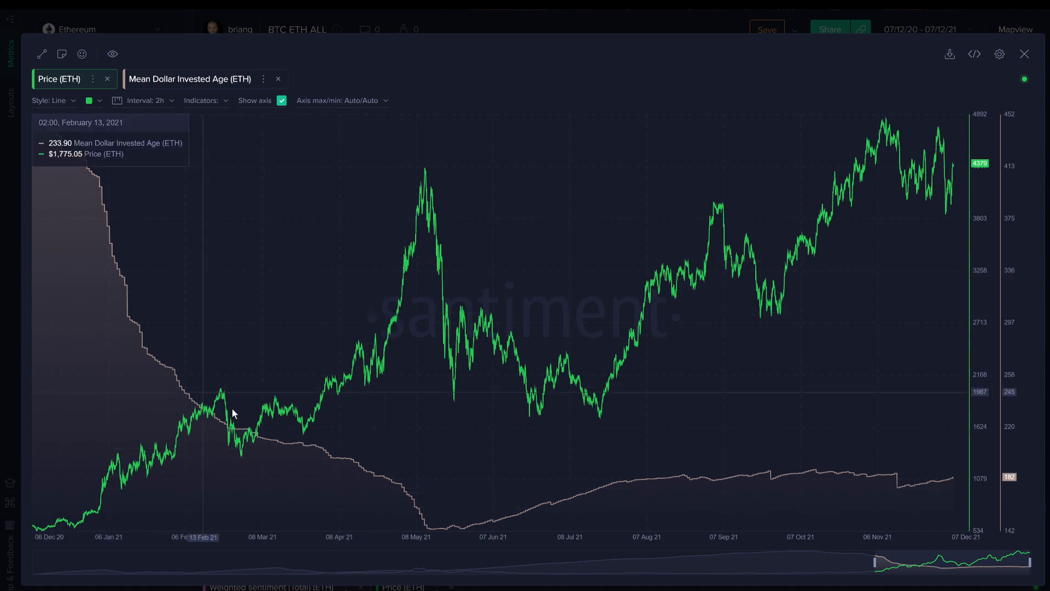
mouse_move(414, 540)
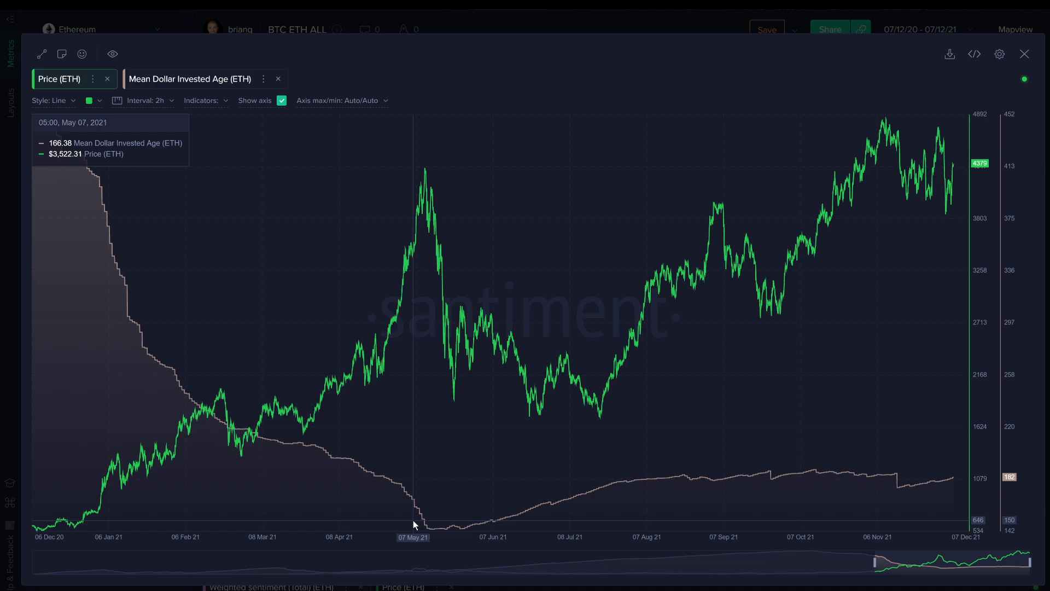
mouse_move(429, 532)
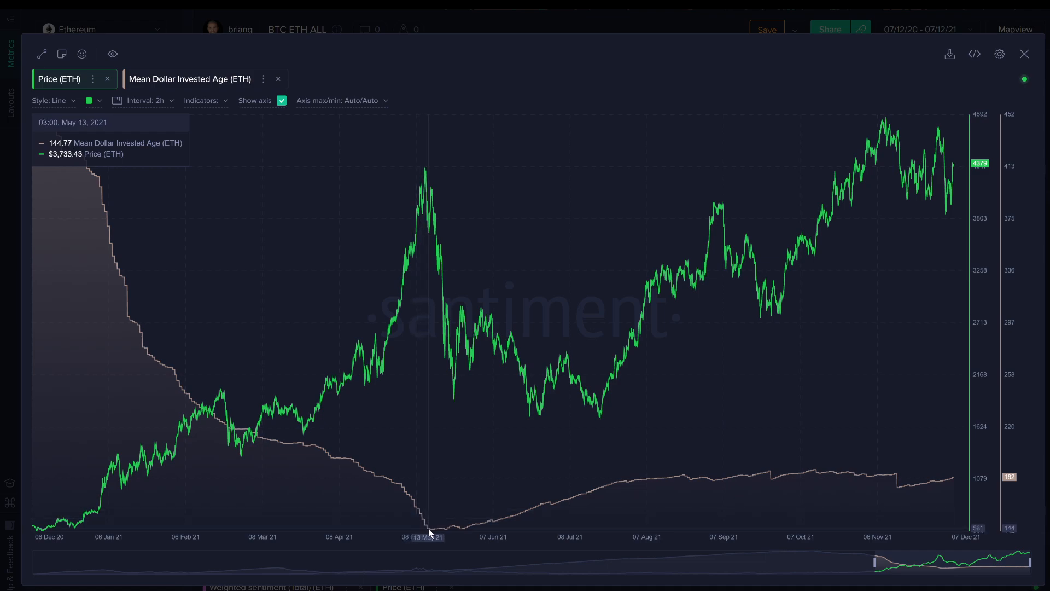
mouse_move(431, 532)
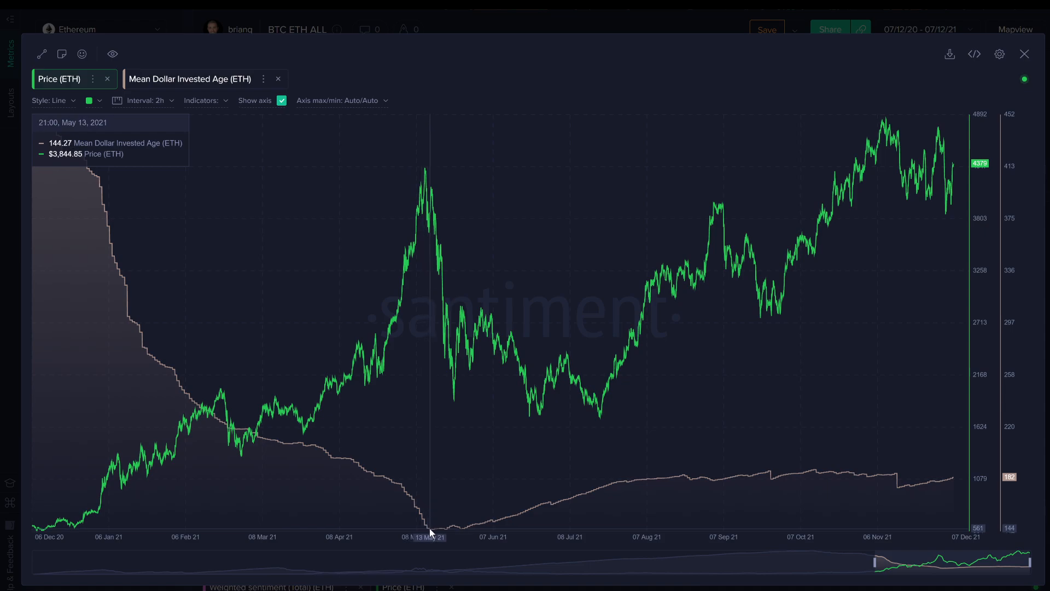
mouse_move(424, 180)
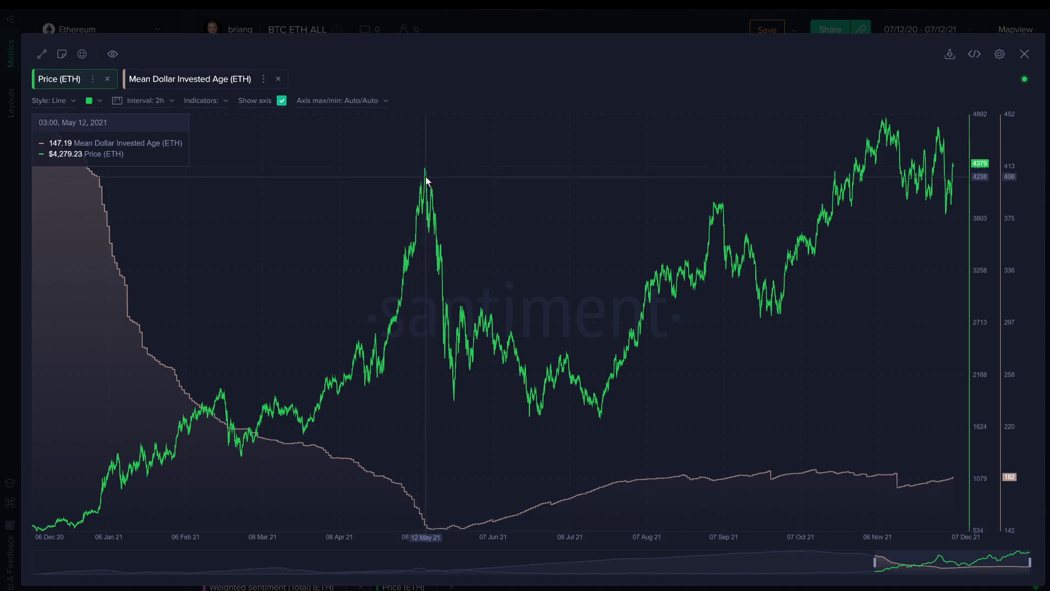
mouse_move(489, 504)
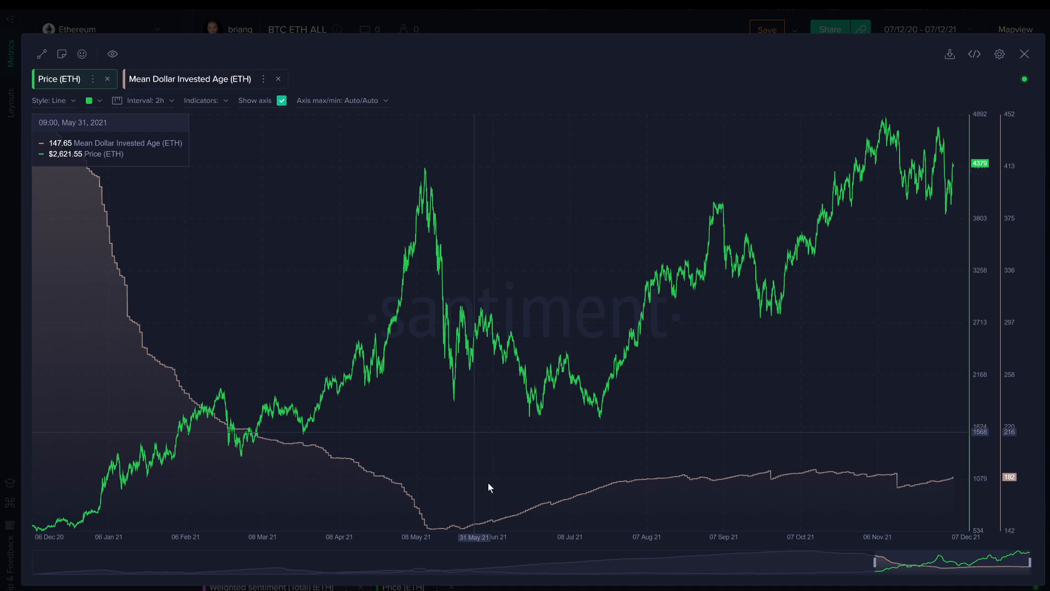
mouse_move(440, 532)
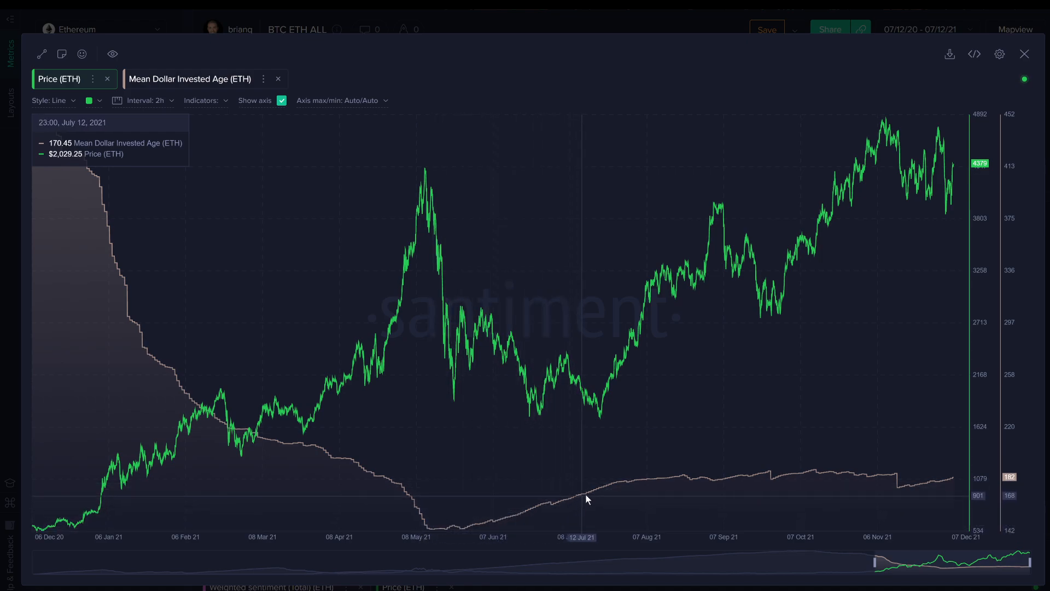
mouse_move(682, 480)
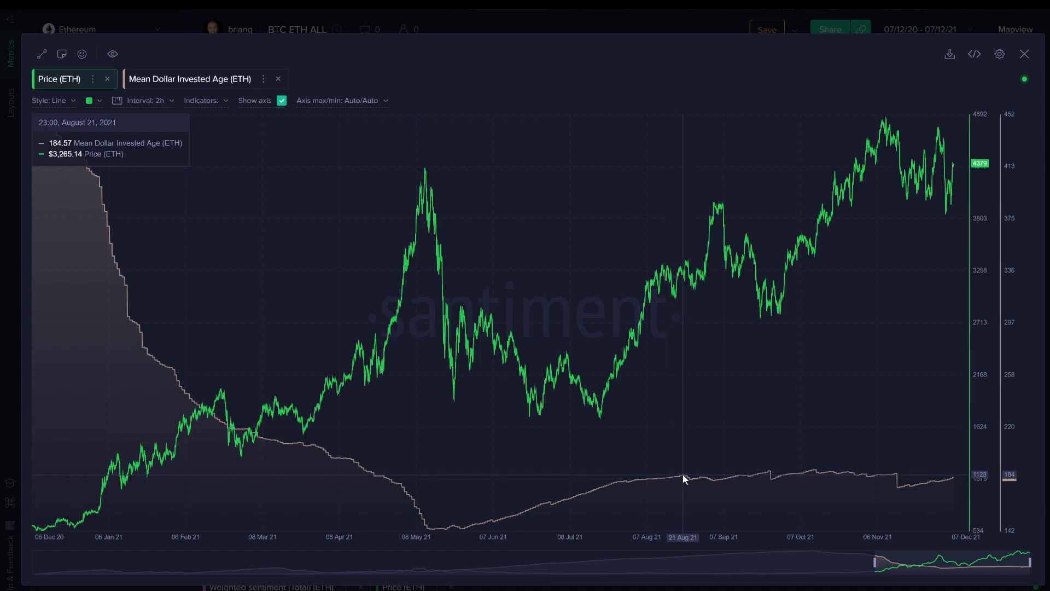
mouse_move(615, 508)
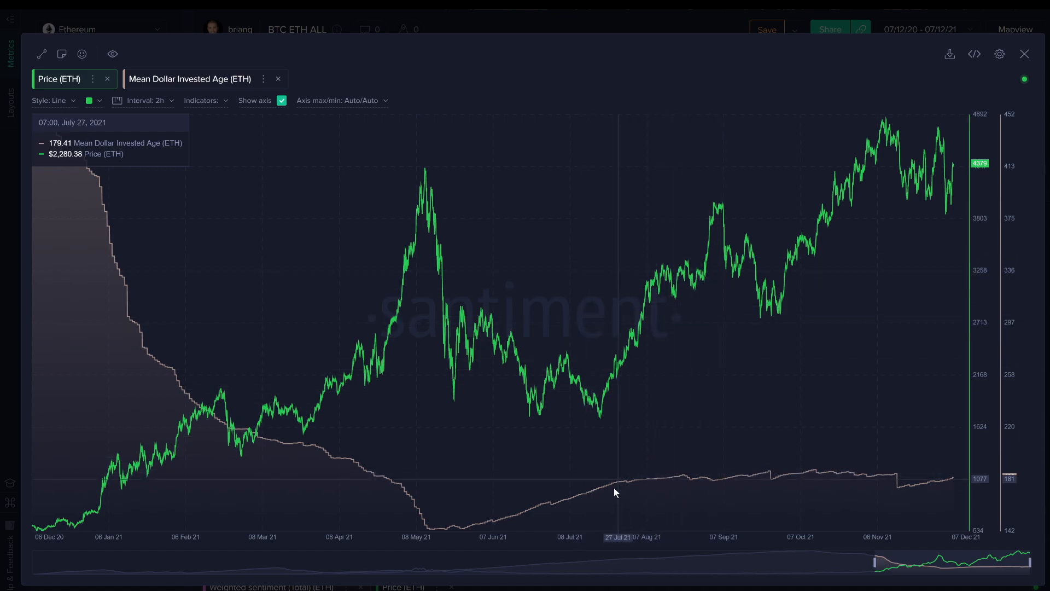
mouse_move(683, 494)
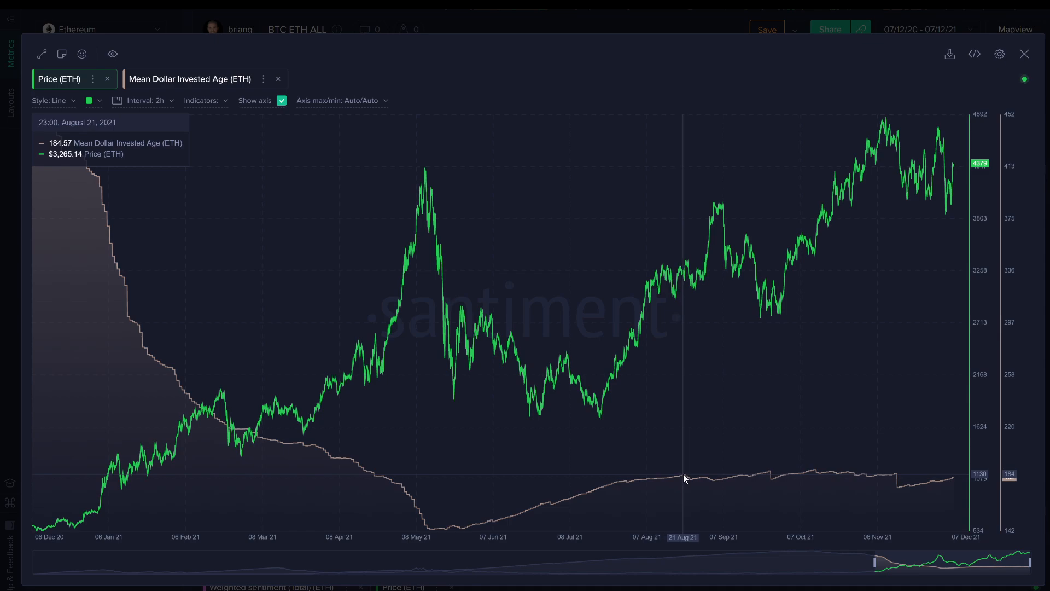
left_click_drag(682, 478, 897, 480)
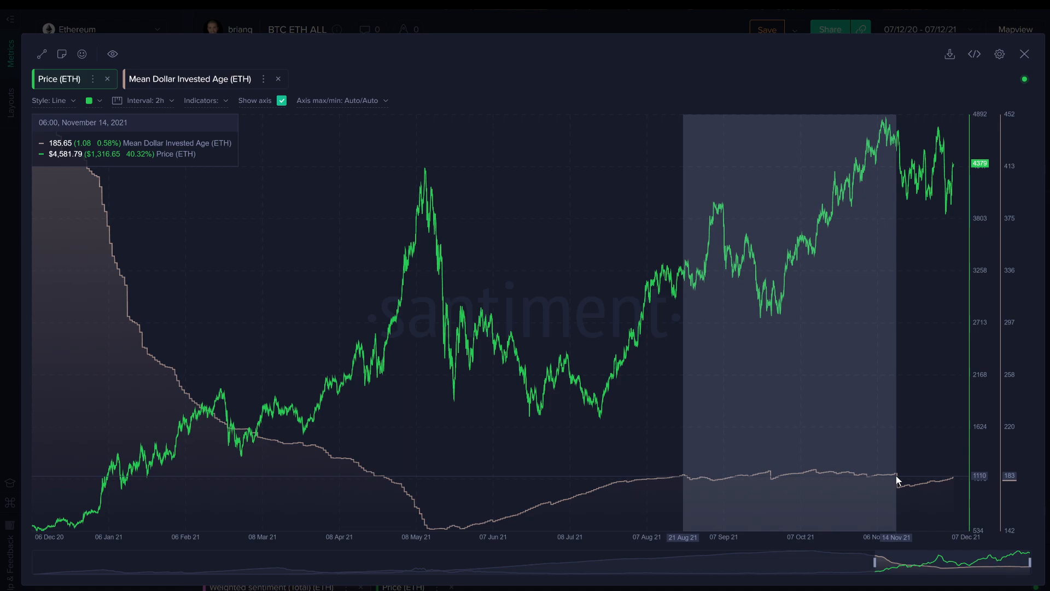
mouse_move(906, 502)
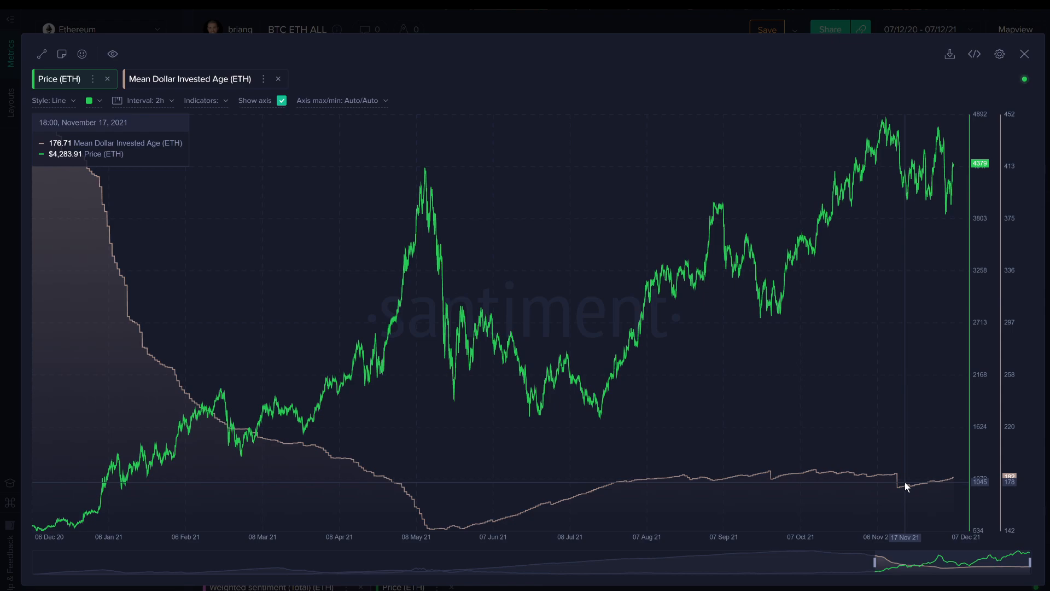
mouse_move(898, 481)
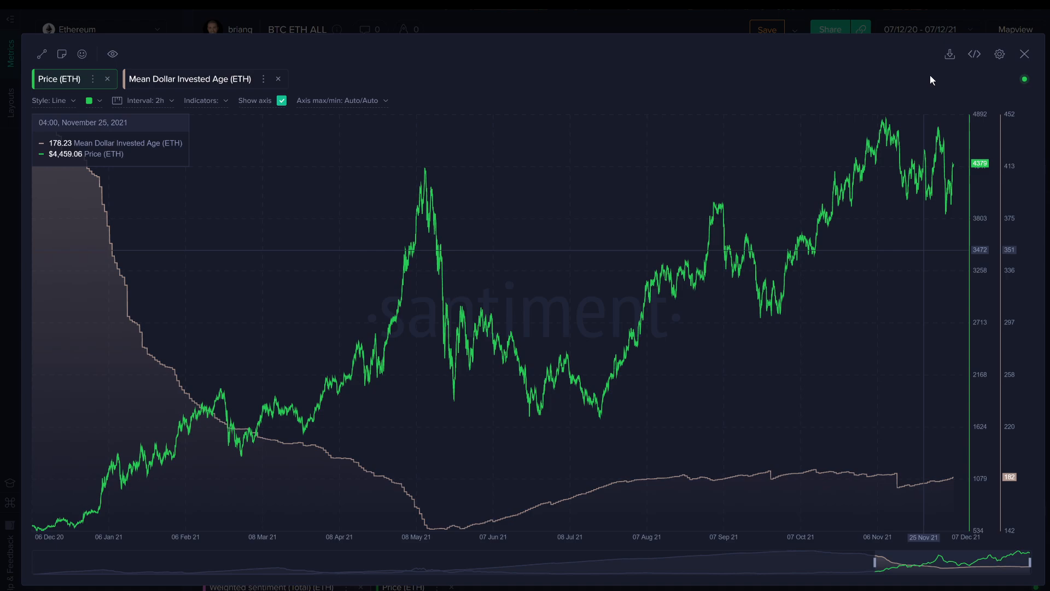
mouse_move(900, 194)
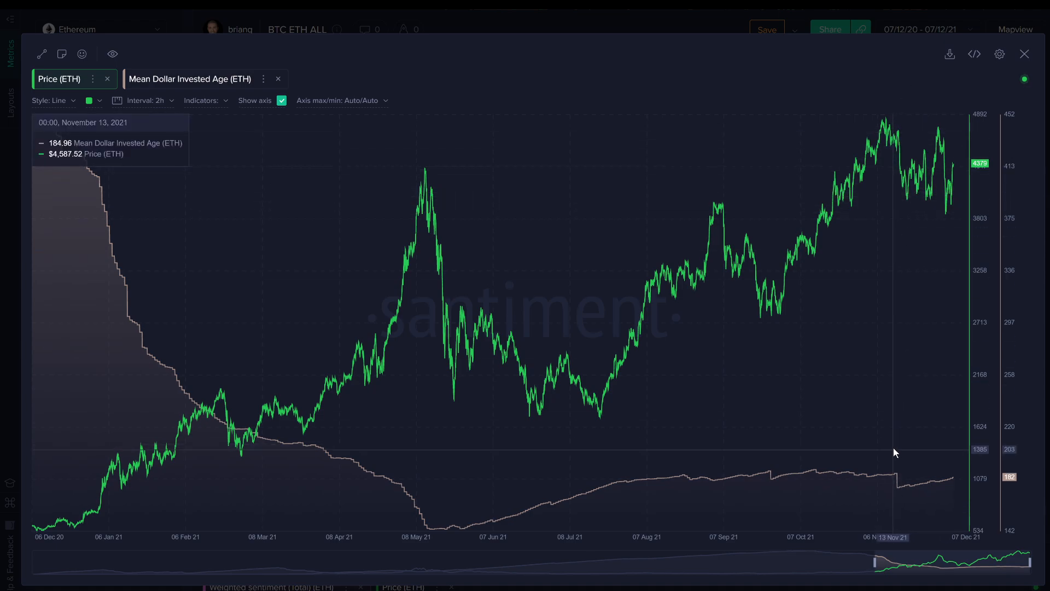
mouse_move(883, 297)
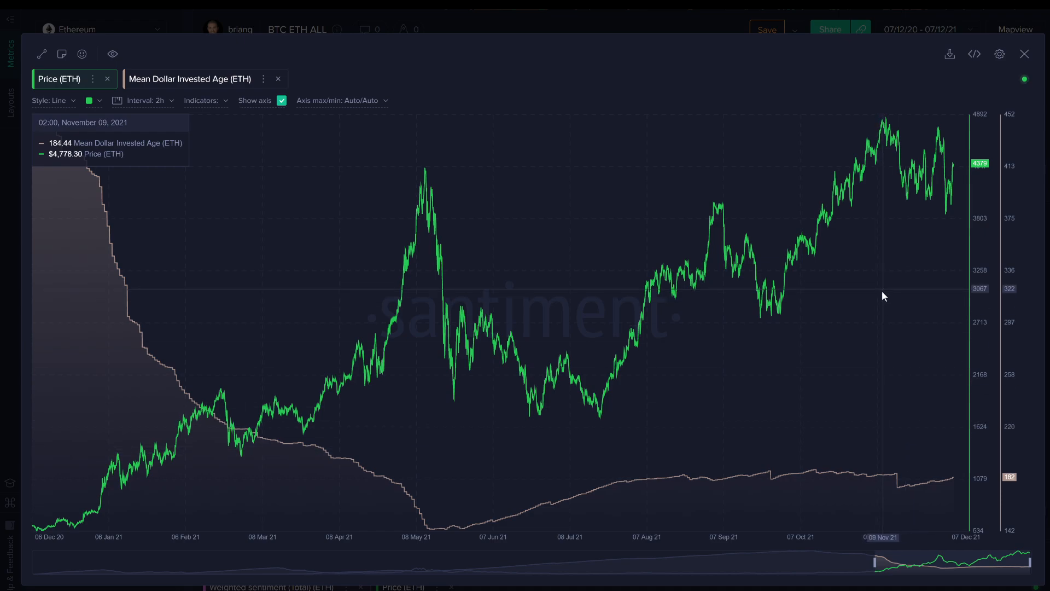
mouse_move(935, 501)
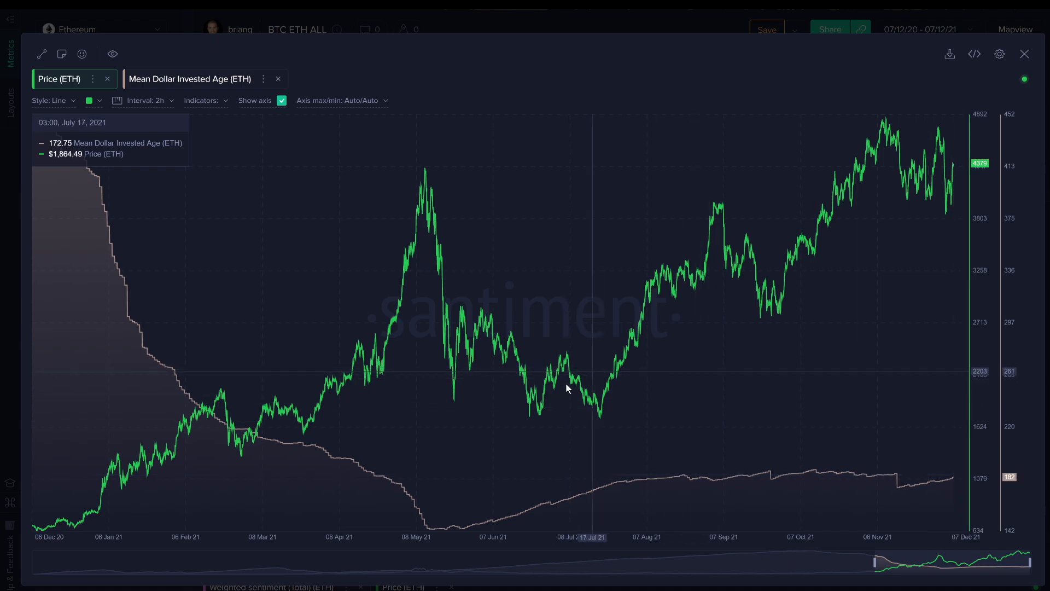
mouse_move(90, 268)
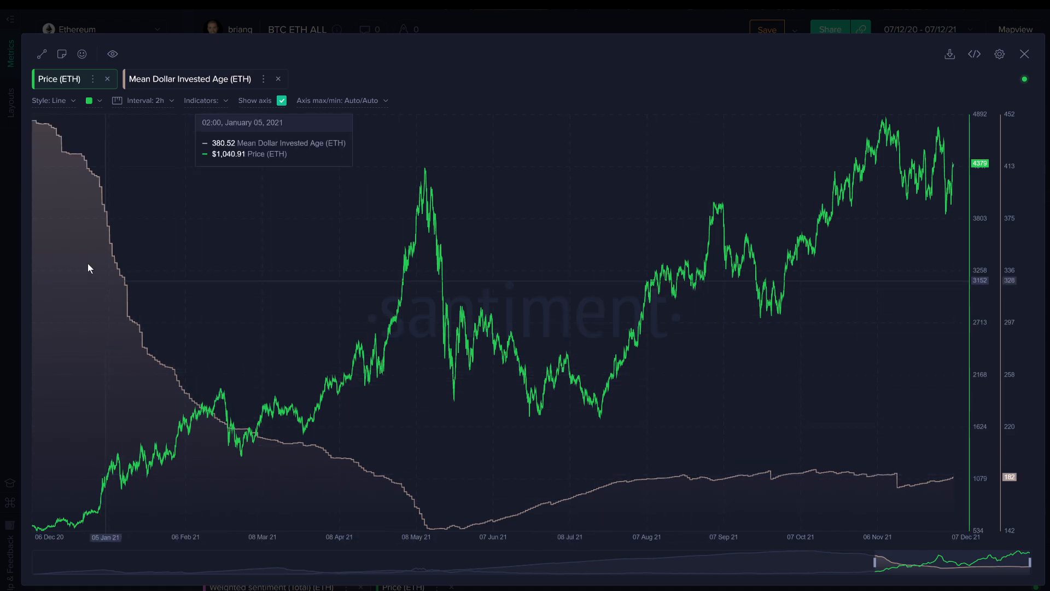
mouse_move(390, 530)
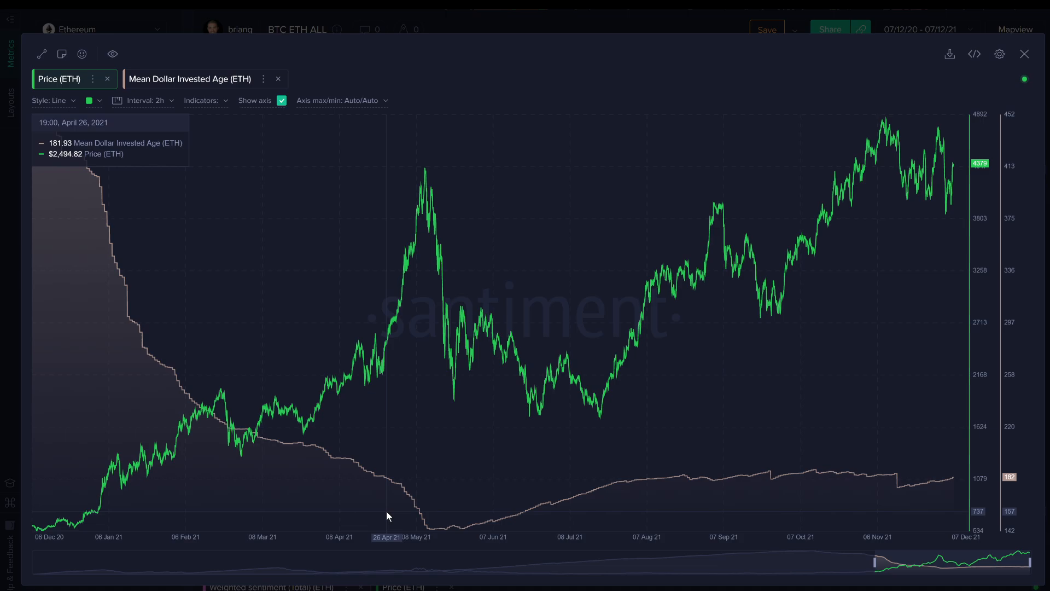
mouse_move(679, 218)
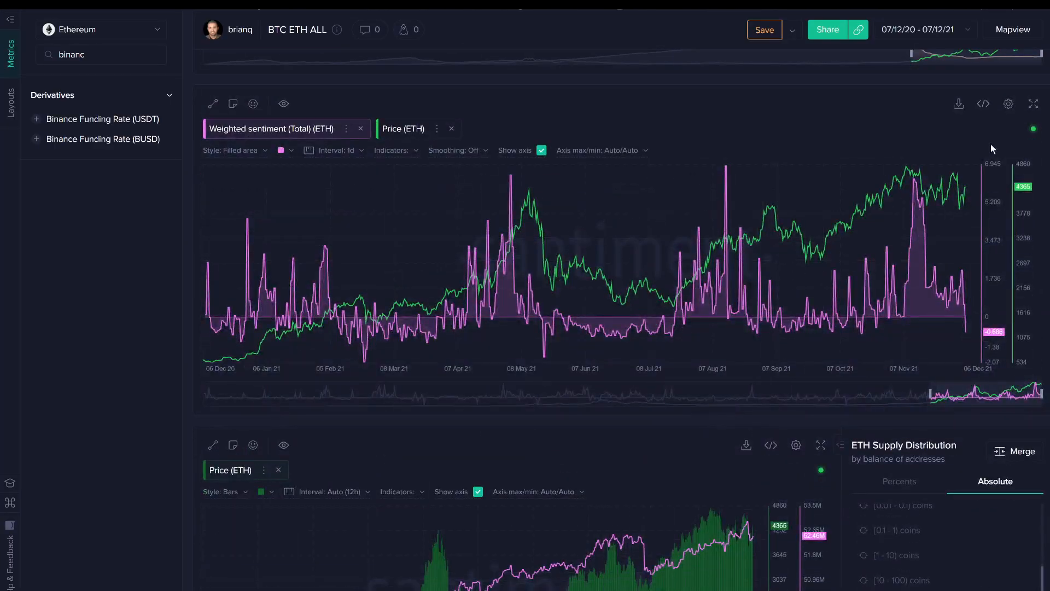
Expand the Weighted sentiment (Total) versus ETH price chart to full screen.
left_click(1035, 102)
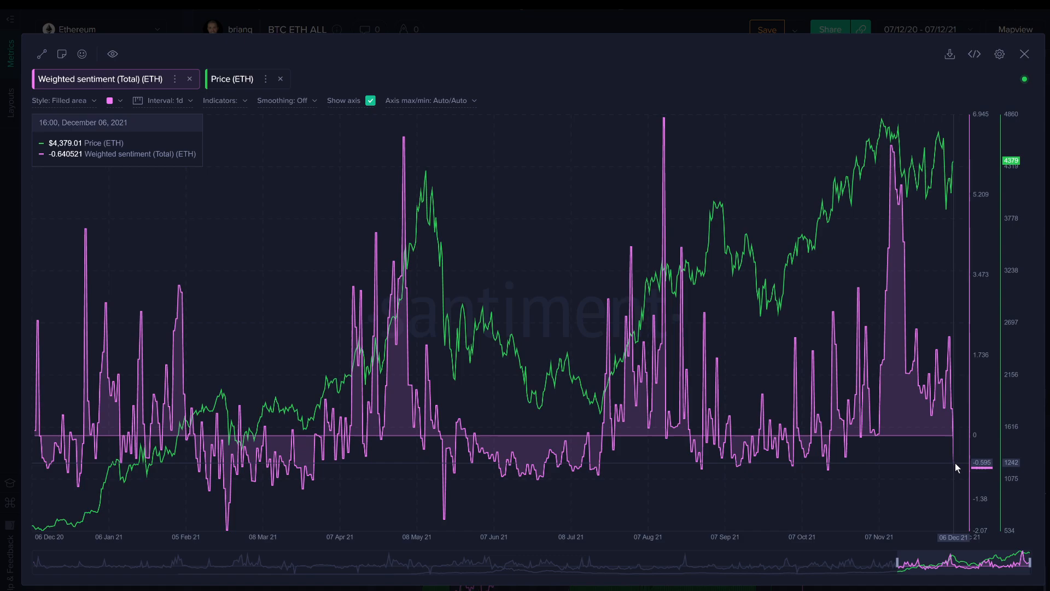
mouse_move(954, 416)
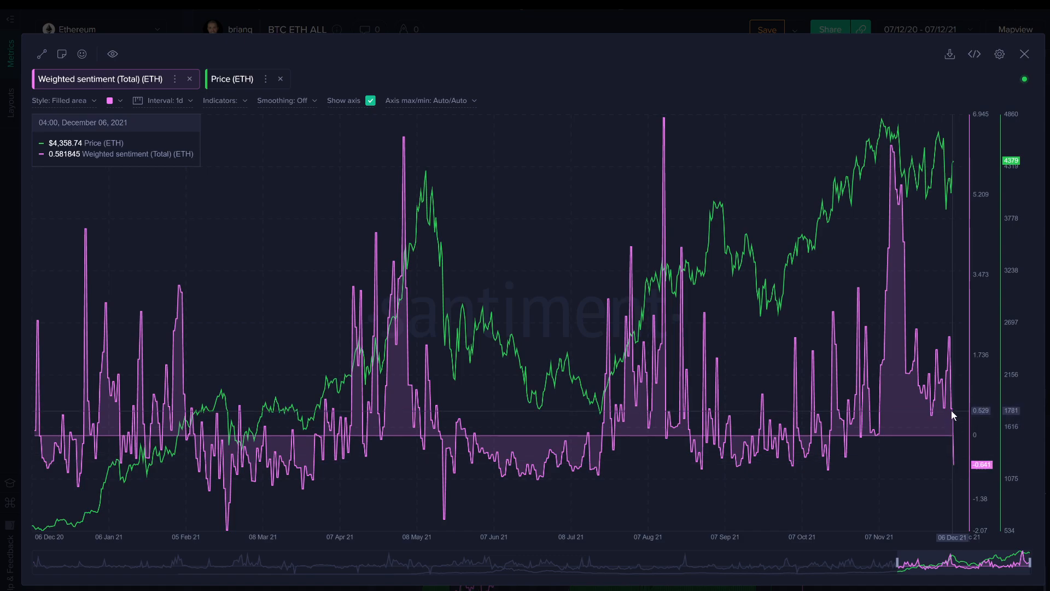
mouse_move(892, 418)
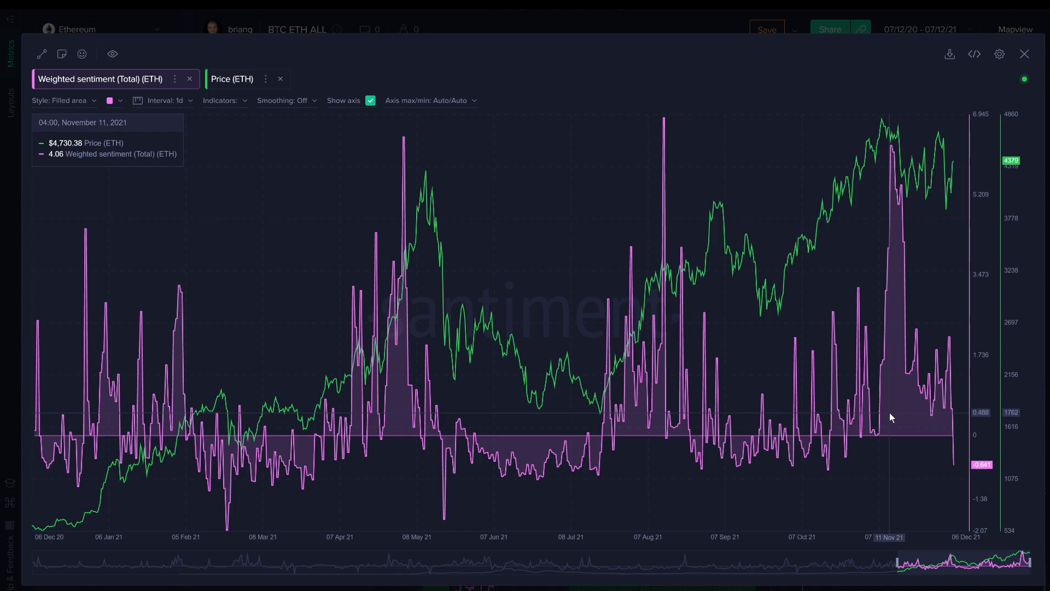
mouse_move(910, 430)
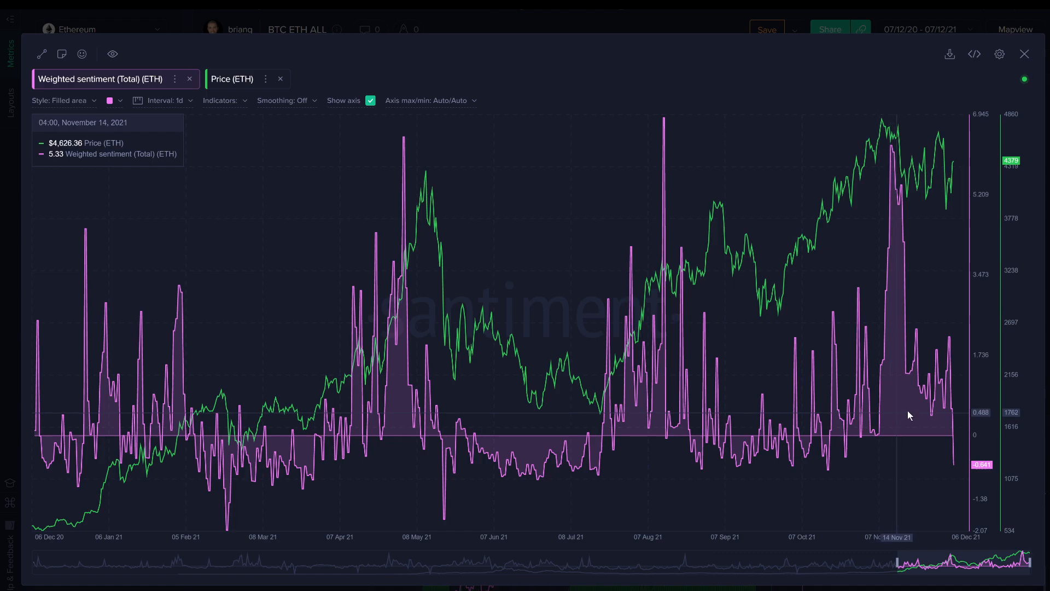
mouse_move(943, 390)
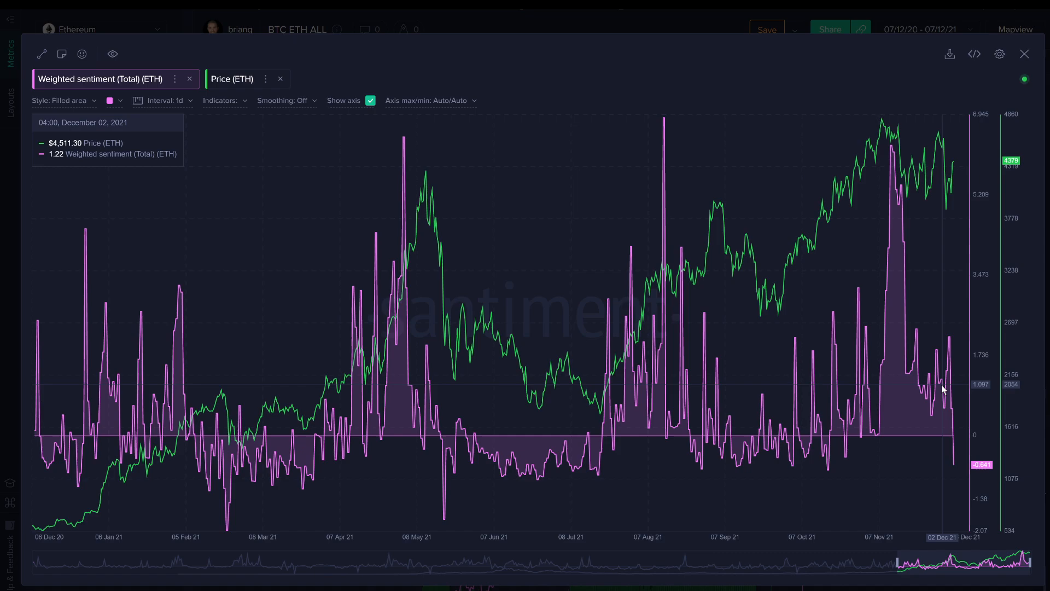
mouse_move(1013, 520)
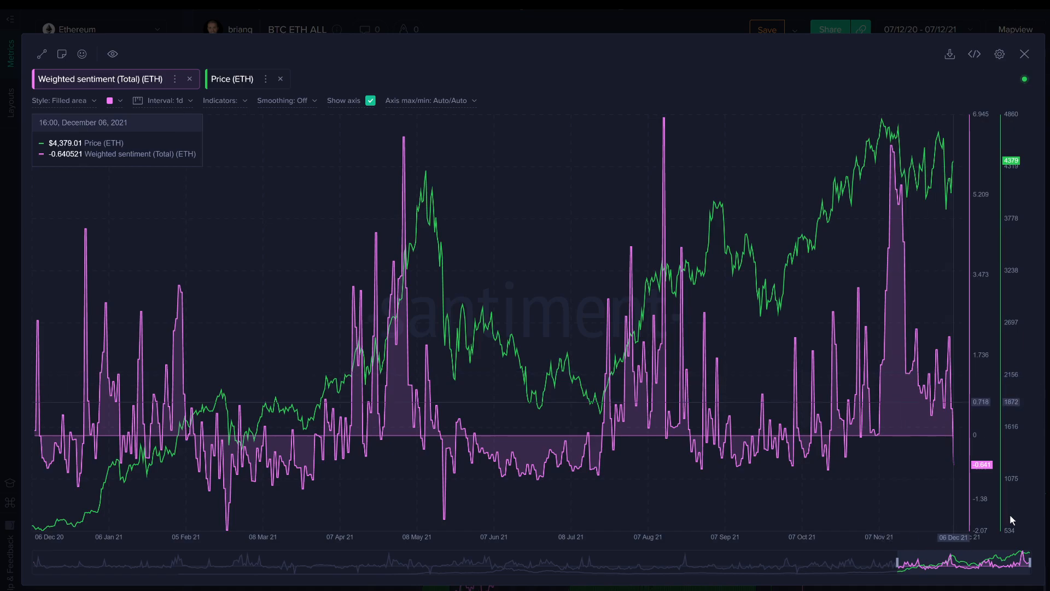
mouse_move(919, 481)
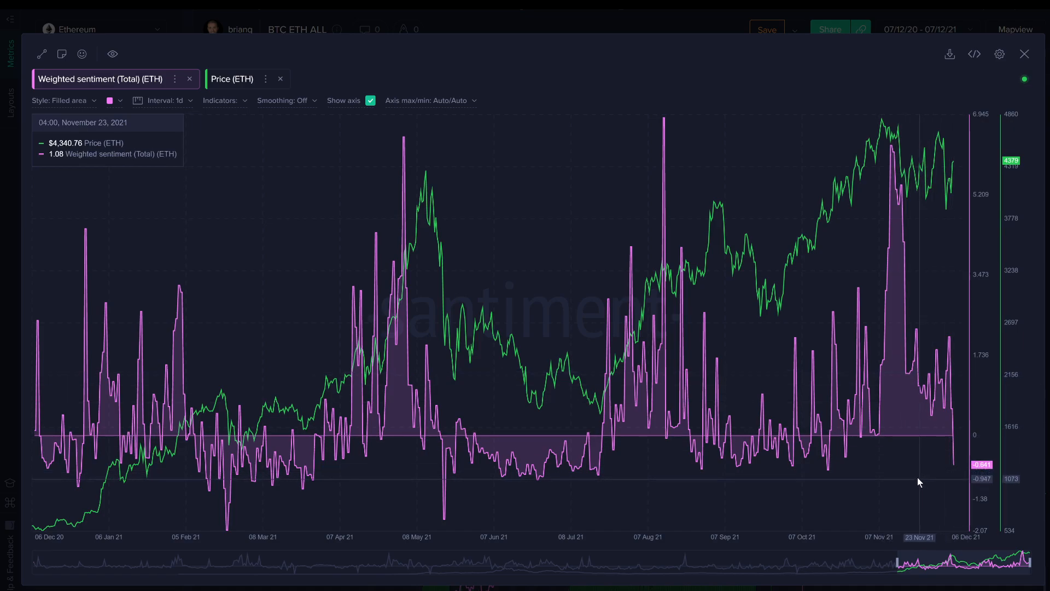
mouse_move(919, 481)
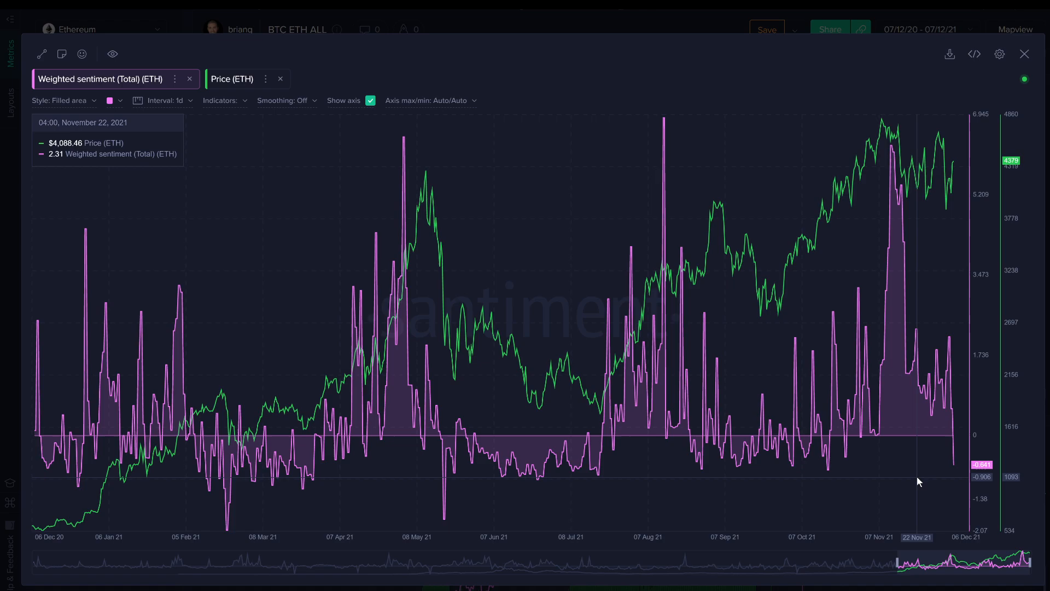
mouse_move(480, 506)
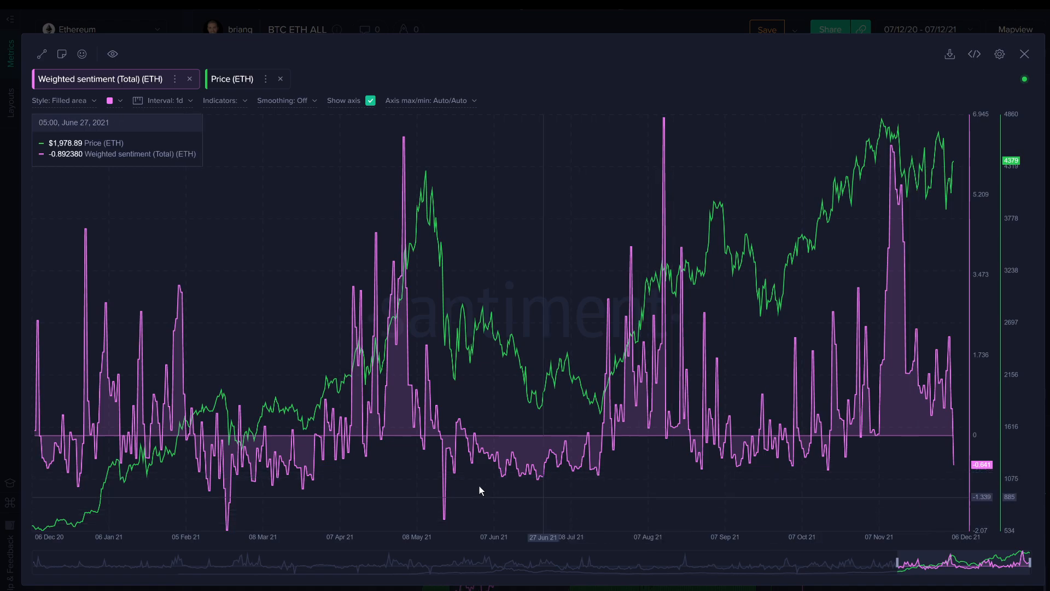
mouse_move(592, 484)
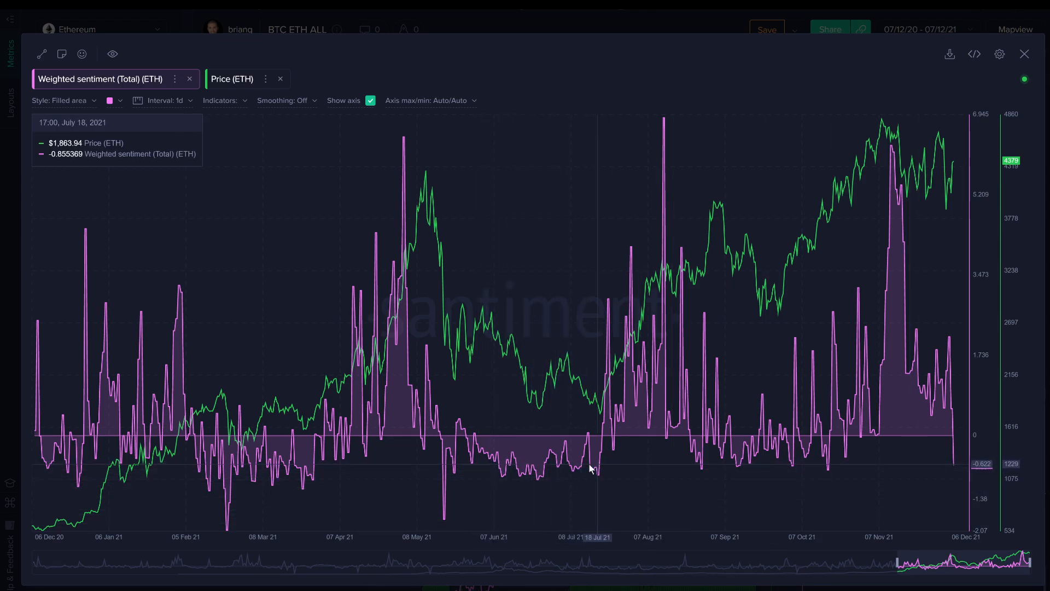
mouse_move(624, 493)
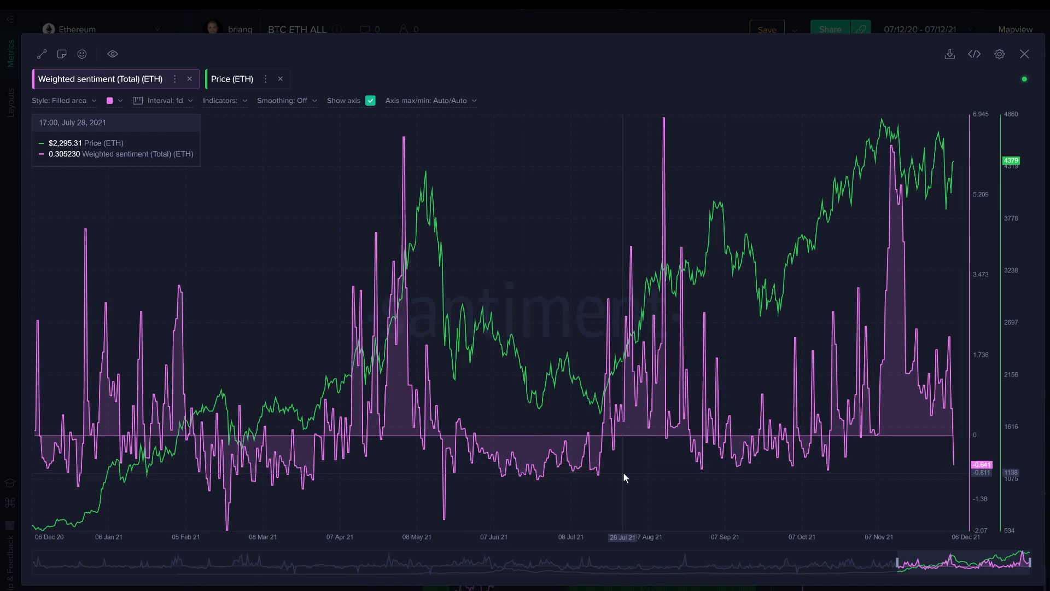
mouse_move(501, 506)
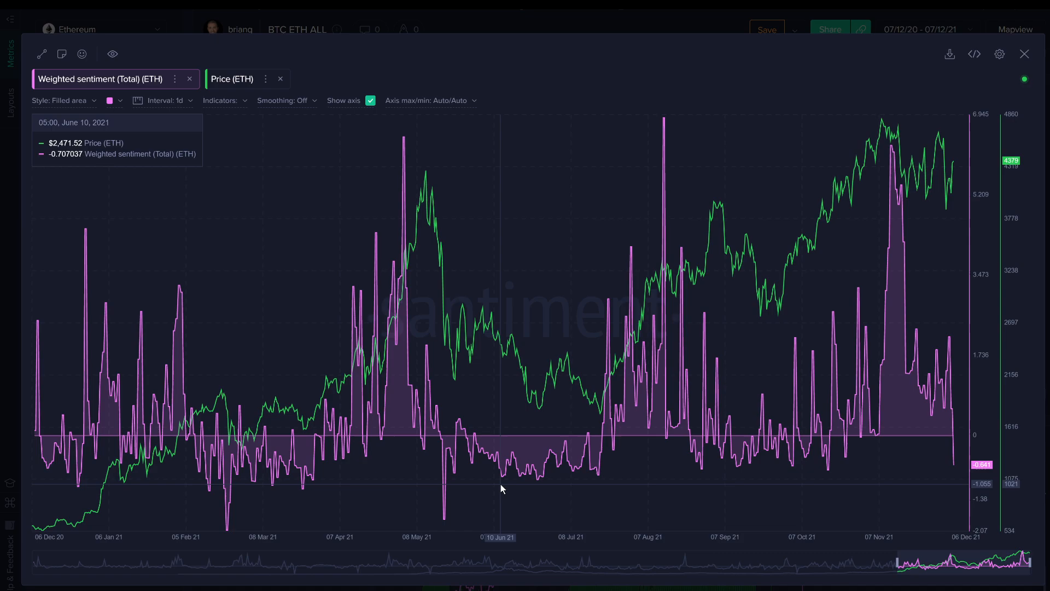
mouse_move(851, 234)
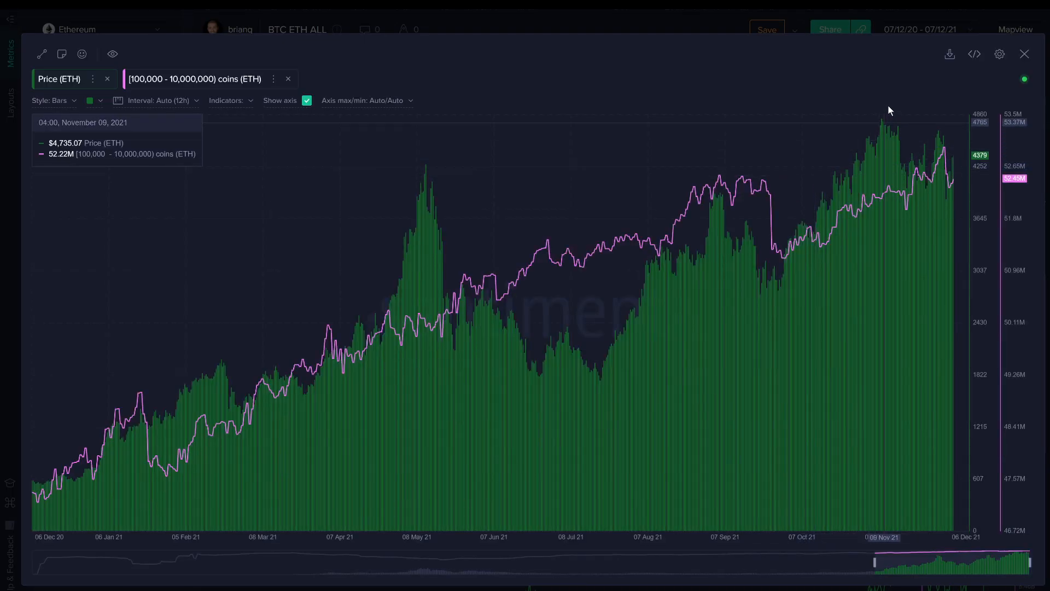
mouse_move(964, 195)
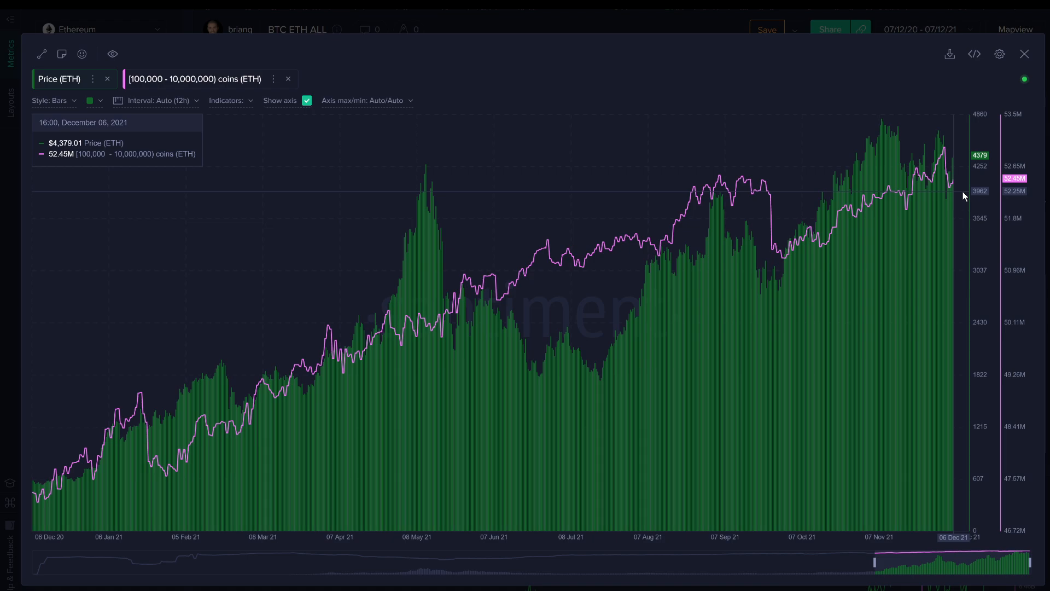
mouse_move(952, 213)
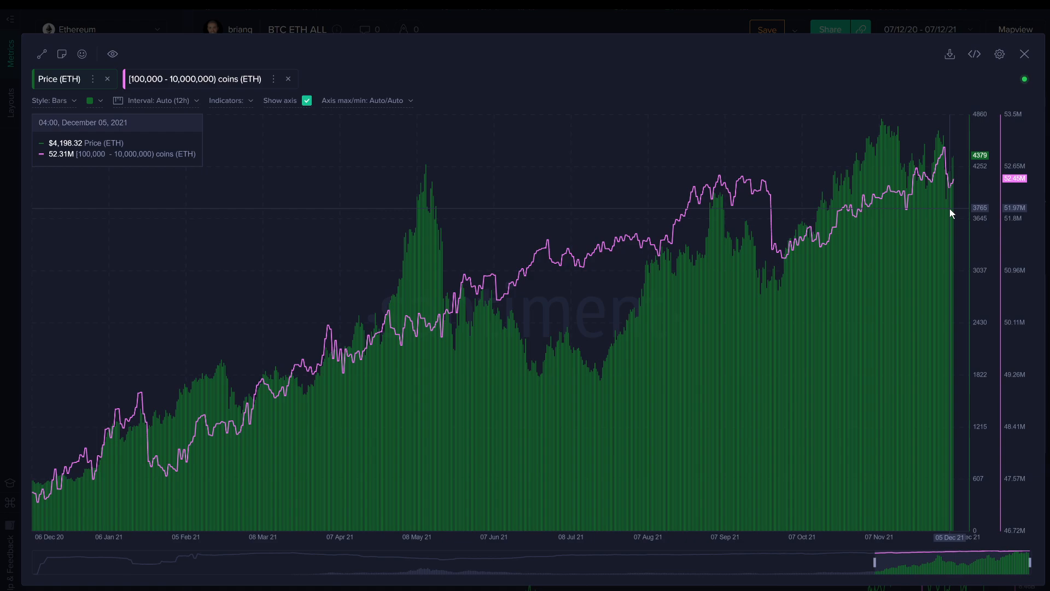
mouse_move(33, 482)
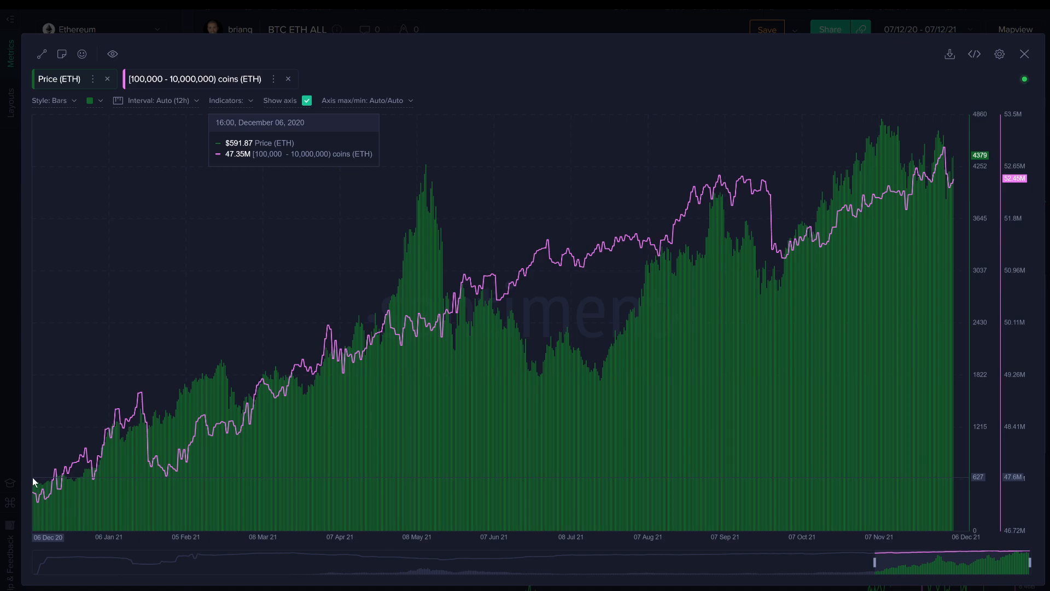
mouse_move(33, 482)
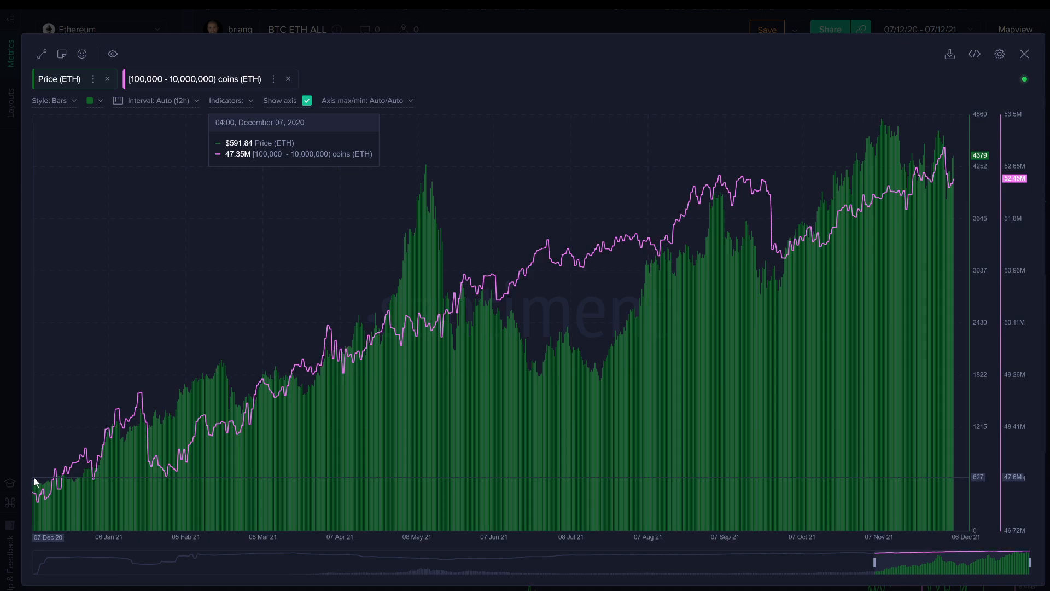
mouse_move(959, 212)
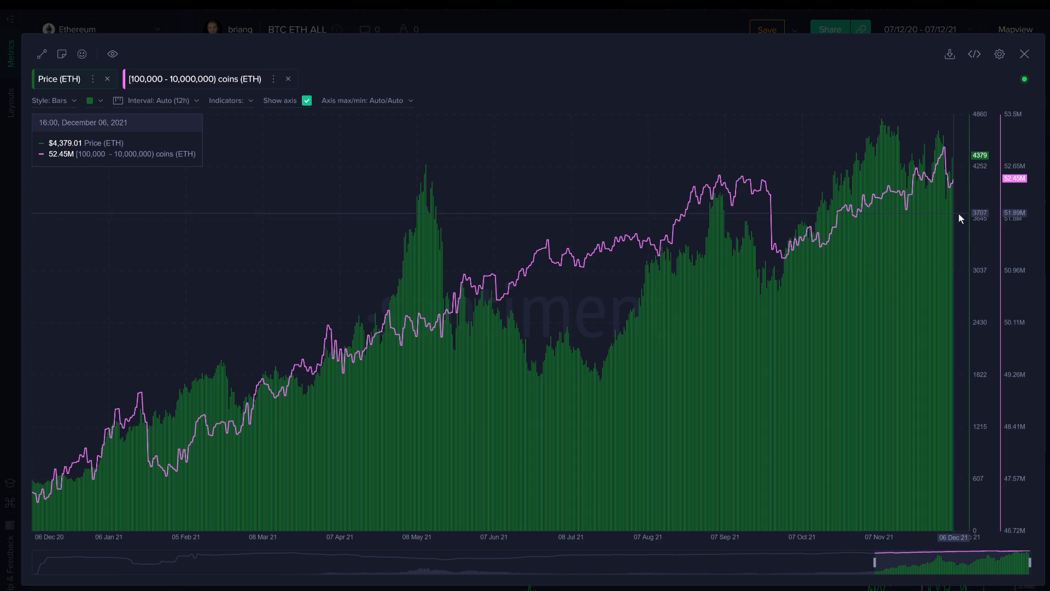
mouse_move(33, 472)
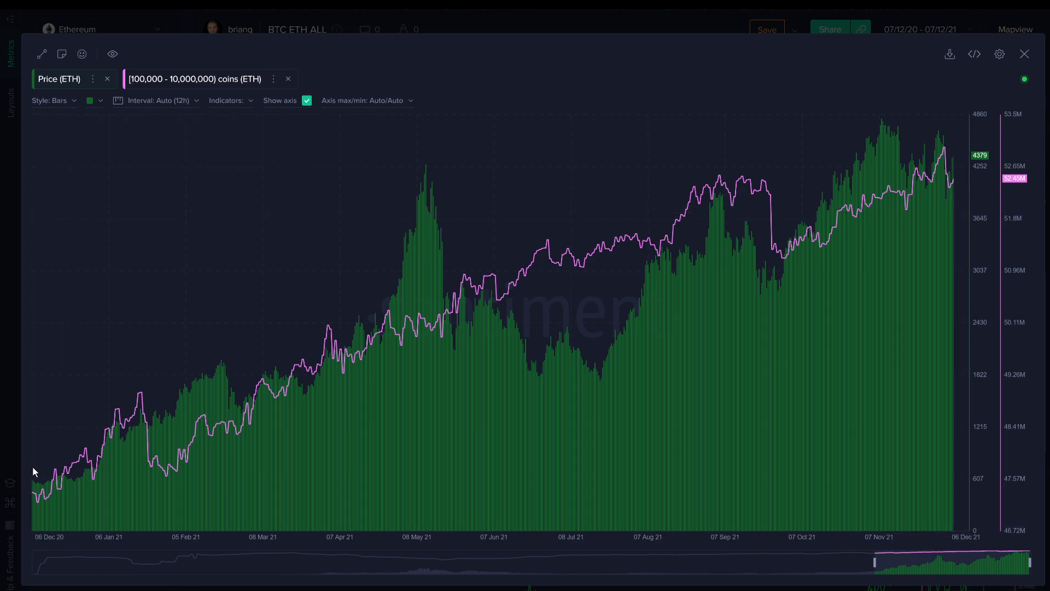
mouse_move(976, 339)
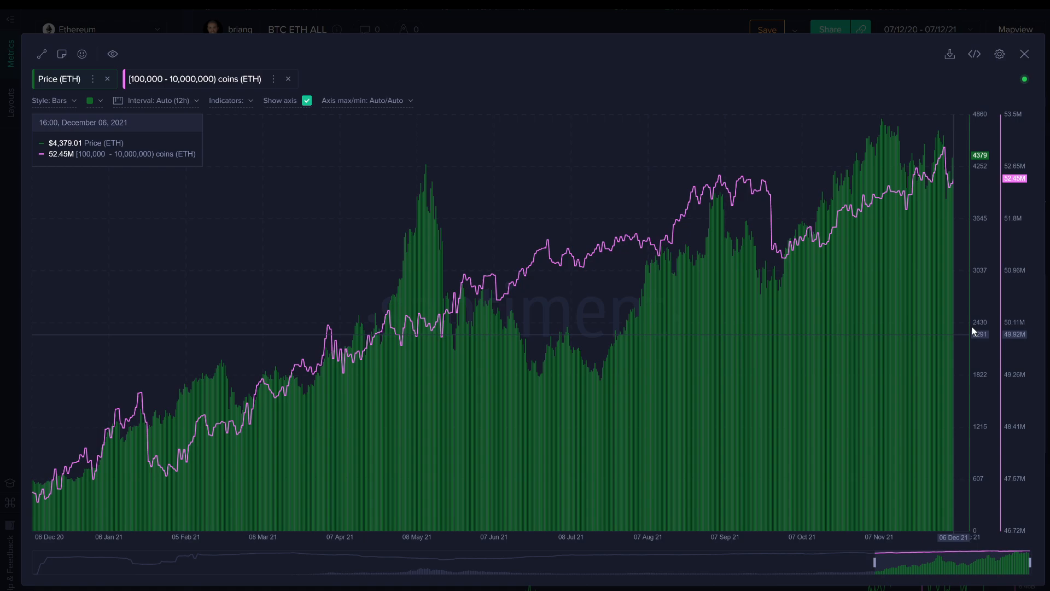
mouse_move(945, 156)
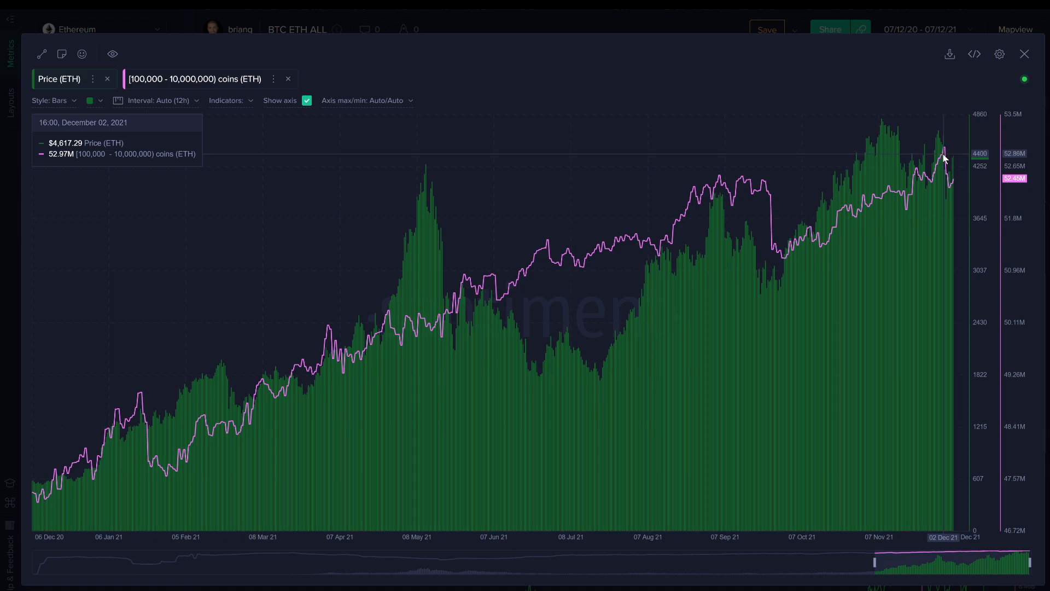
mouse_move(951, 159)
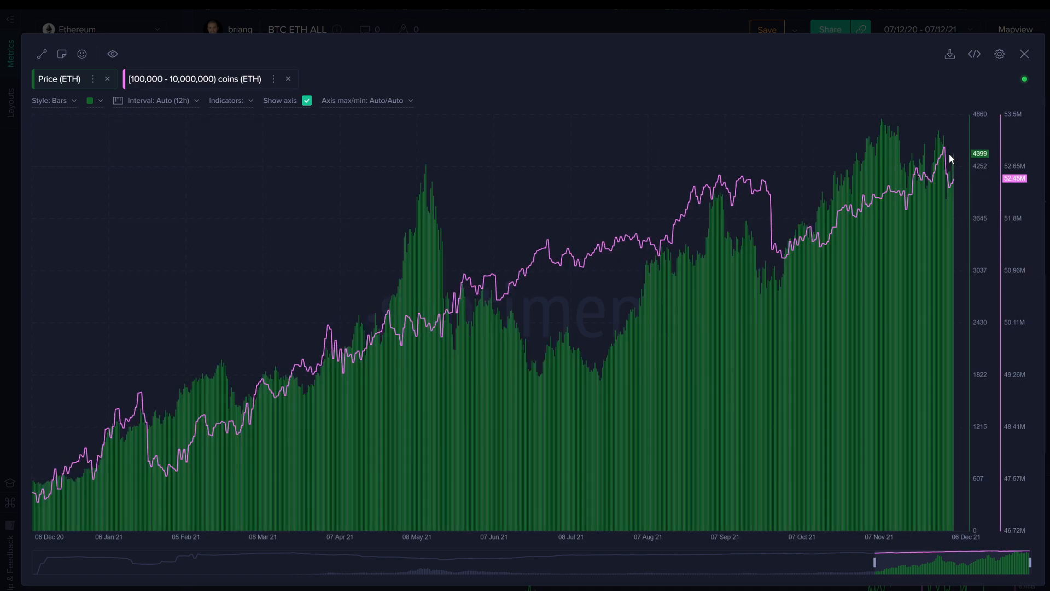
mouse_move(951, 155)
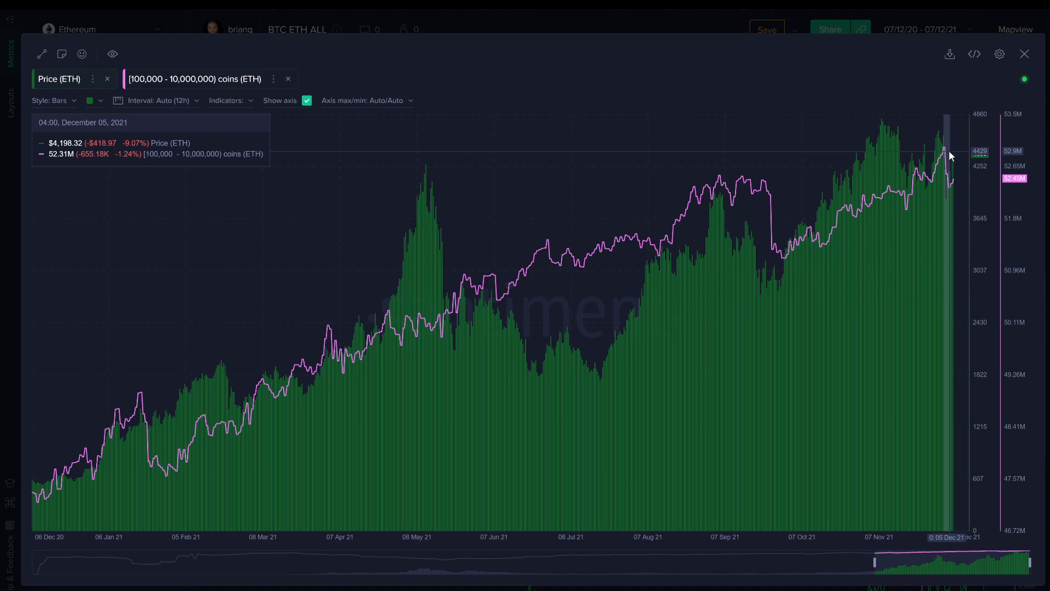
mouse_move(946, 184)
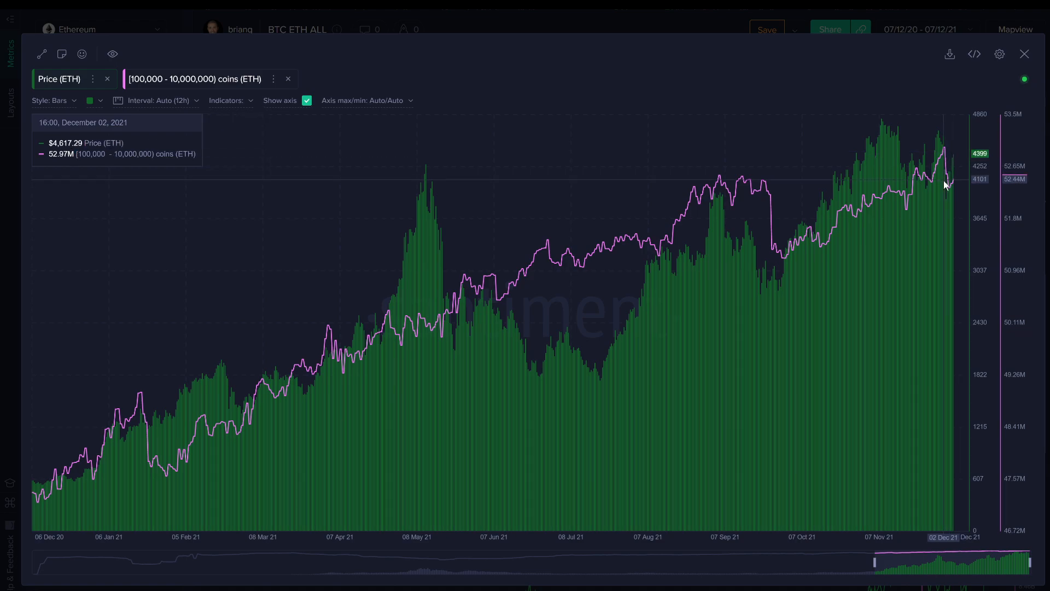
mouse_move(204, 501)
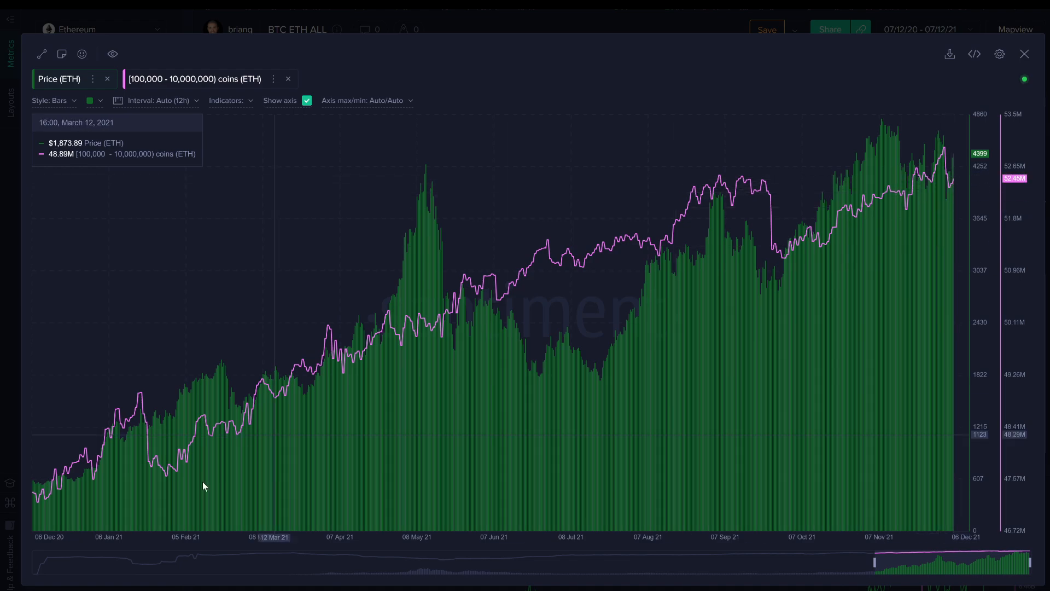
mouse_move(218, 434)
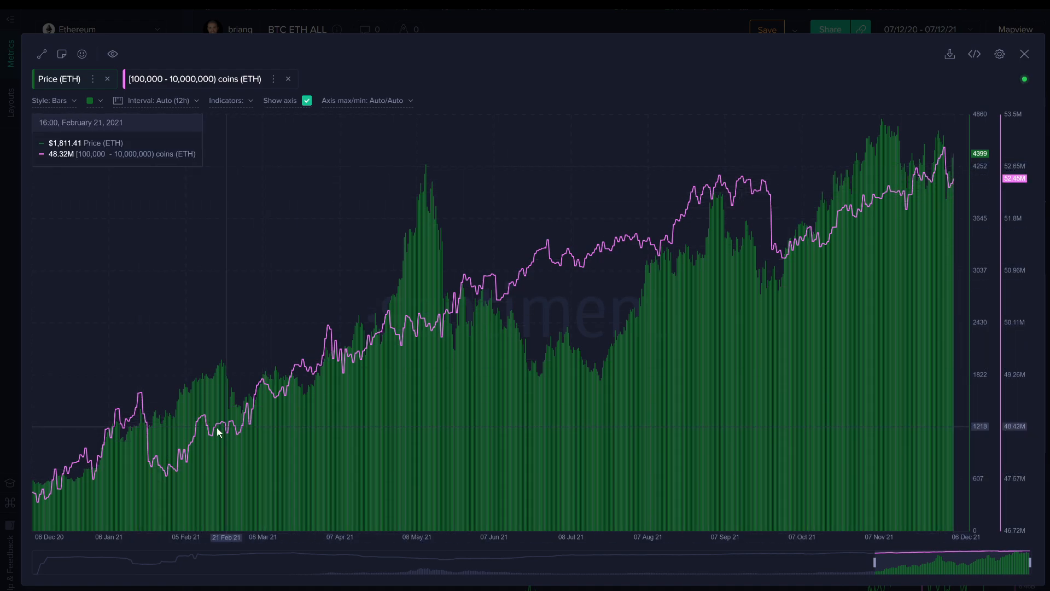
mouse_move(733, 177)
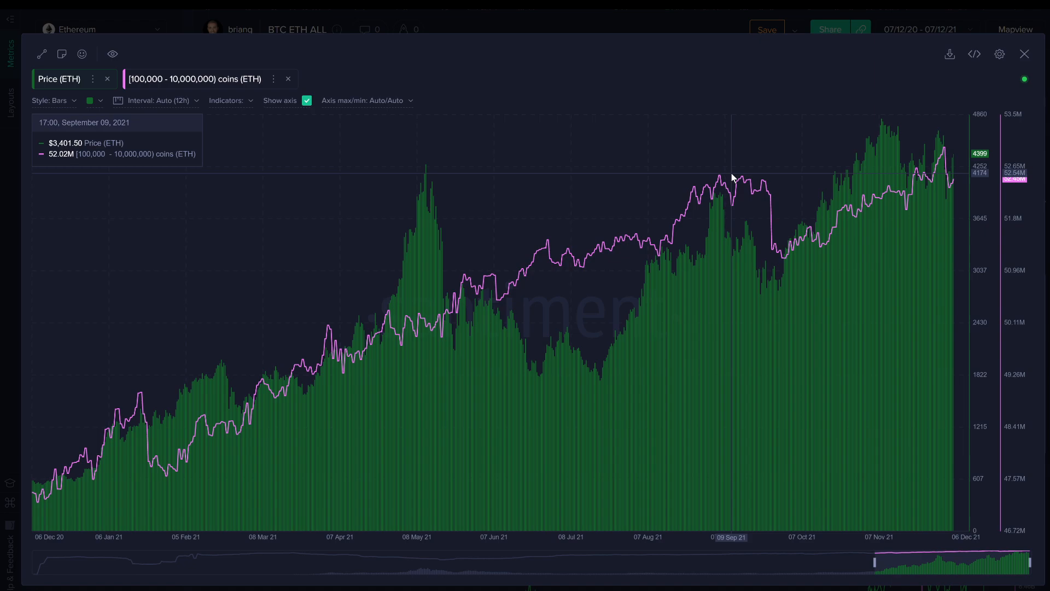